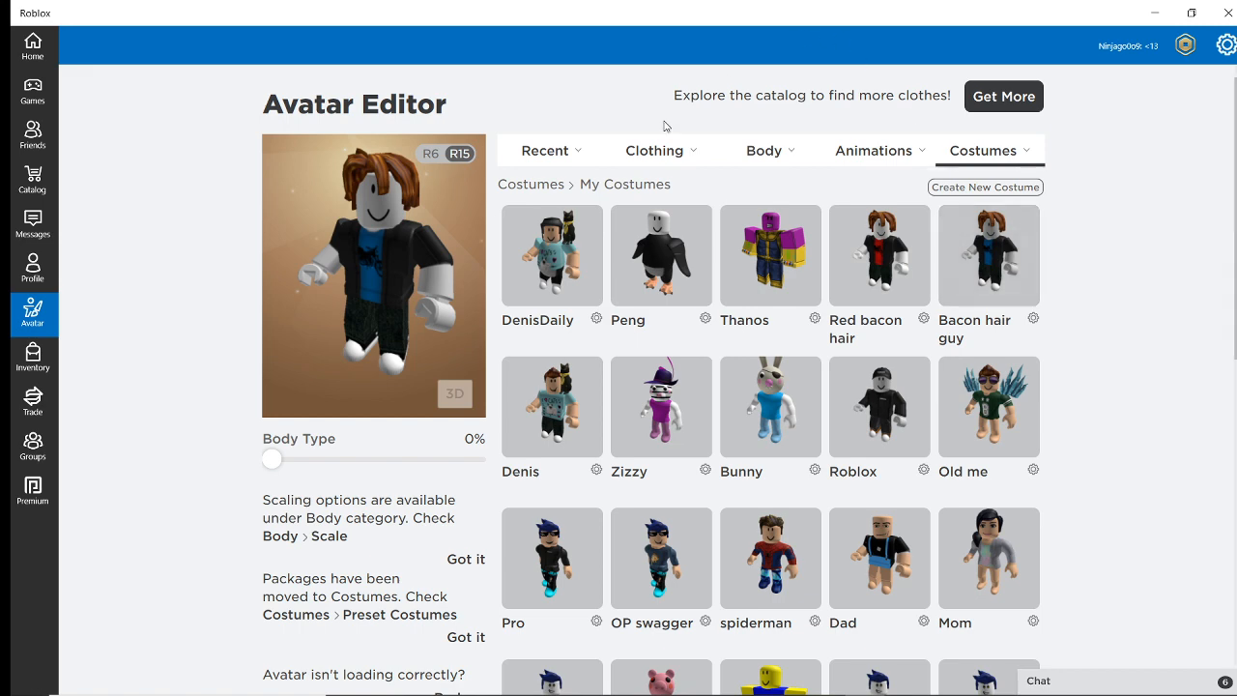
Step: Browse recently used avatar items and the clothing categories
left_click(544, 149)
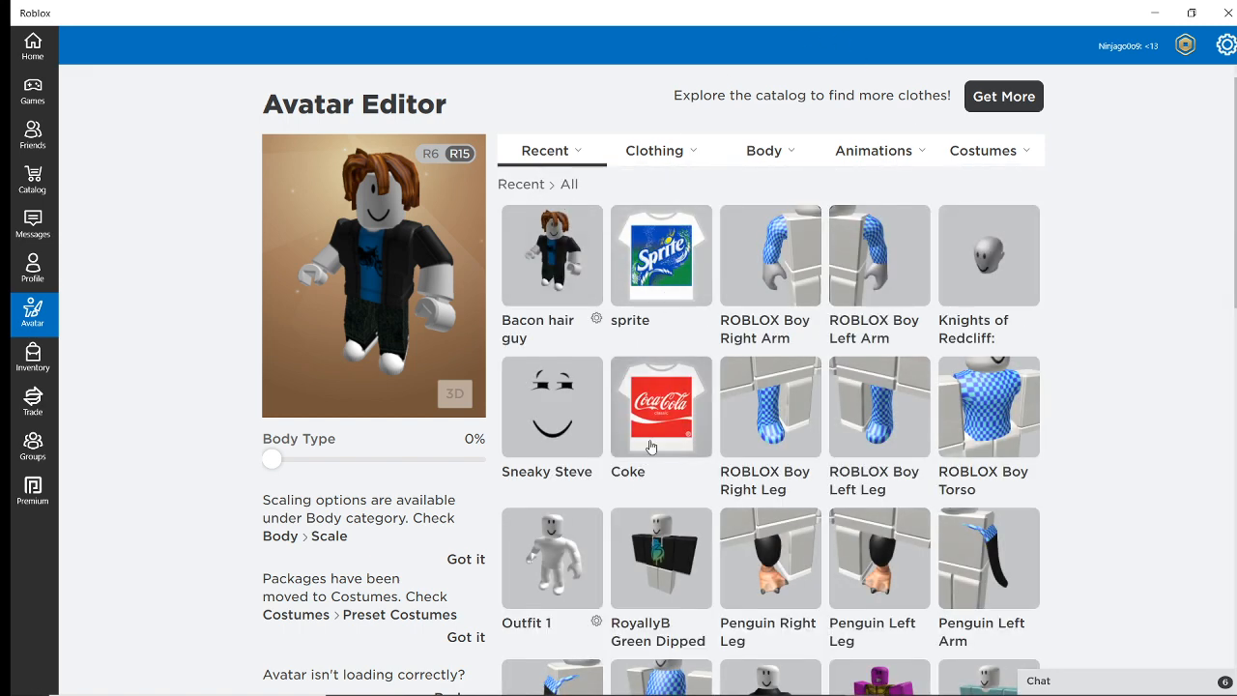
scroll("down", 3)
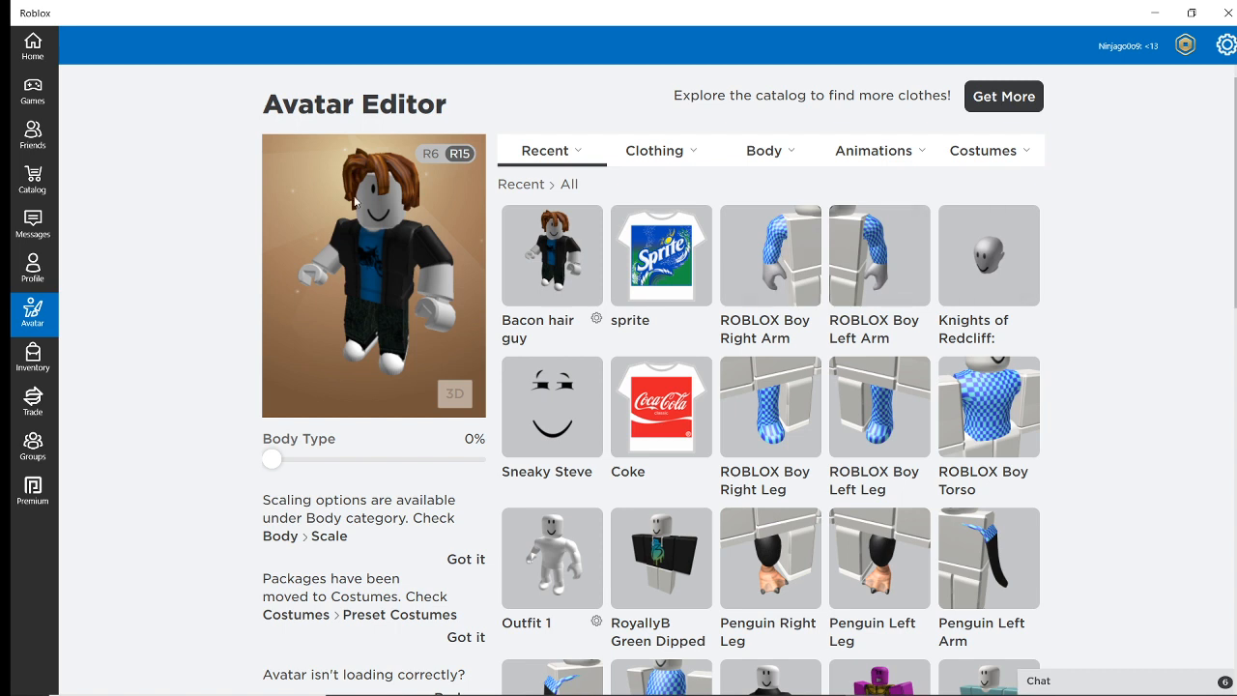
left_click(660, 150)
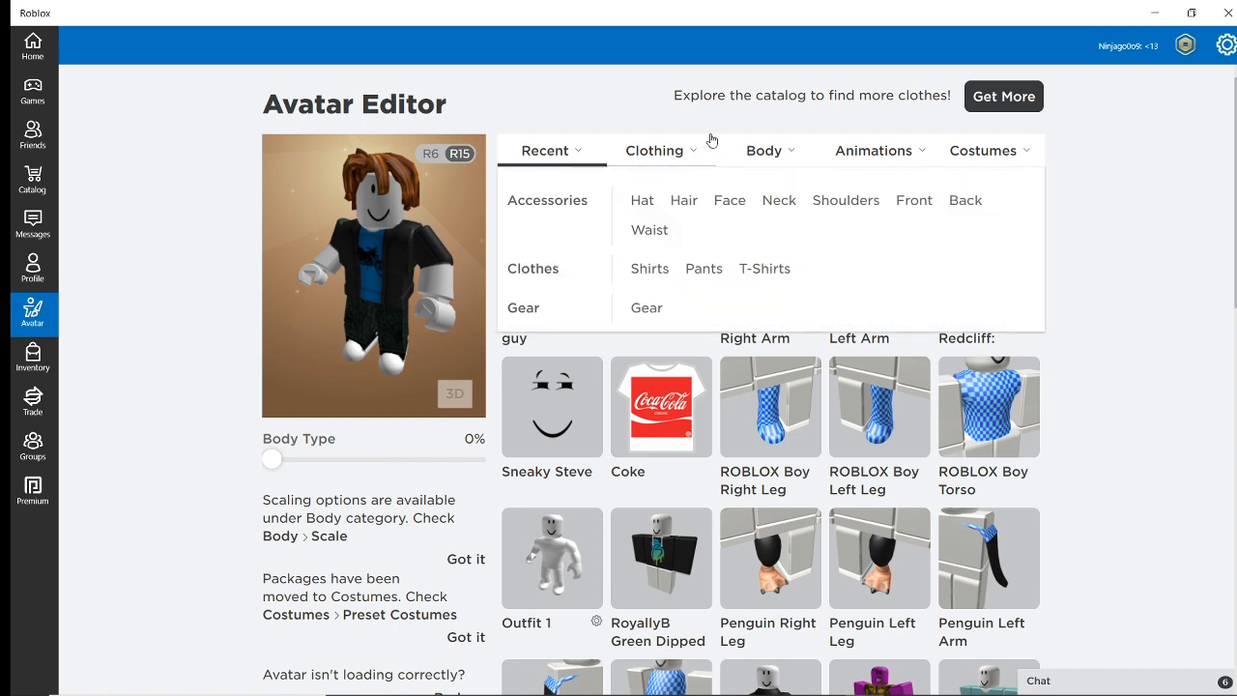
left_click(545, 150)
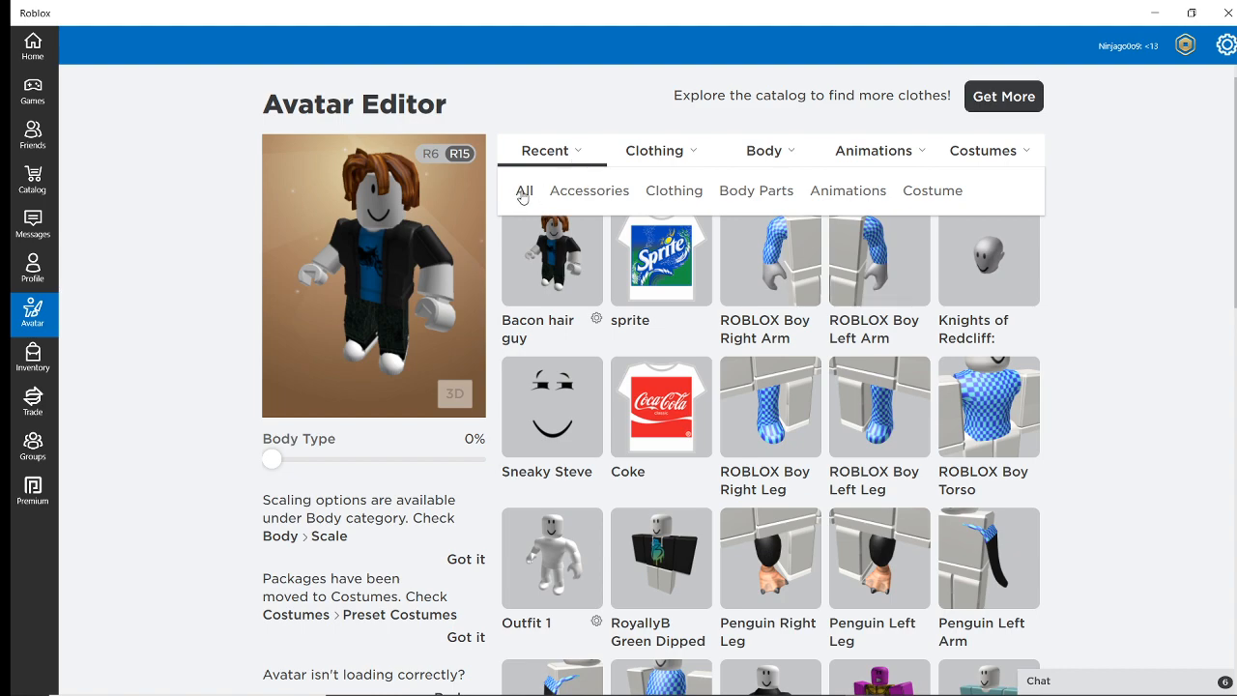
scroll("down", 3)
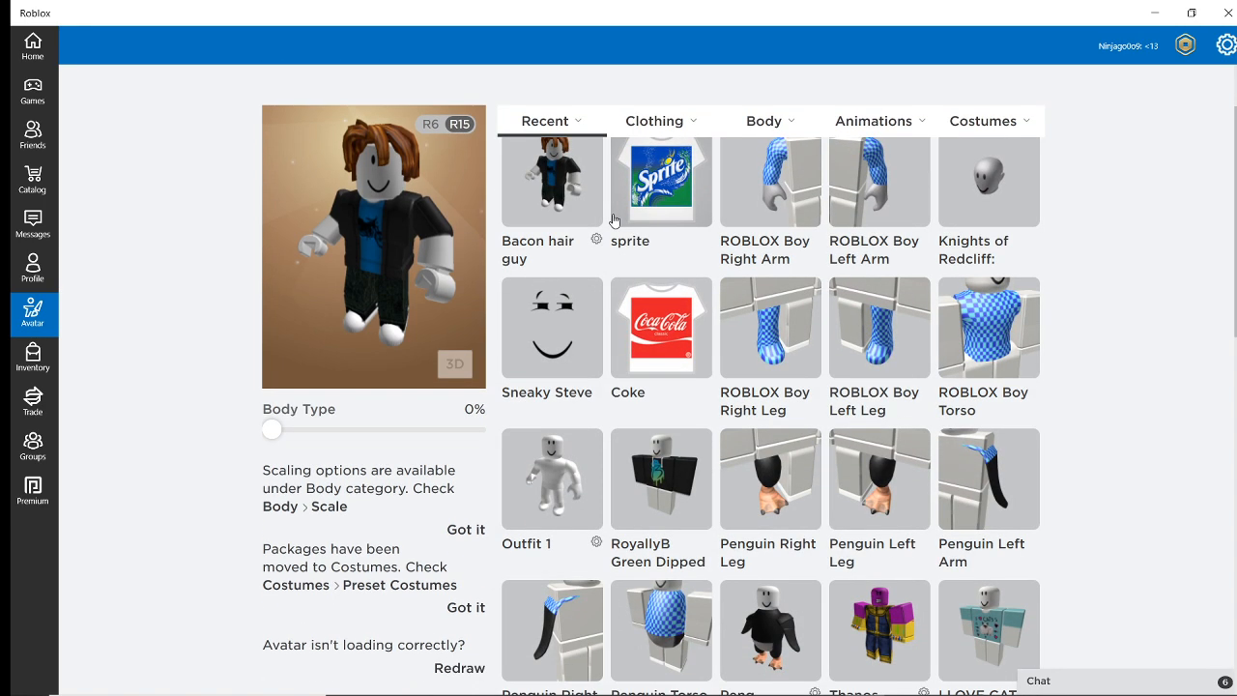
scroll("down", 3)
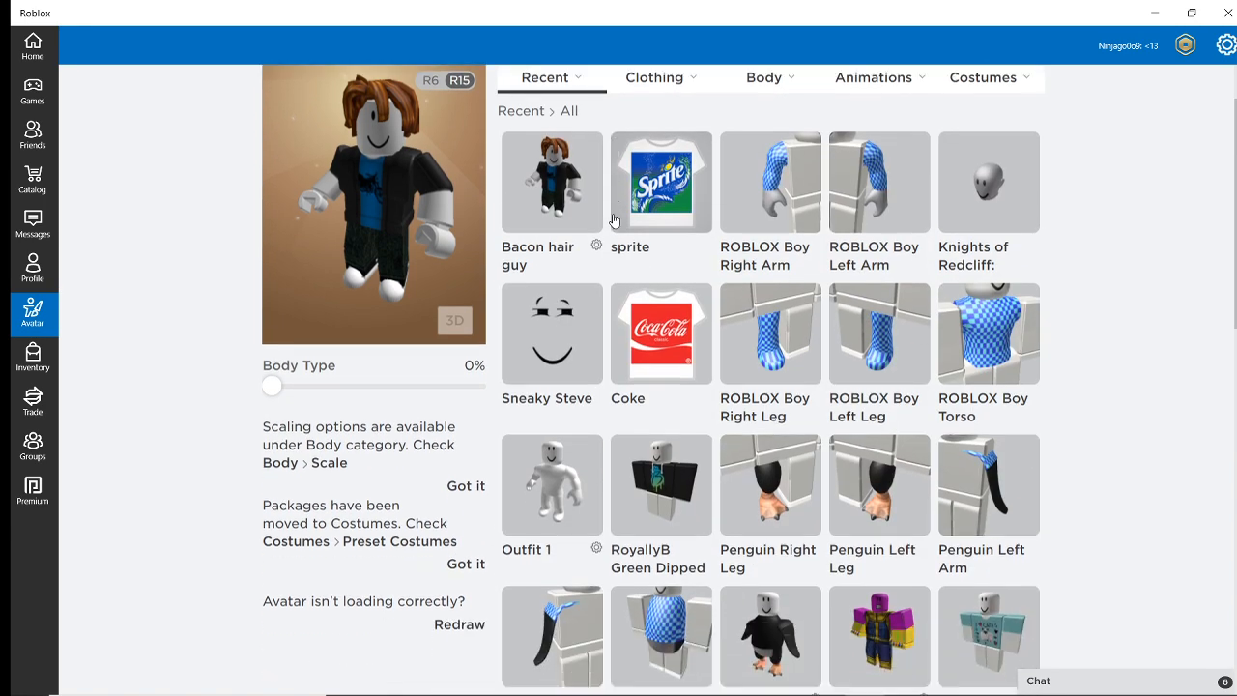
left_click(654, 121)
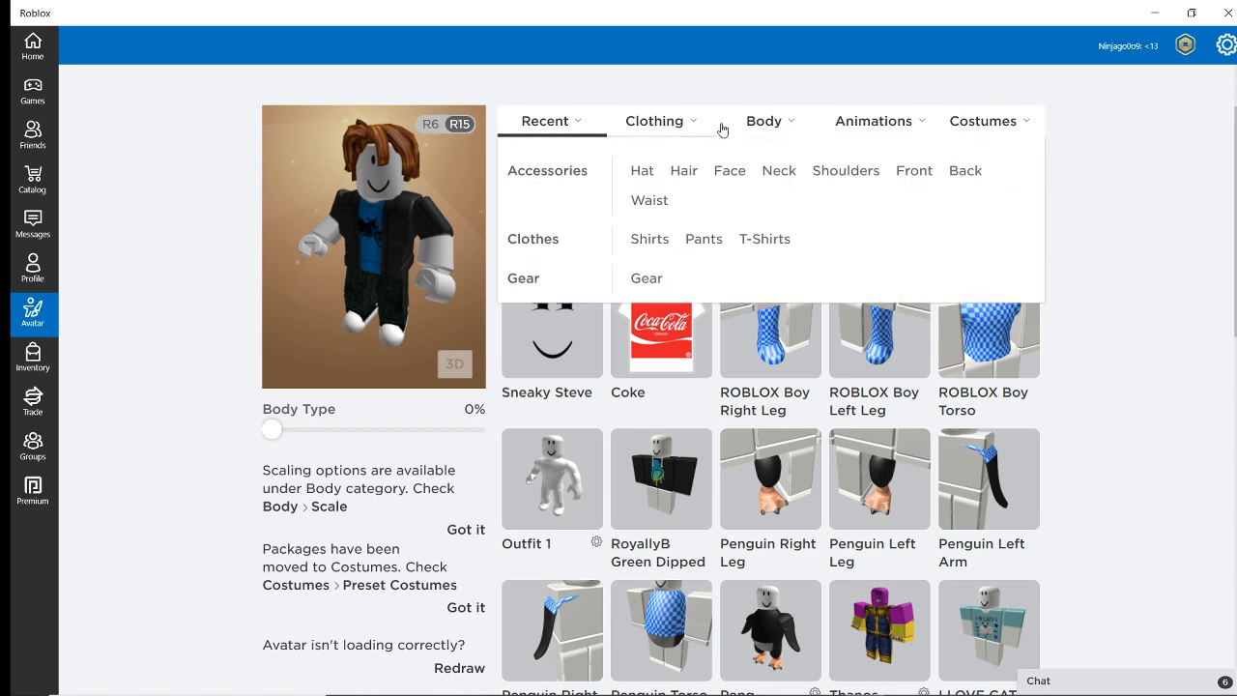
Step: Try on saved costumes, ending with the Bacon hair guy costume
left_click(983, 120)
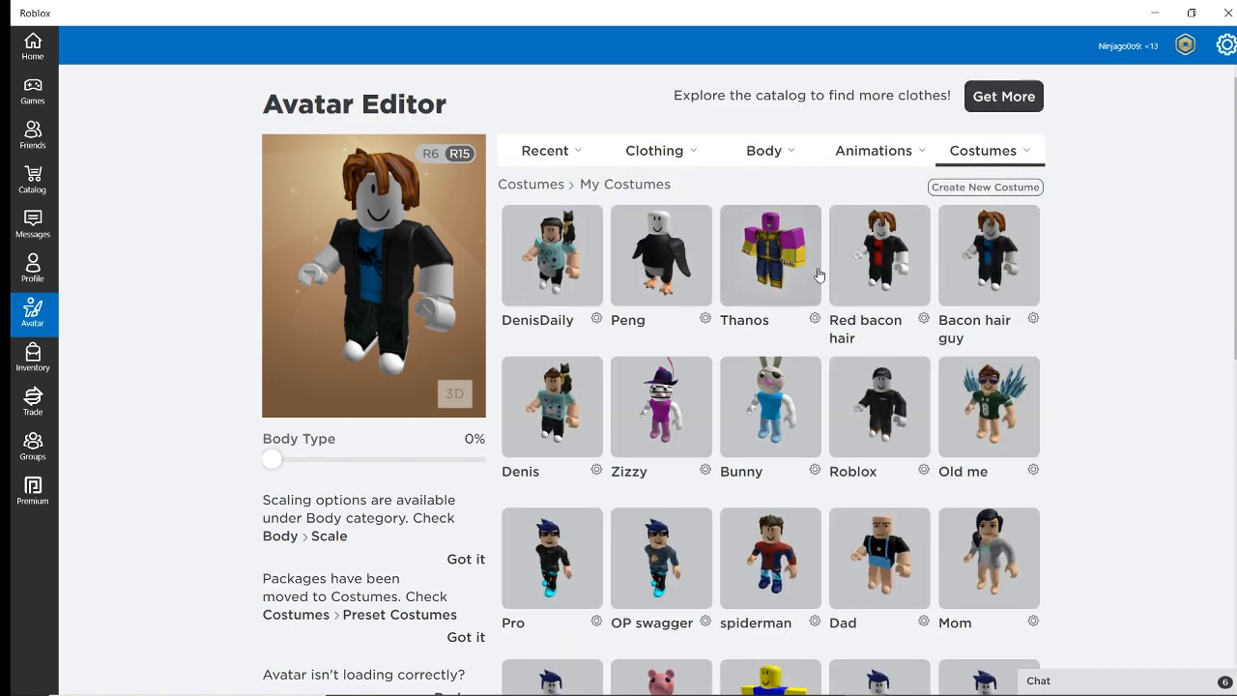
left_click(879, 256)
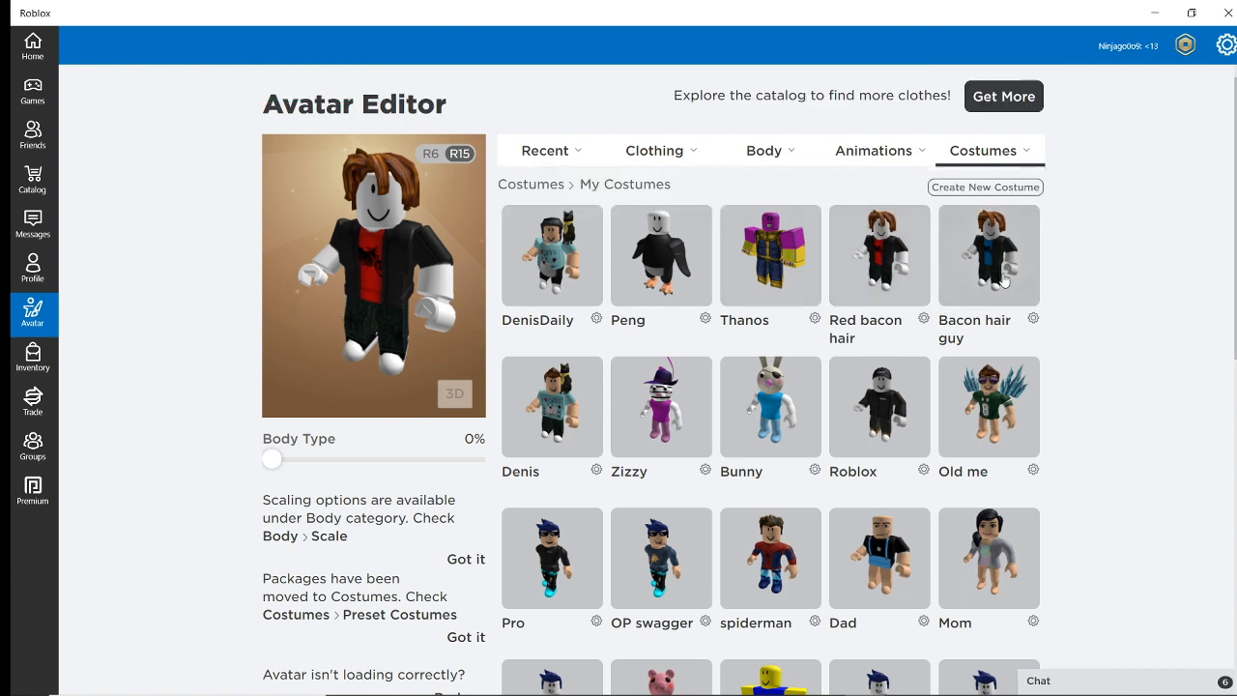
left_click(989, 256)
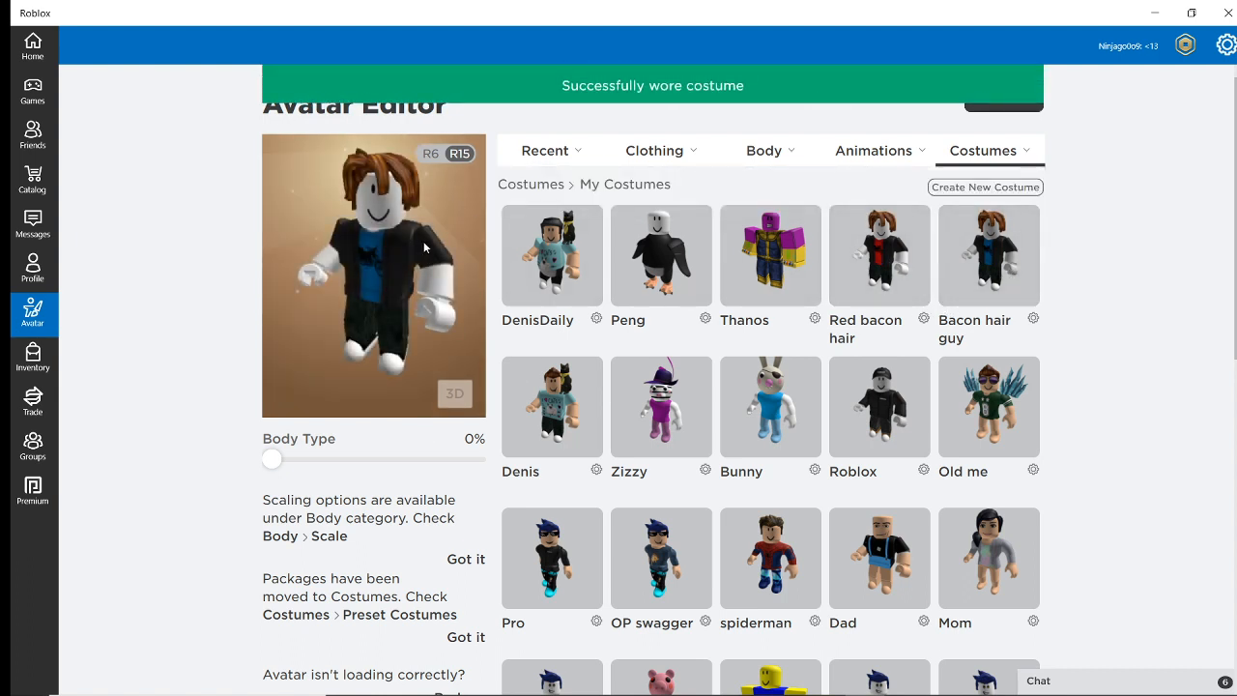
Step: Browse the costume and clothing categories, then show the Body > Skin Tone palette
left_click(983, 149)
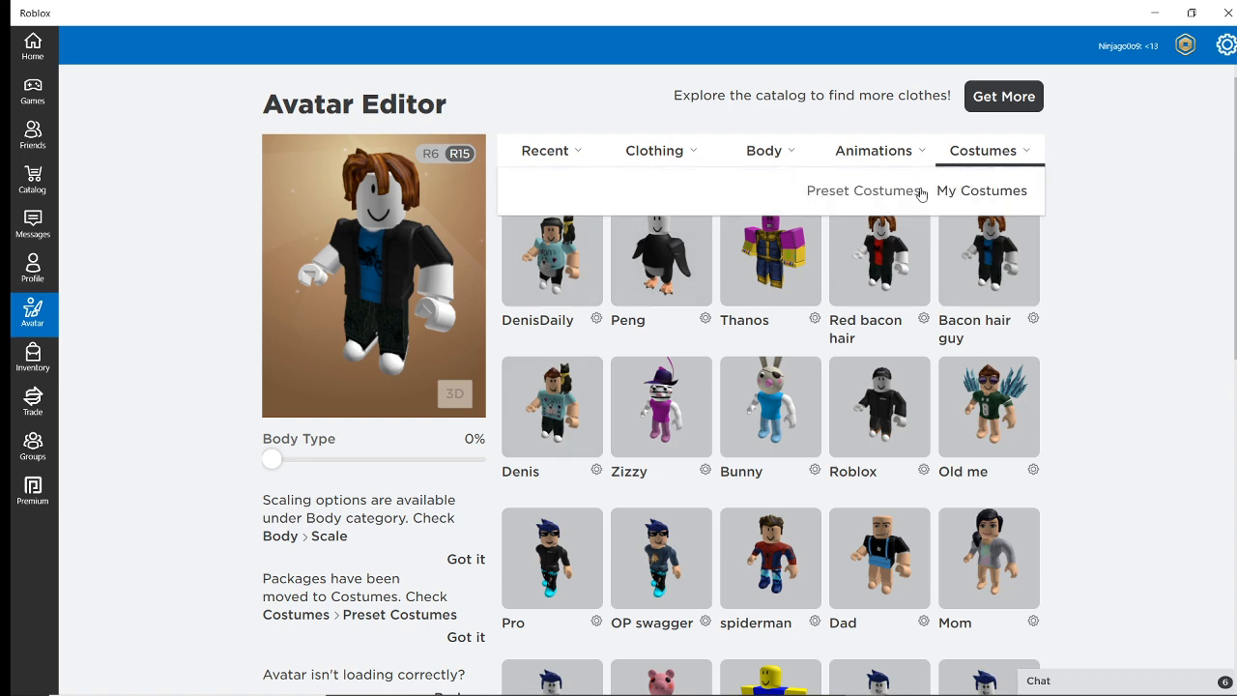
scroll("down", 3)
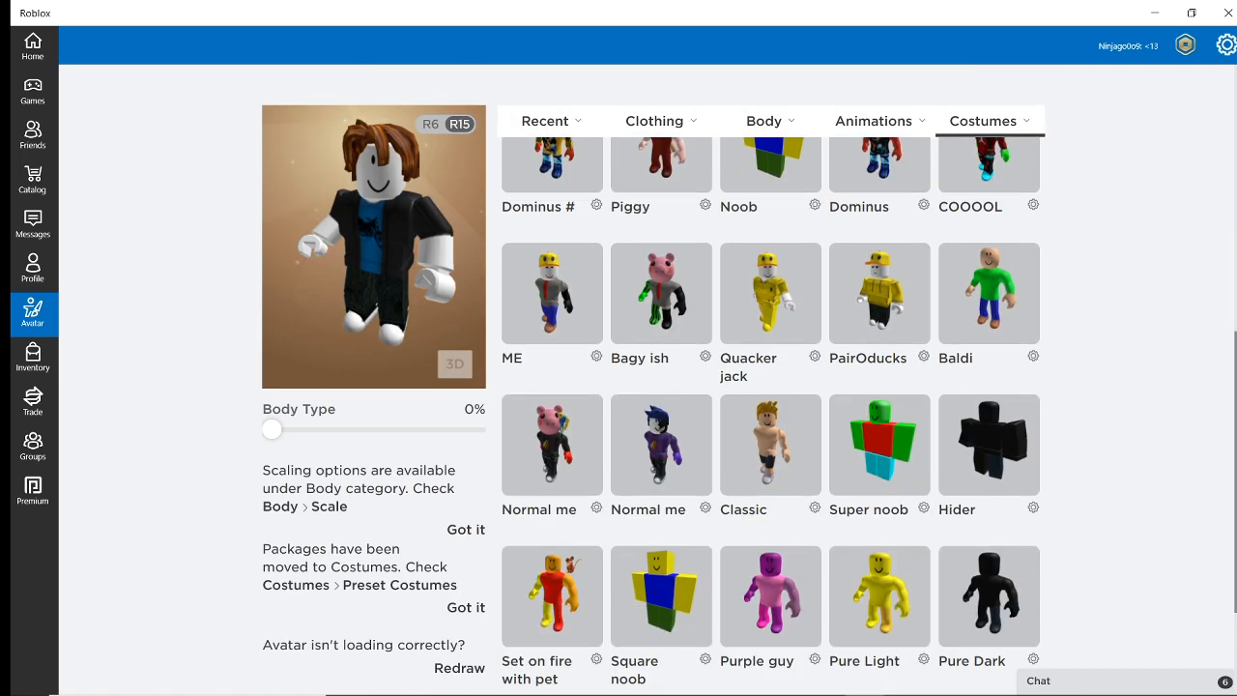
scroll("down", 3)
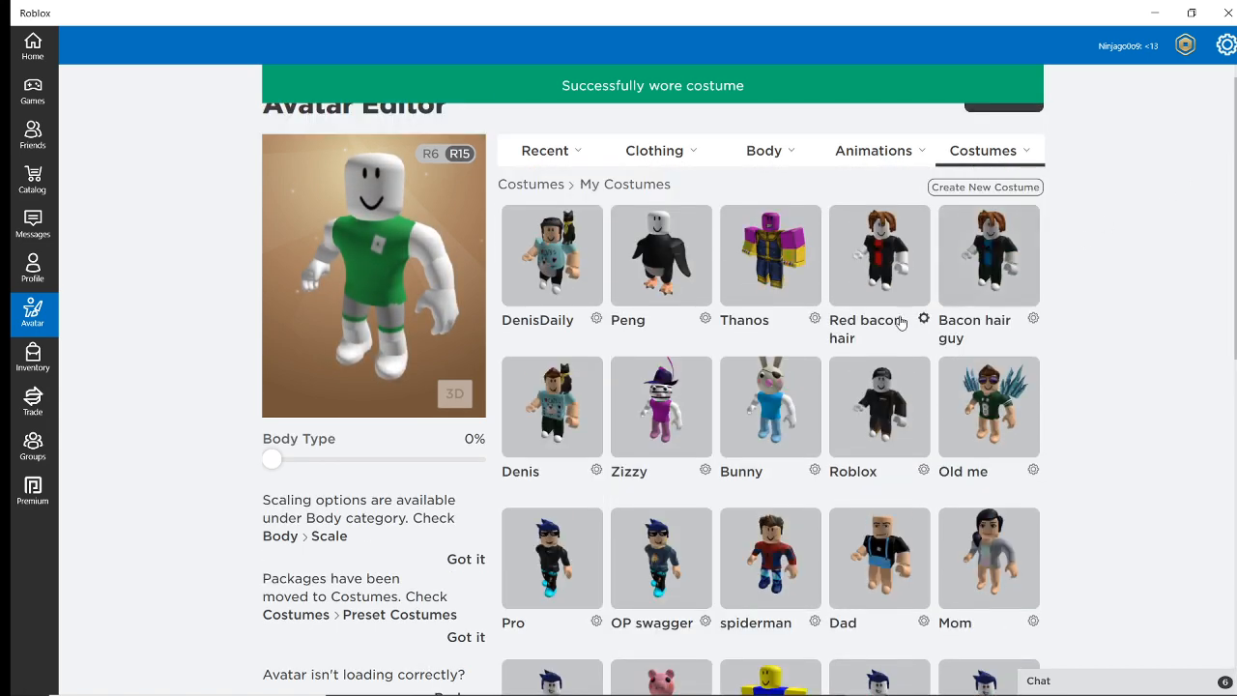
left_click(653, 149)
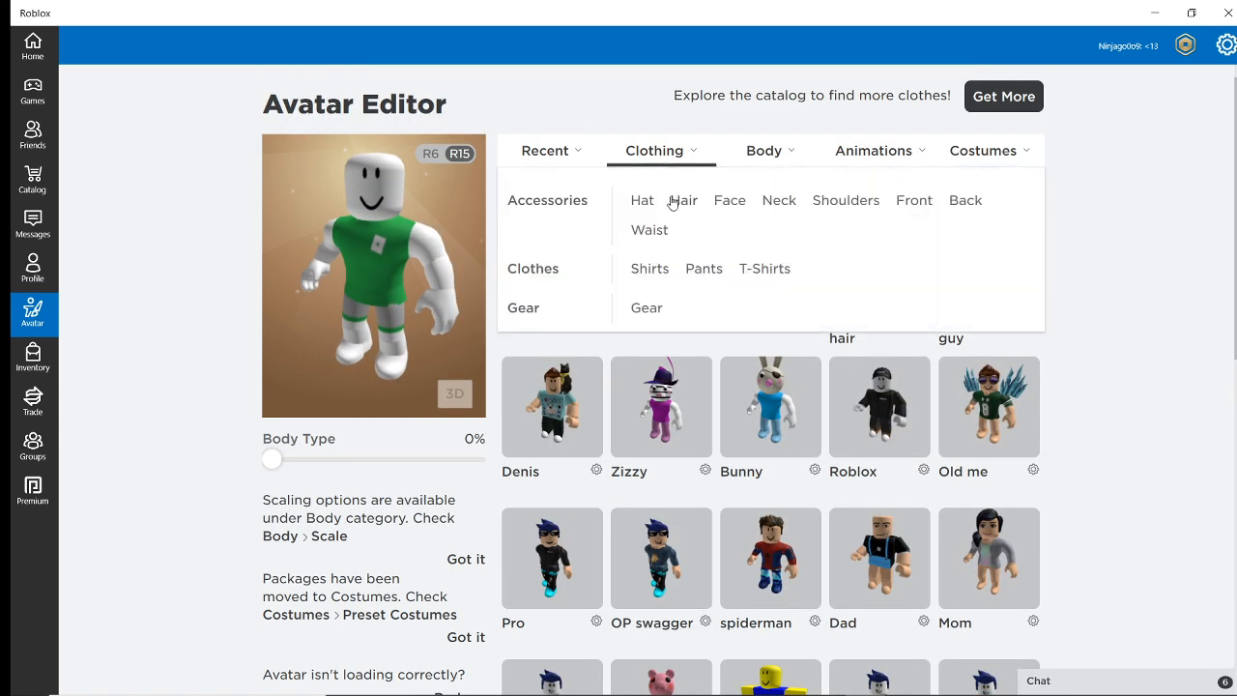
left_click(764, 150)
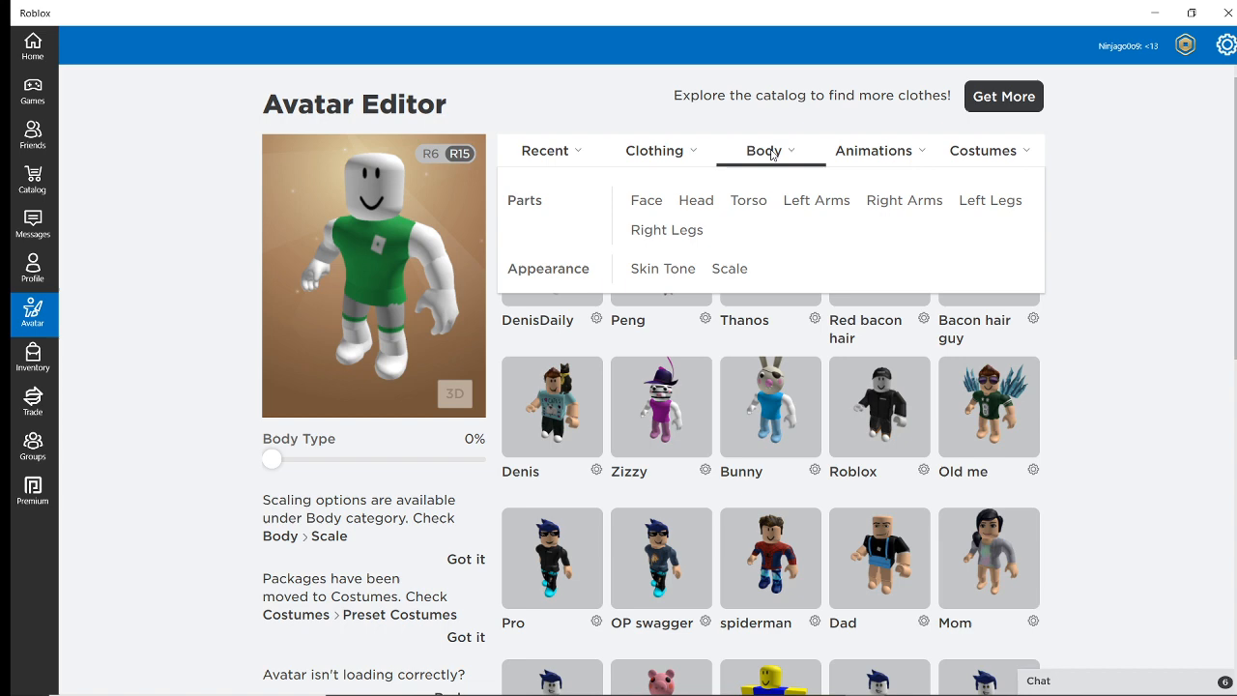
left_click(662, 269)
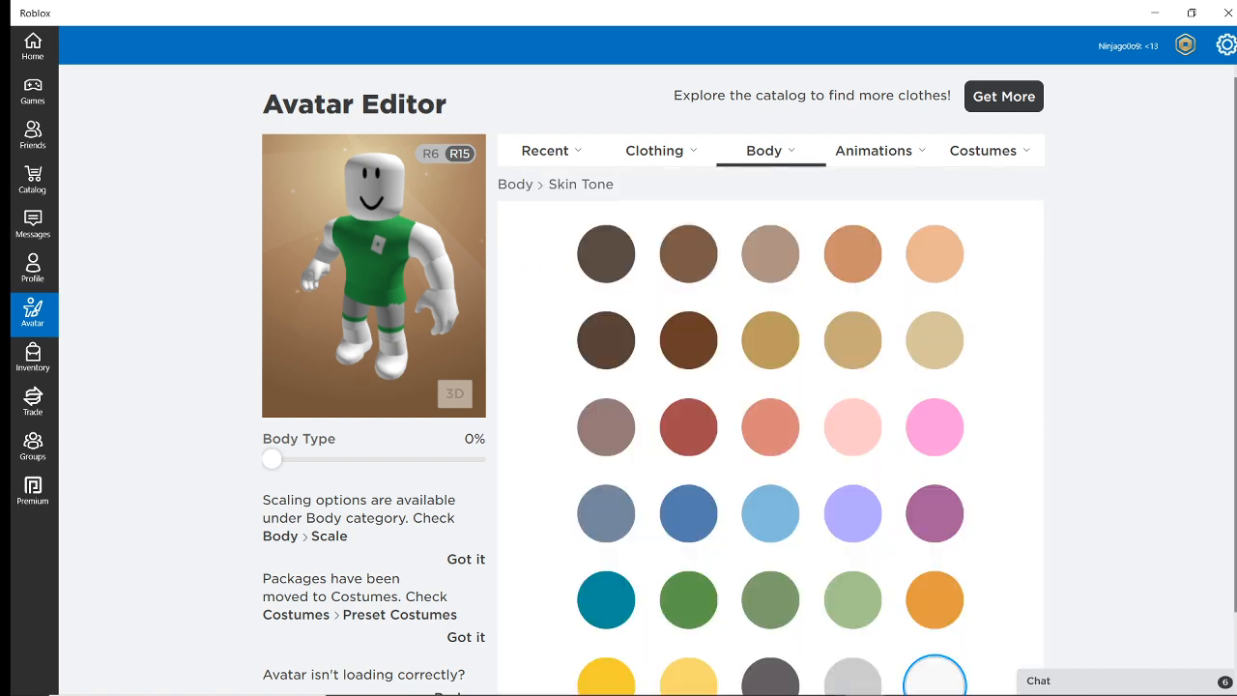
Step: Under Advanced skin tones, give the head a bright green skin tone
left_click(996, 657)
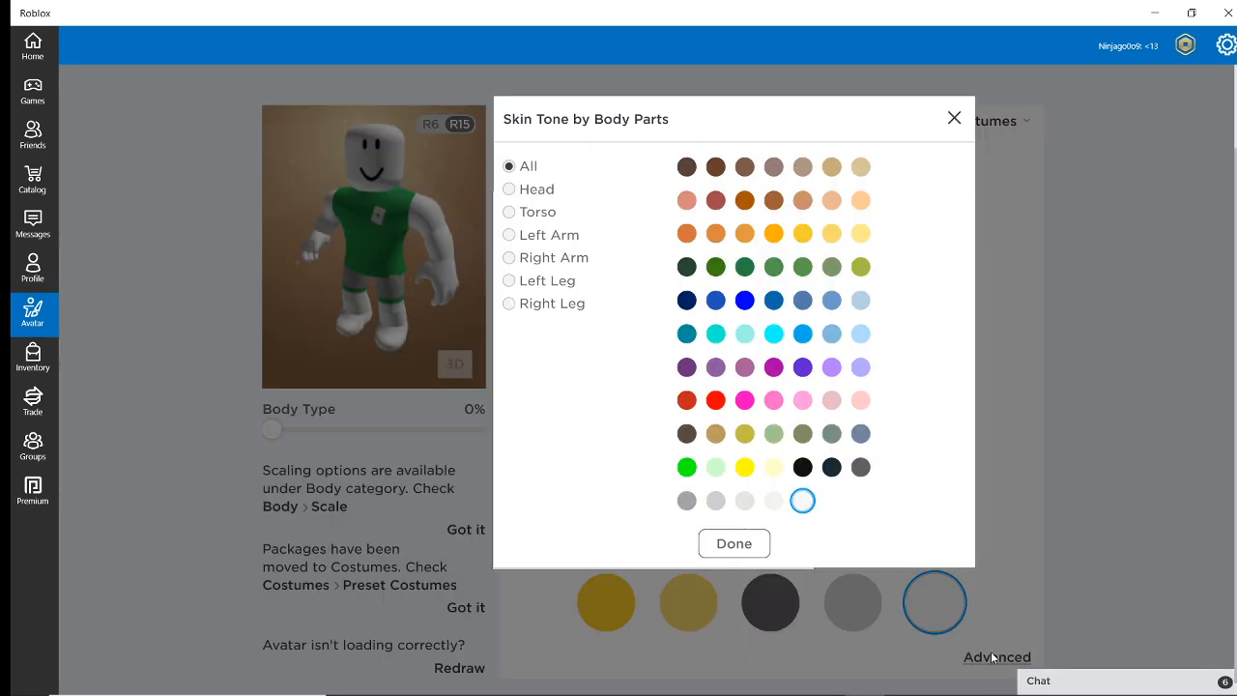
left_click(509, 188)
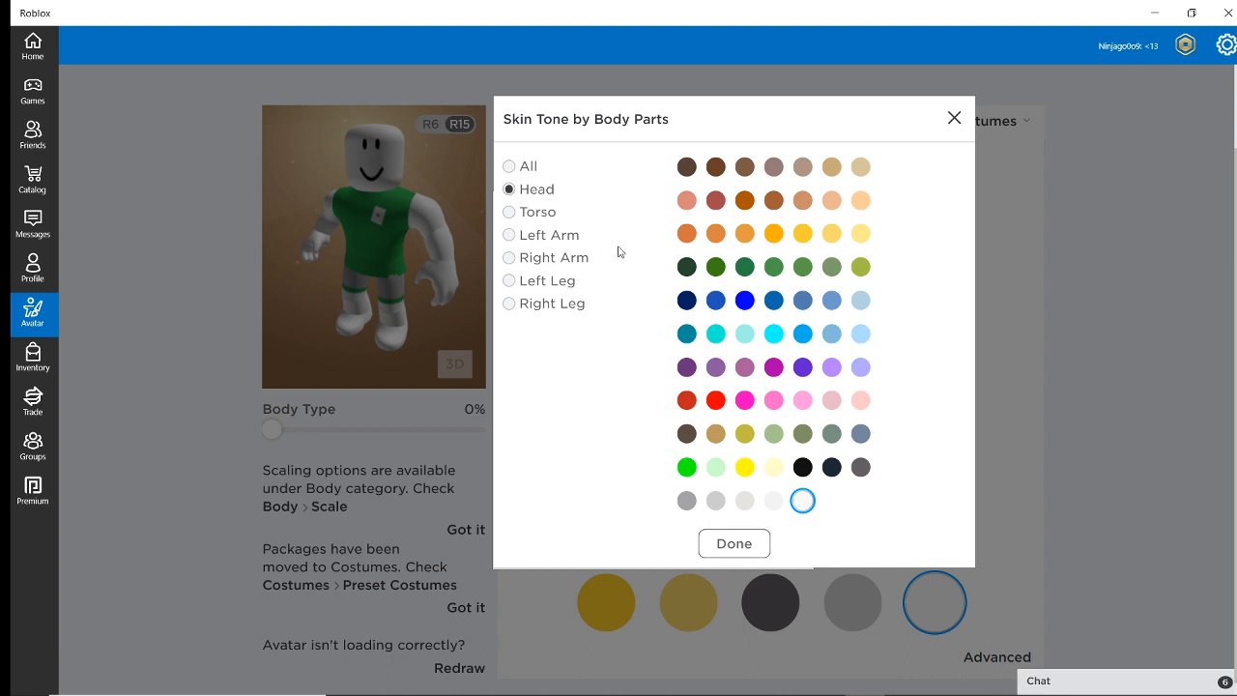
left_click(686, 467)
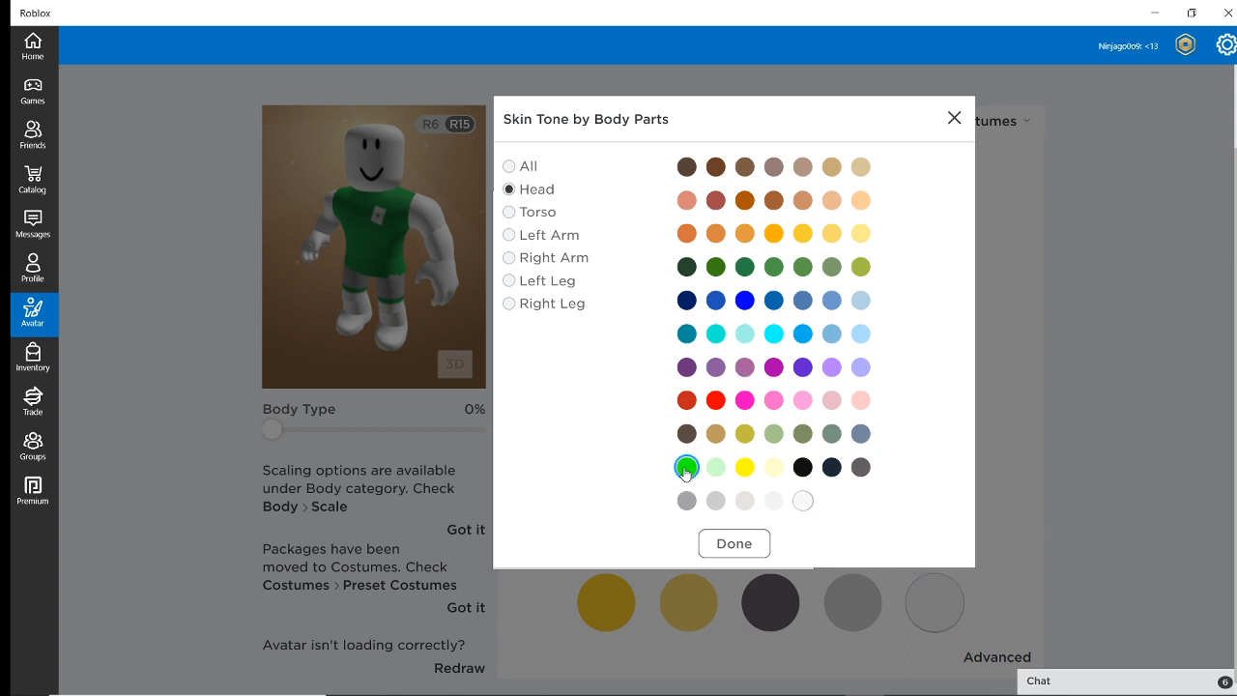
left_click(686, 467)
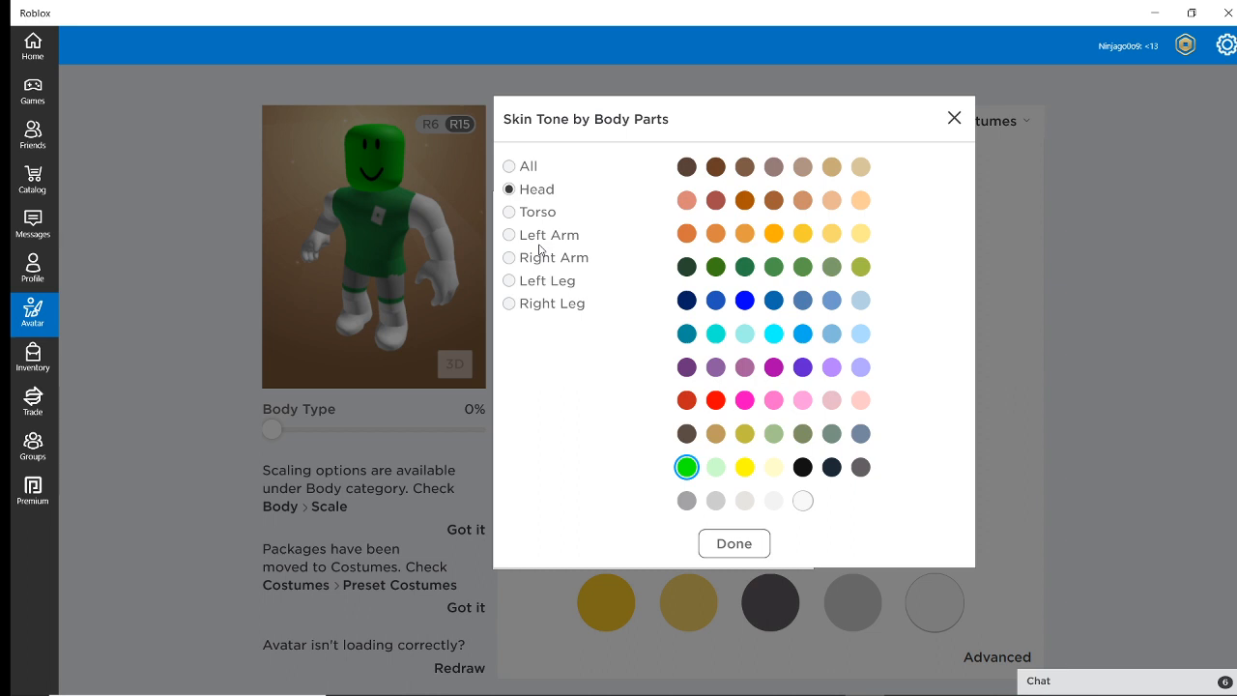
mouse_move(382, 138)
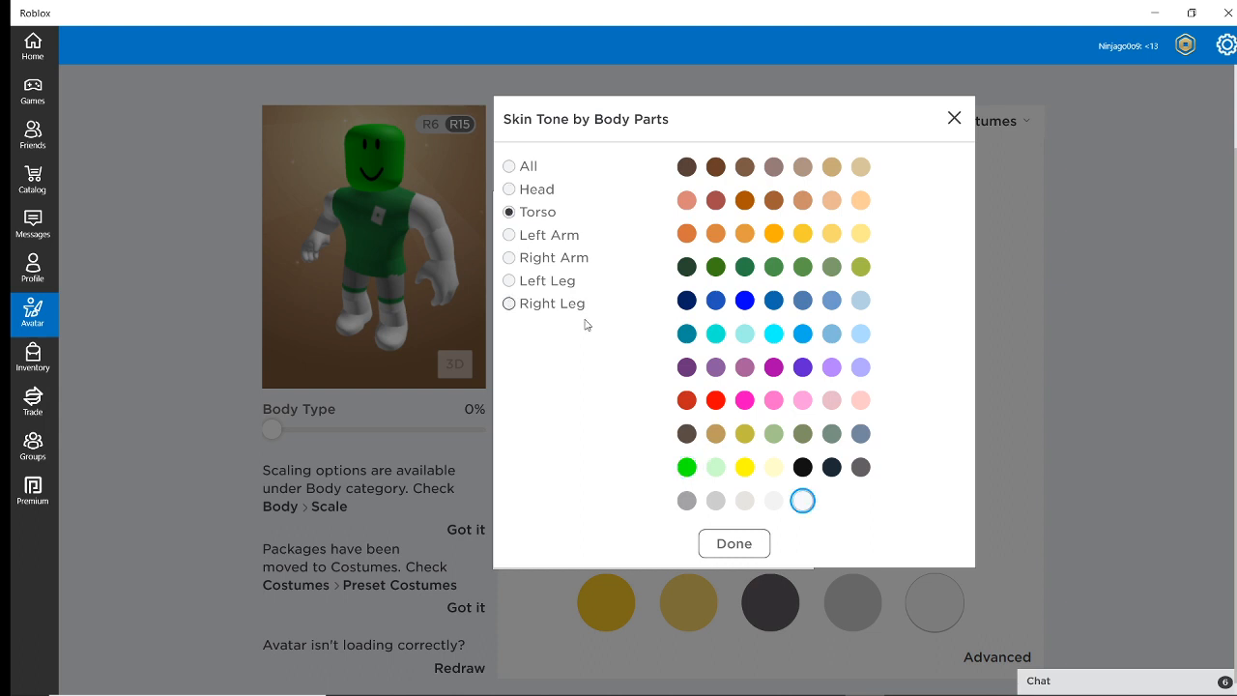
Step: Give the left arm a green skin tone, switching between the arm selections
left_click(744, 300)
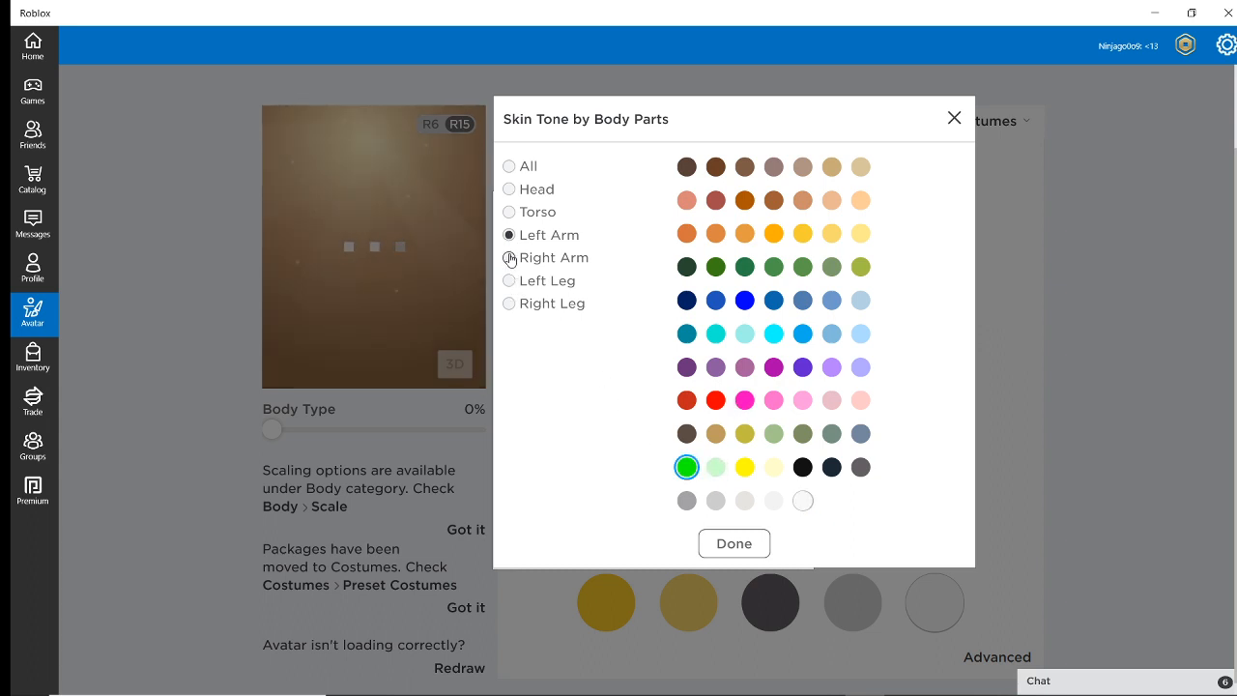
left_click(510, 258)
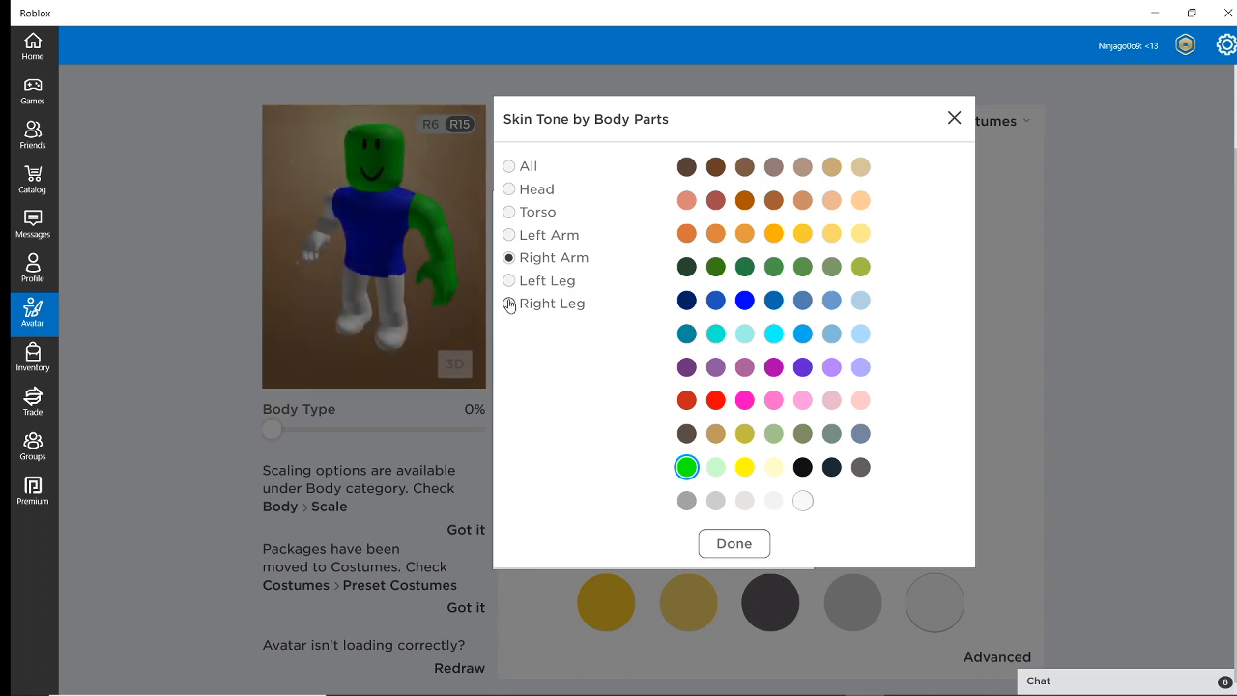
mouse_move(510, 280)
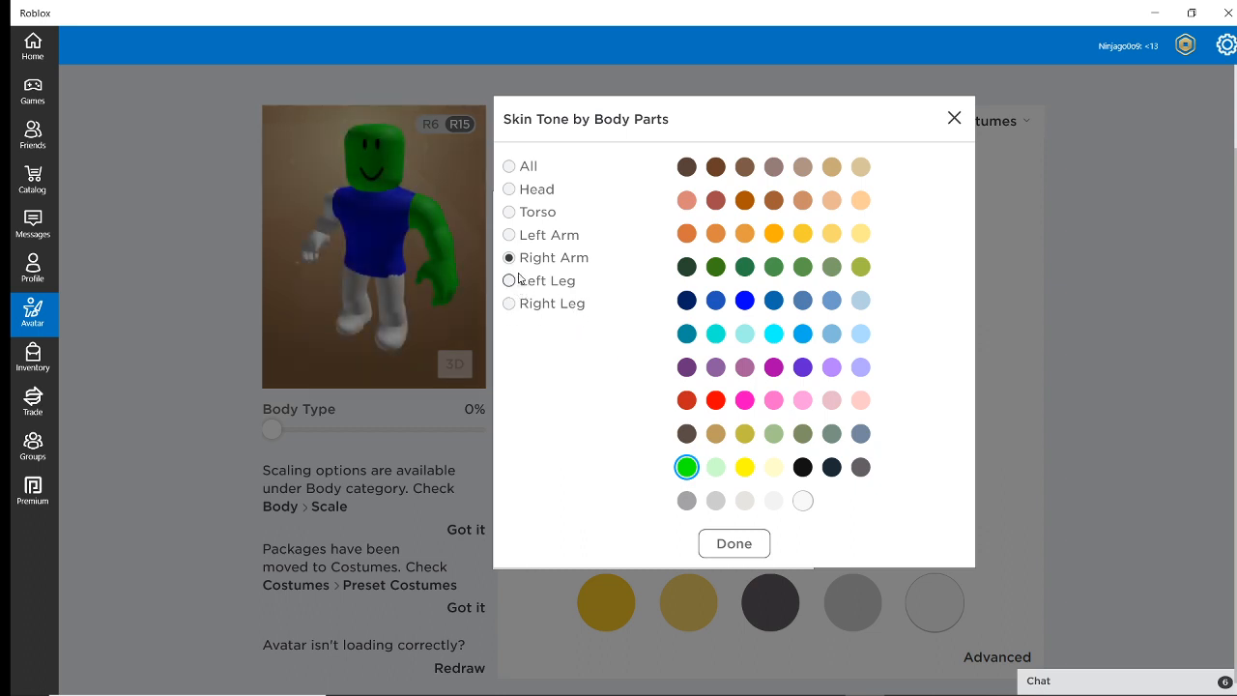
left_click(509, 235)
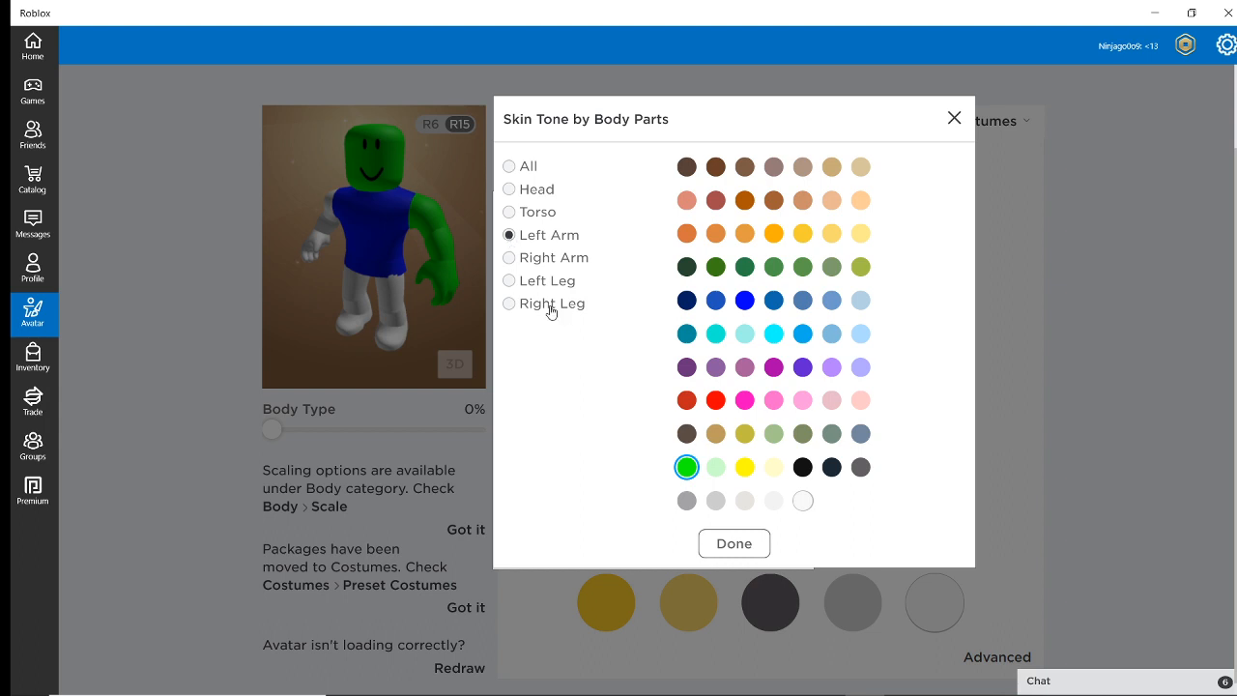
left_click(509, 257)
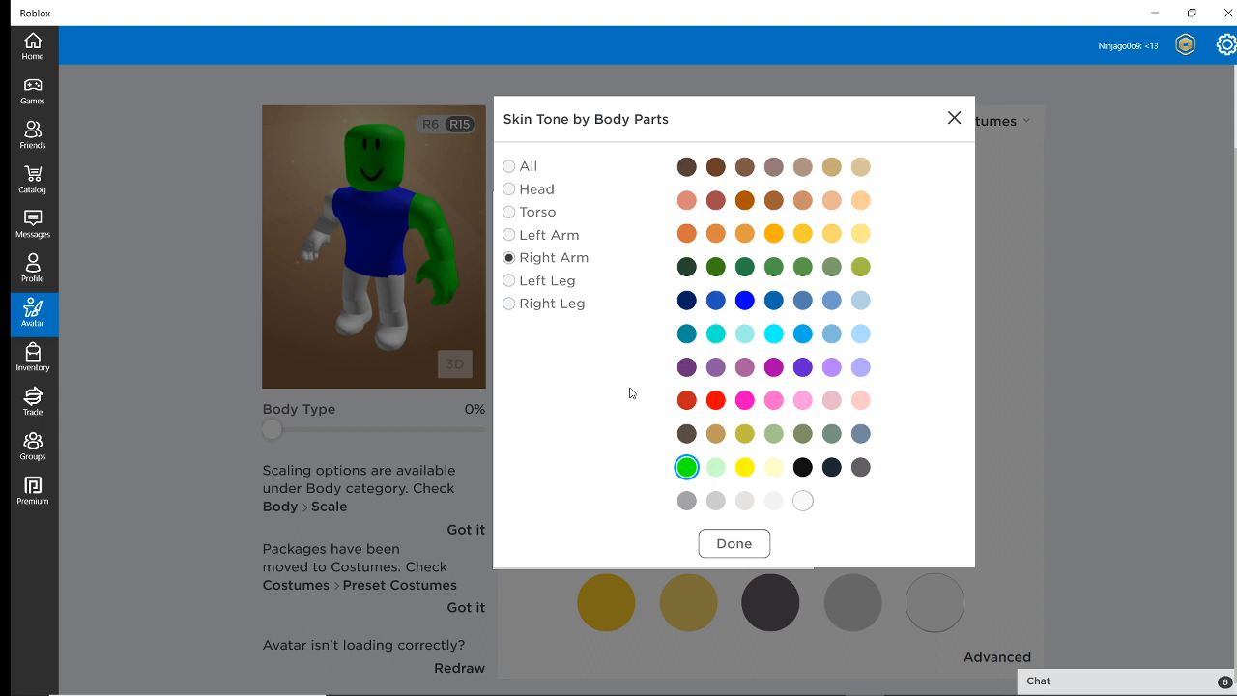
mouse_move(529, 229)
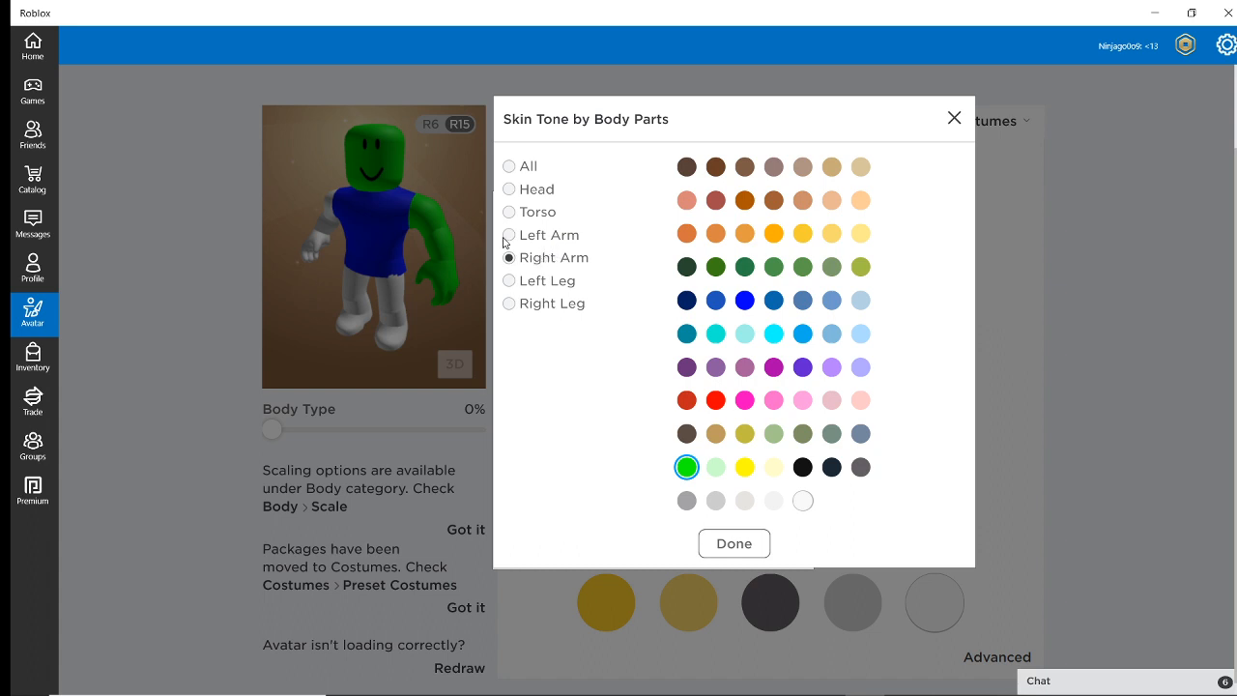
Step: Make the left leg Bright blue and confirm the per-part skin tones with Done
left_click(509, 234)
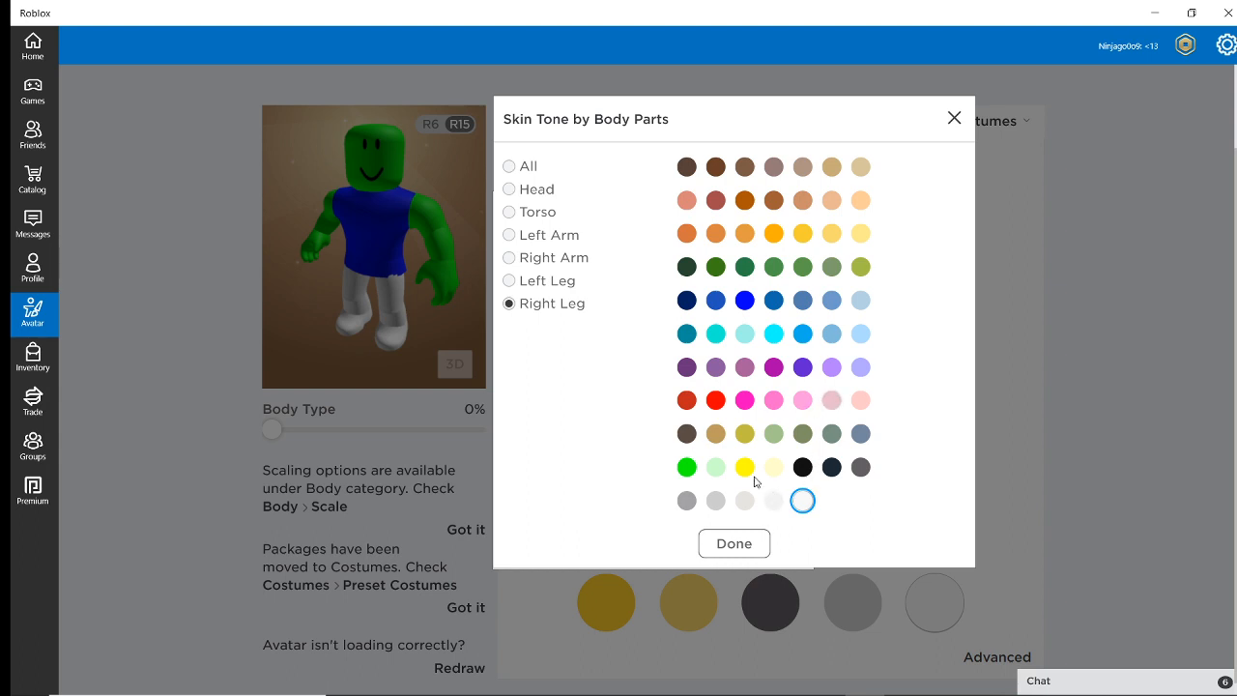
mouse_move(735, 469)
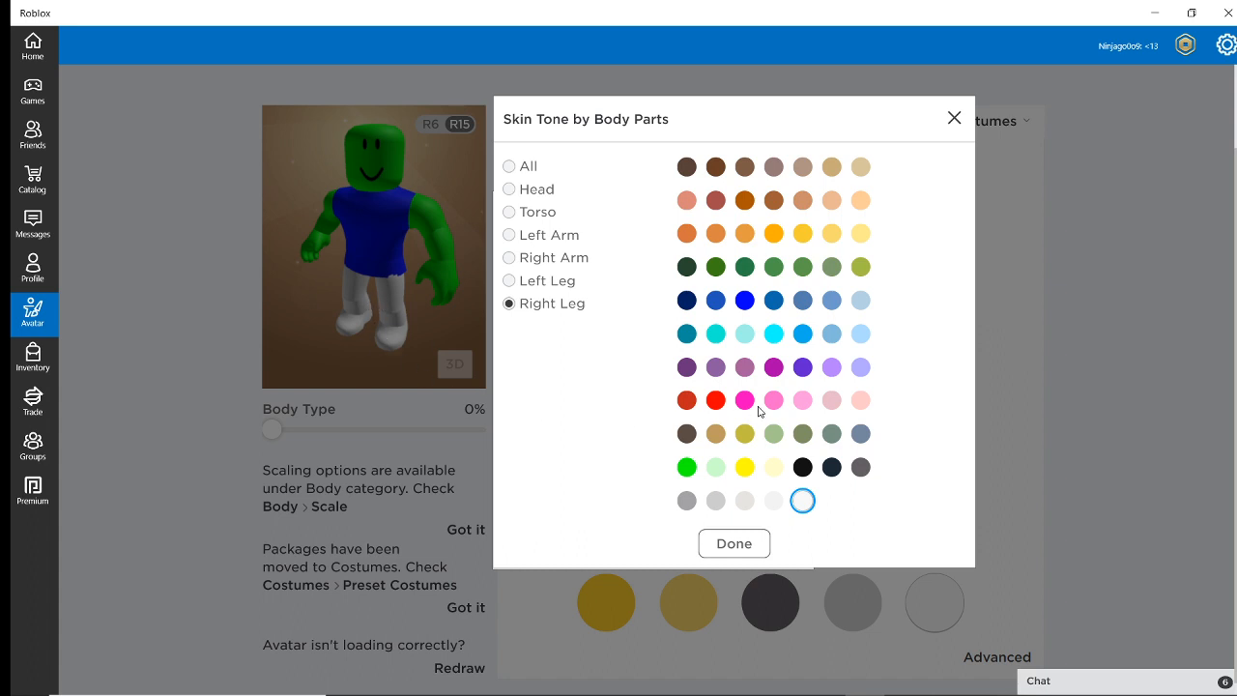
mouse_move(802, 300)
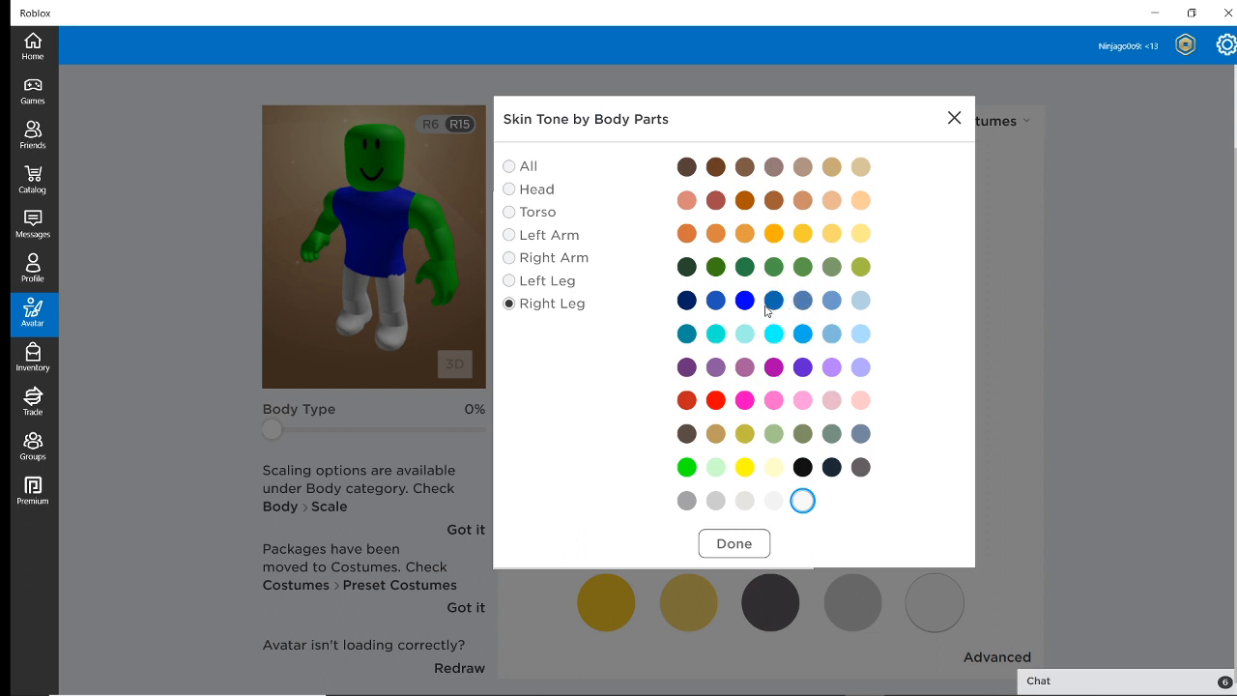
left_click(509, 280)
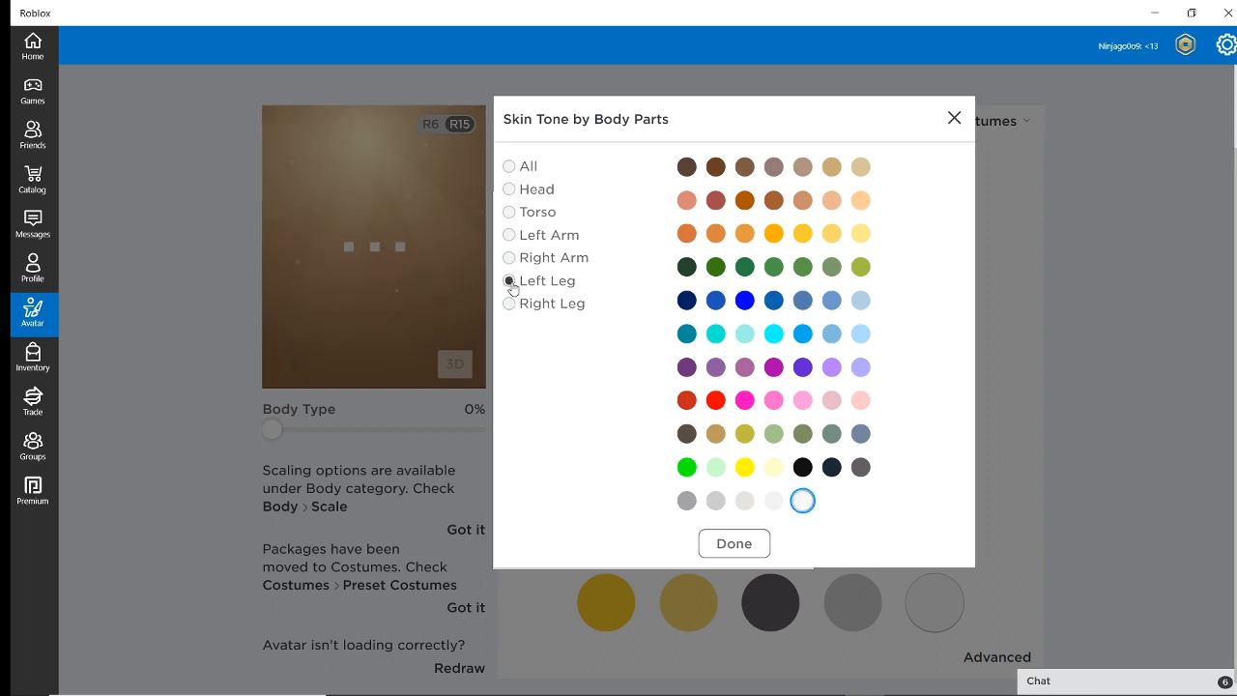
left_click(802, 299)
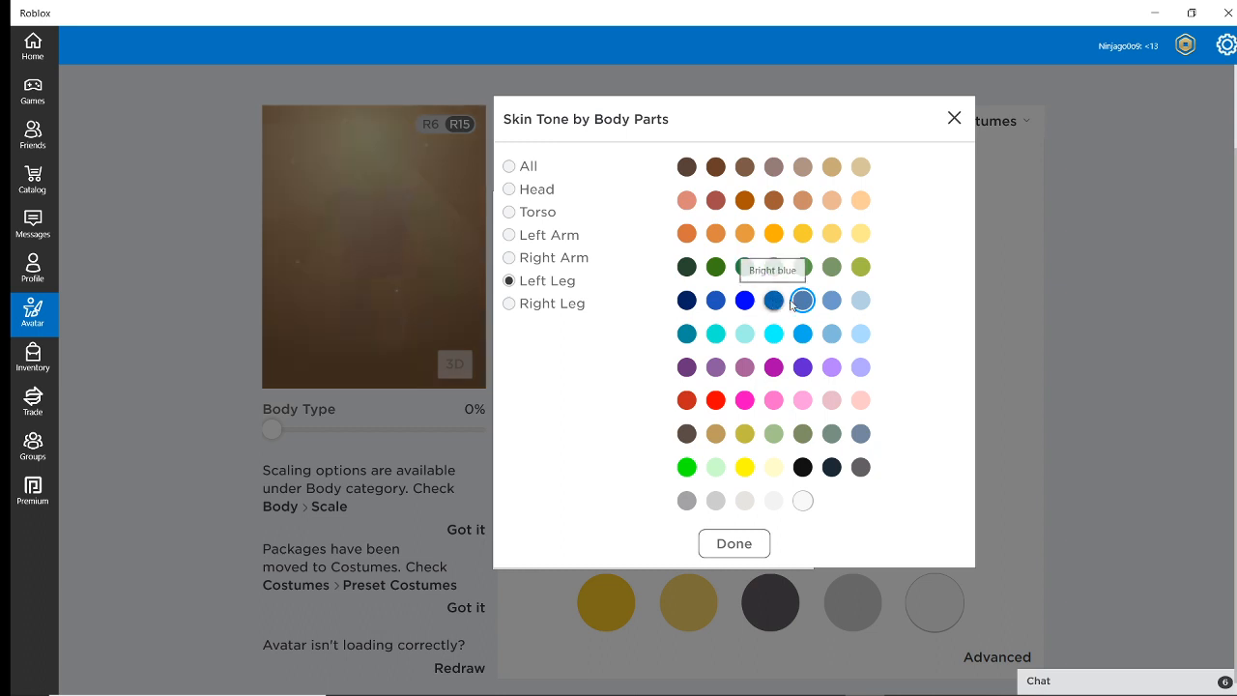
left_click(802, 300)
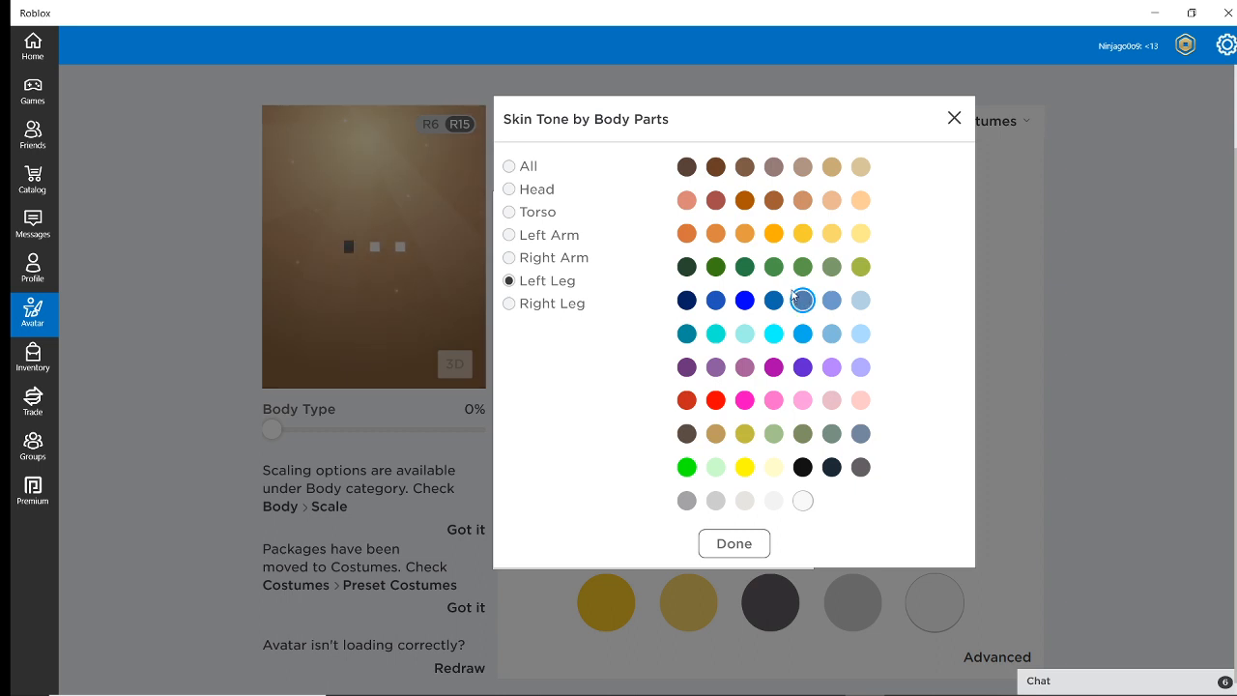
left_click(802, 301)
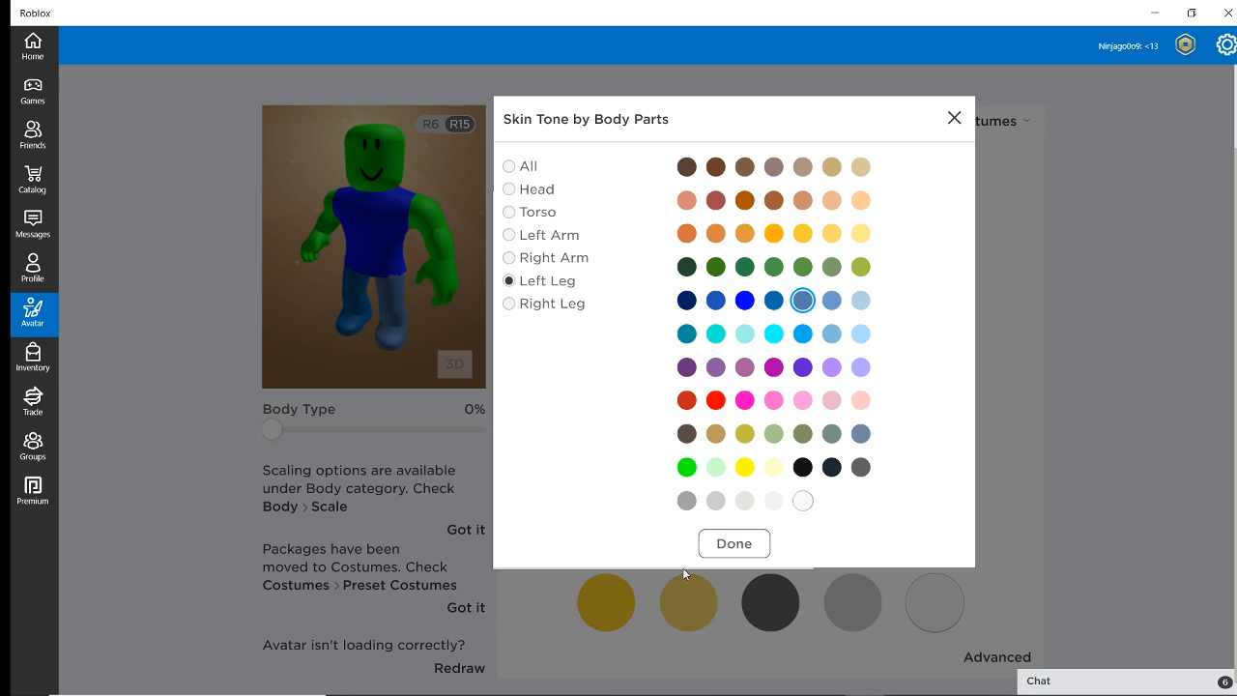
left_click(733, 543)
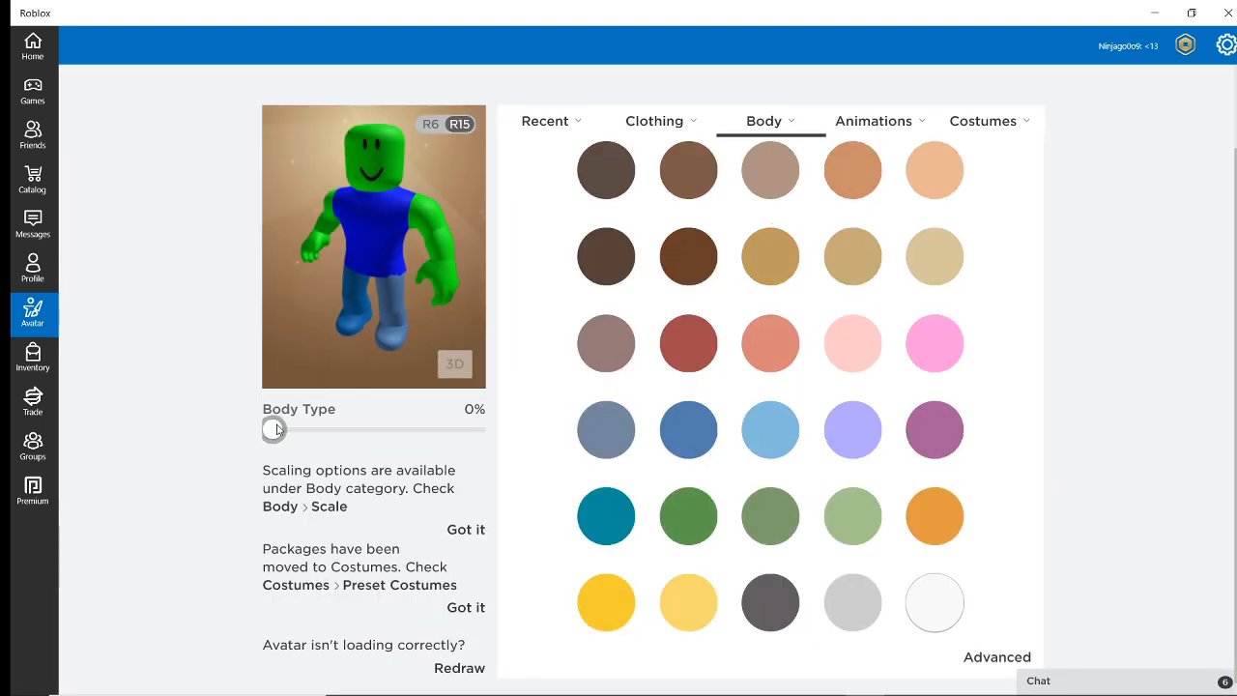
Step: Drag the Body Type slider from 0% to 100%
left_click_drag(273, 429, 476, 429)
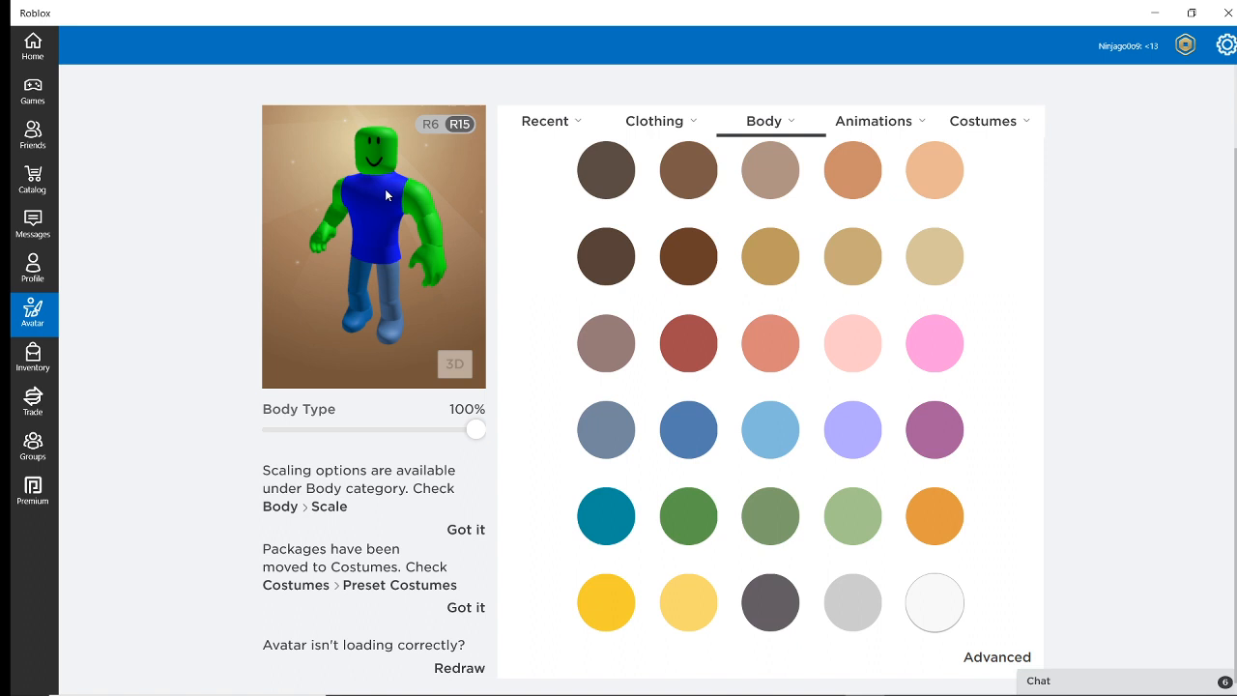
mouse_move(410, 347)
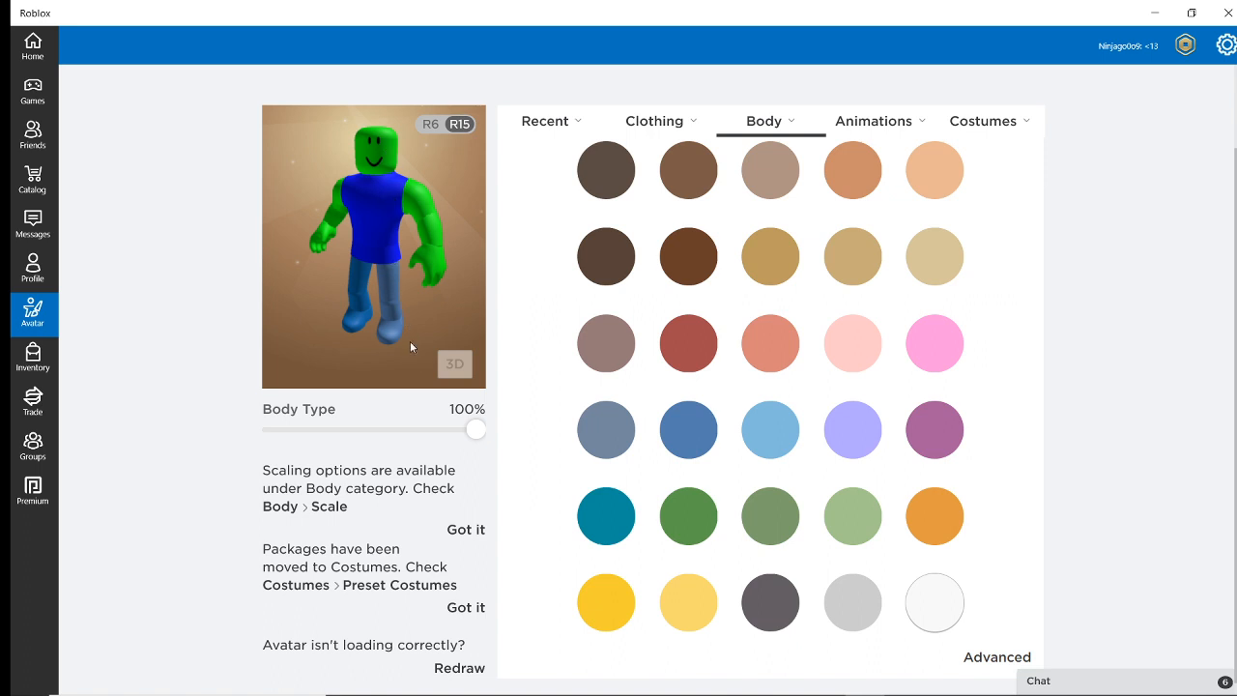
left_click(653, 121)
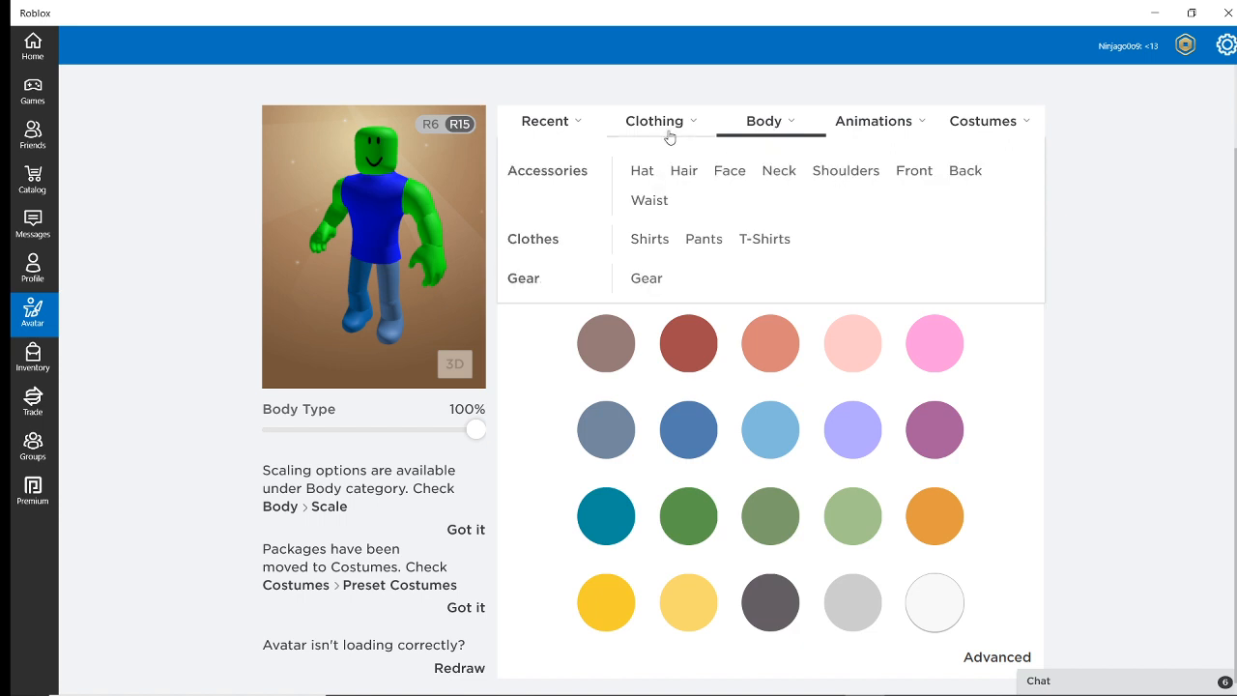
Step: Unequip the ROBLOX Boy Torso, then bring up the right leg options
left_click(765, 121)
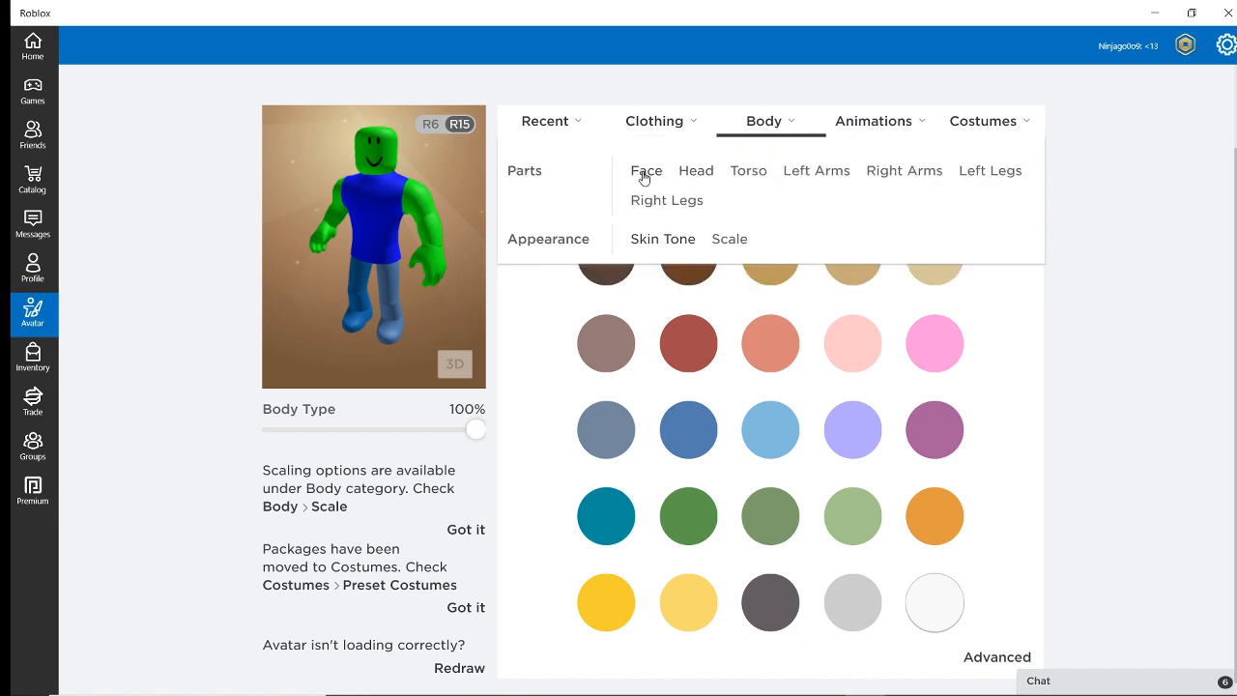
mouse_move(746, 174)
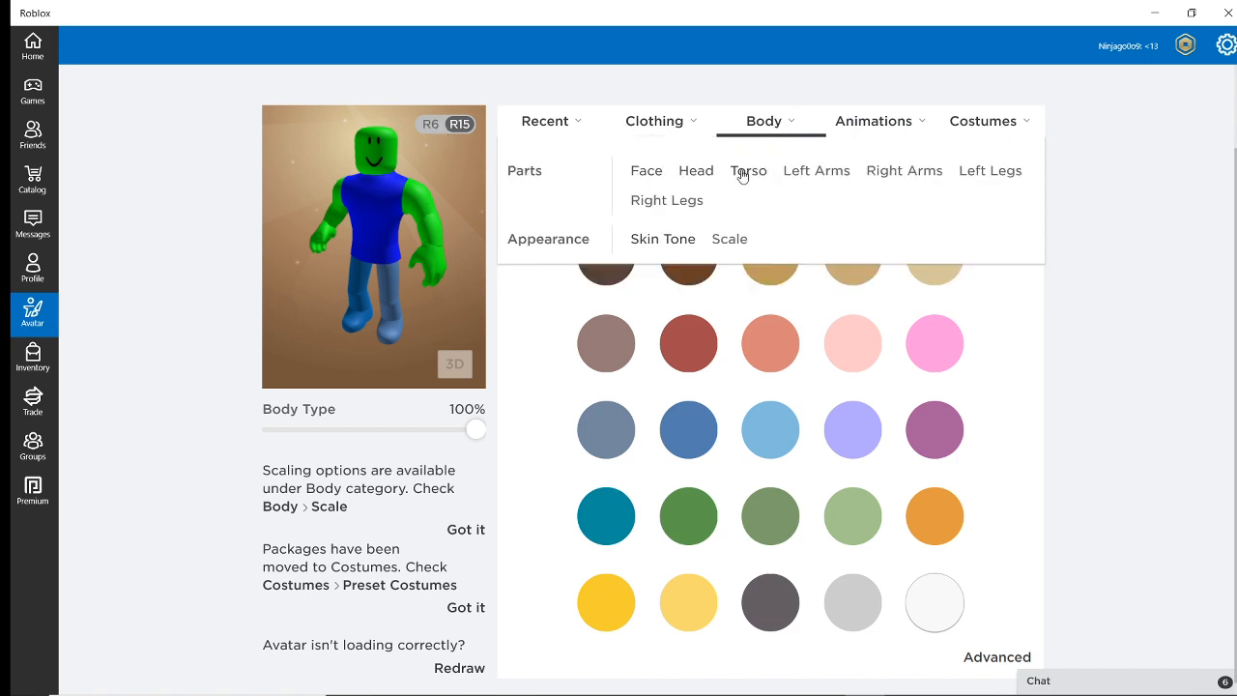
left_click(748, 170)
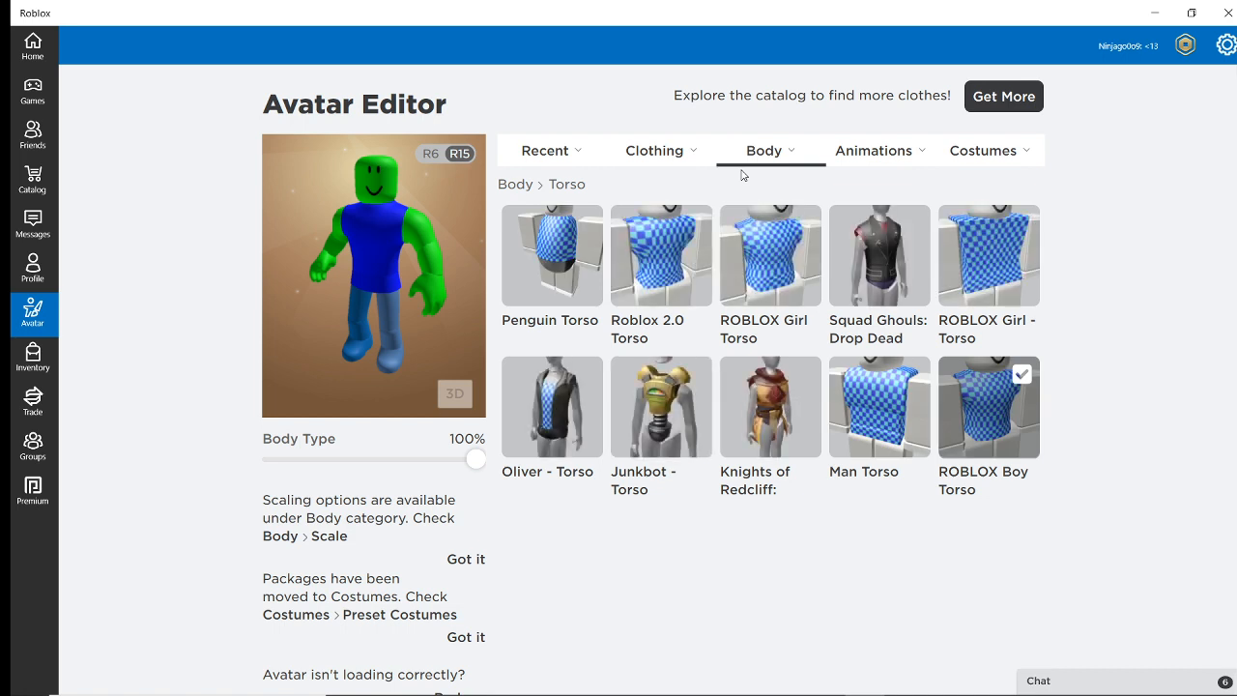
left_click(988, 406)
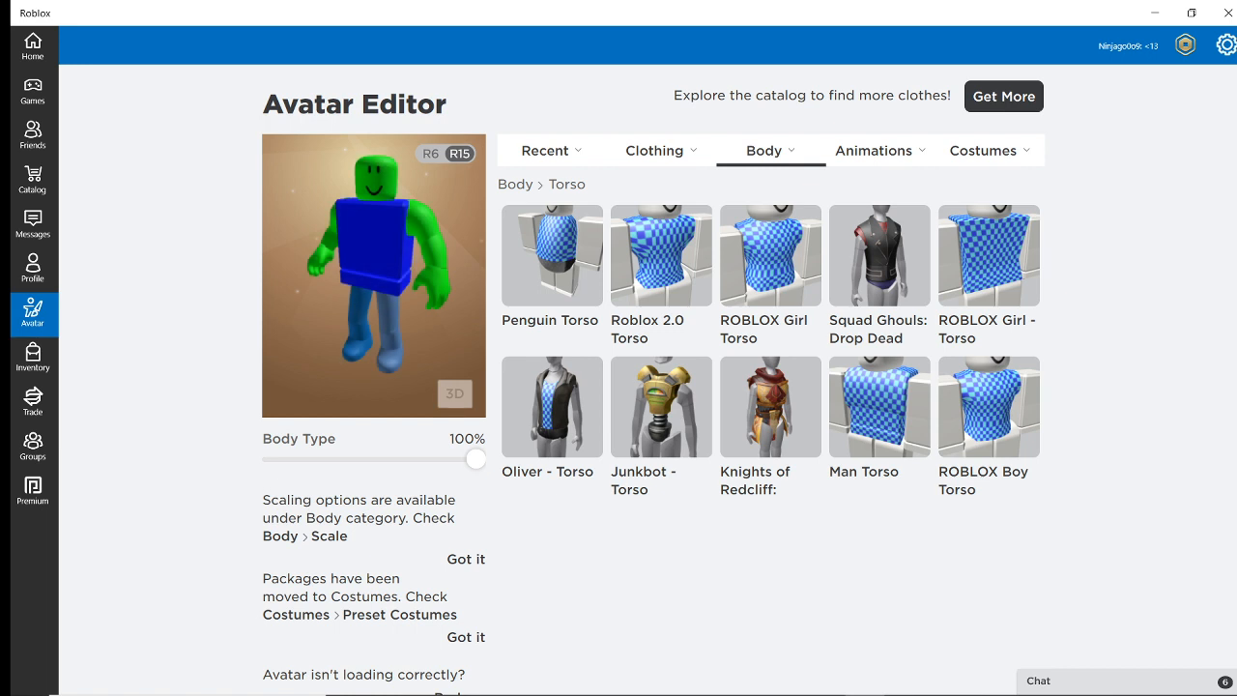
left_click(764, 150)
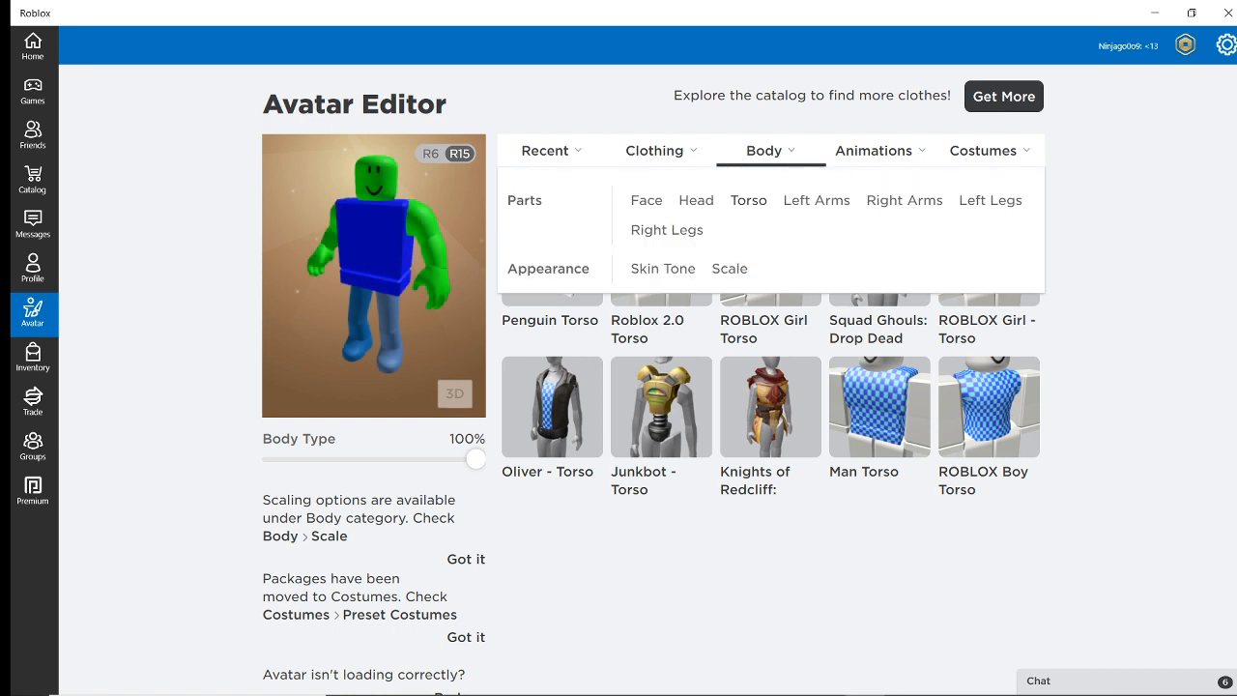
left_click(989, 200)
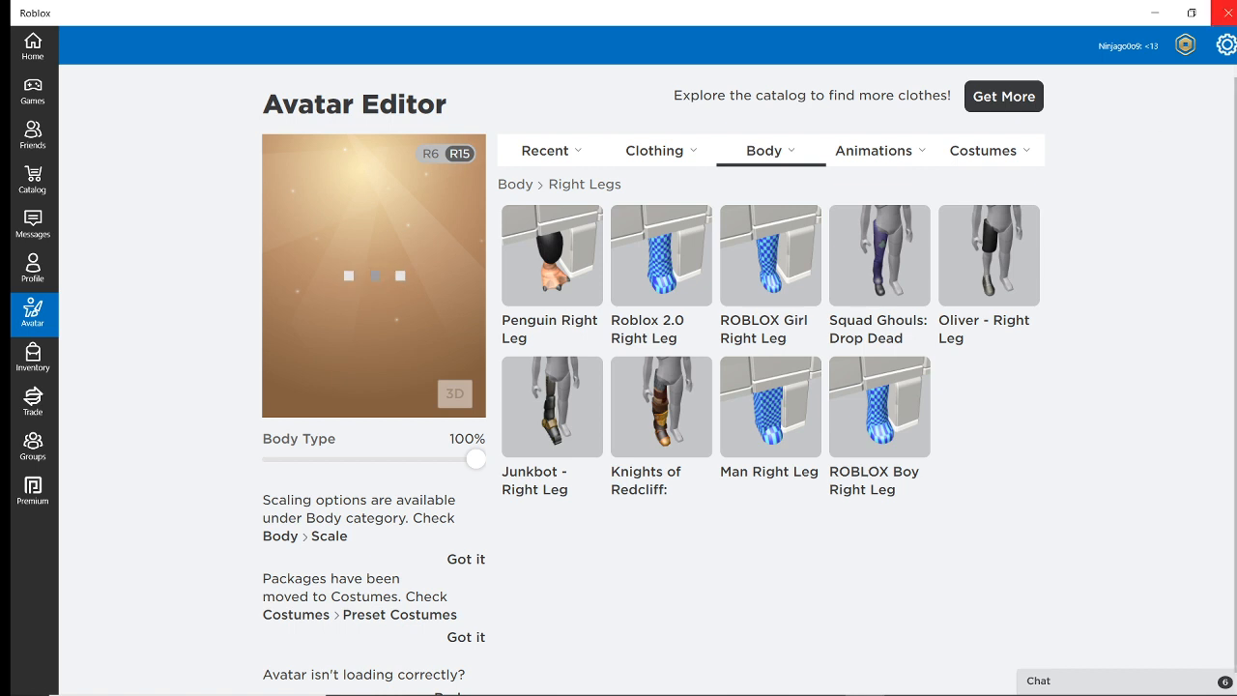
left_click(982, 150)
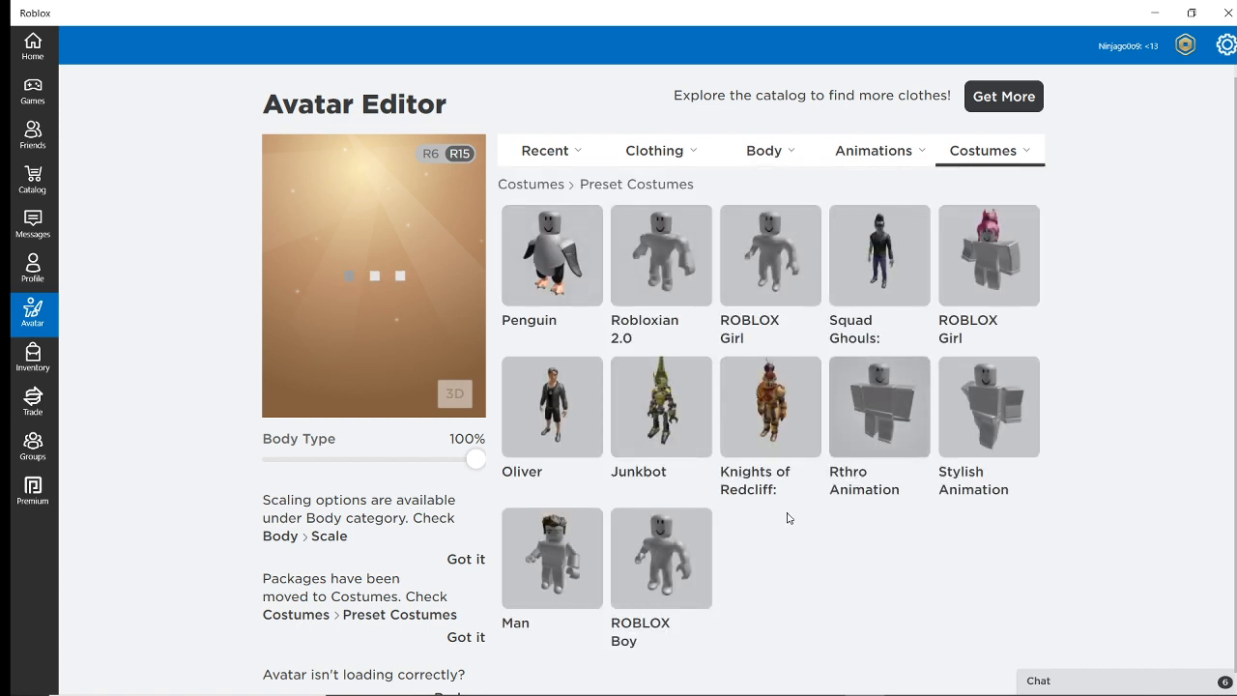
mouse_move(761, 442)
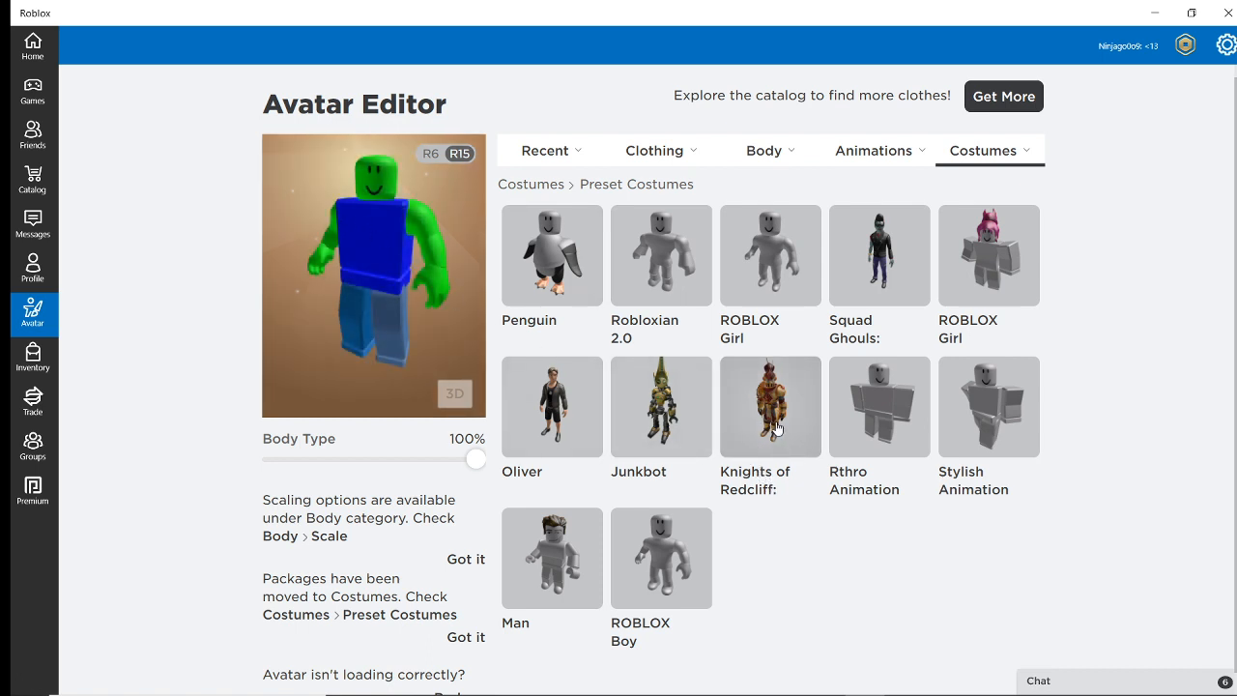
Step: Show the available heads under Body > Head
left_click(764, 150)
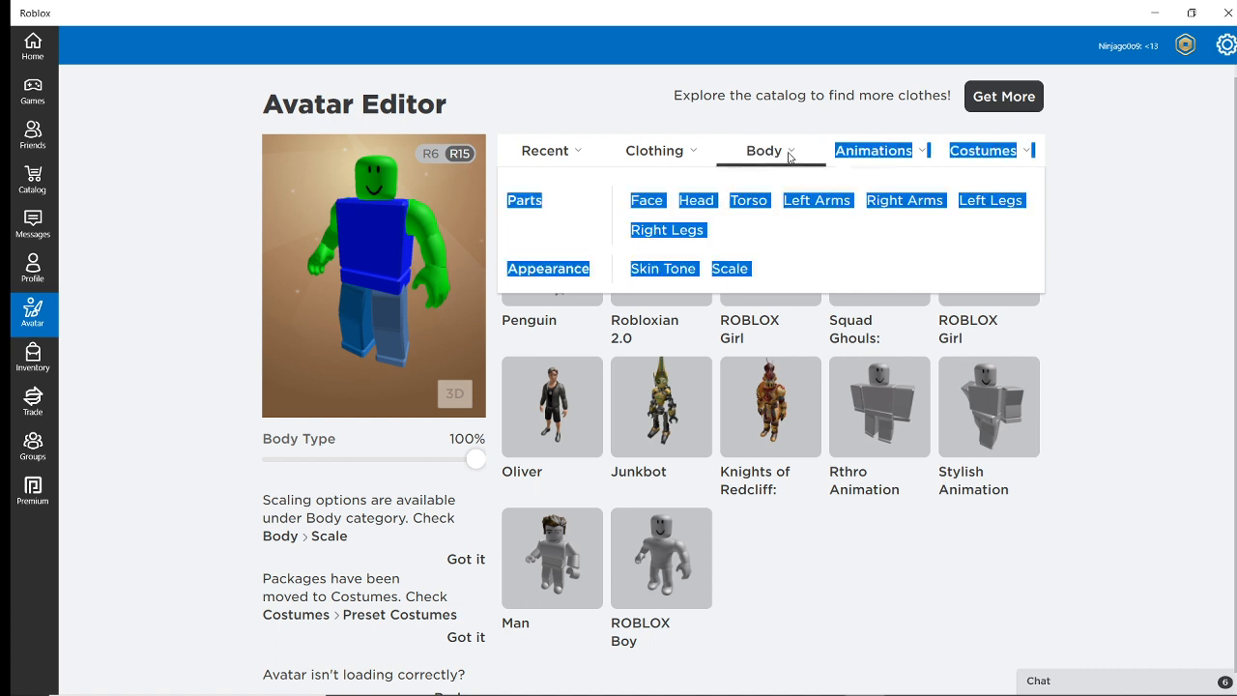
left_click(696, 200)
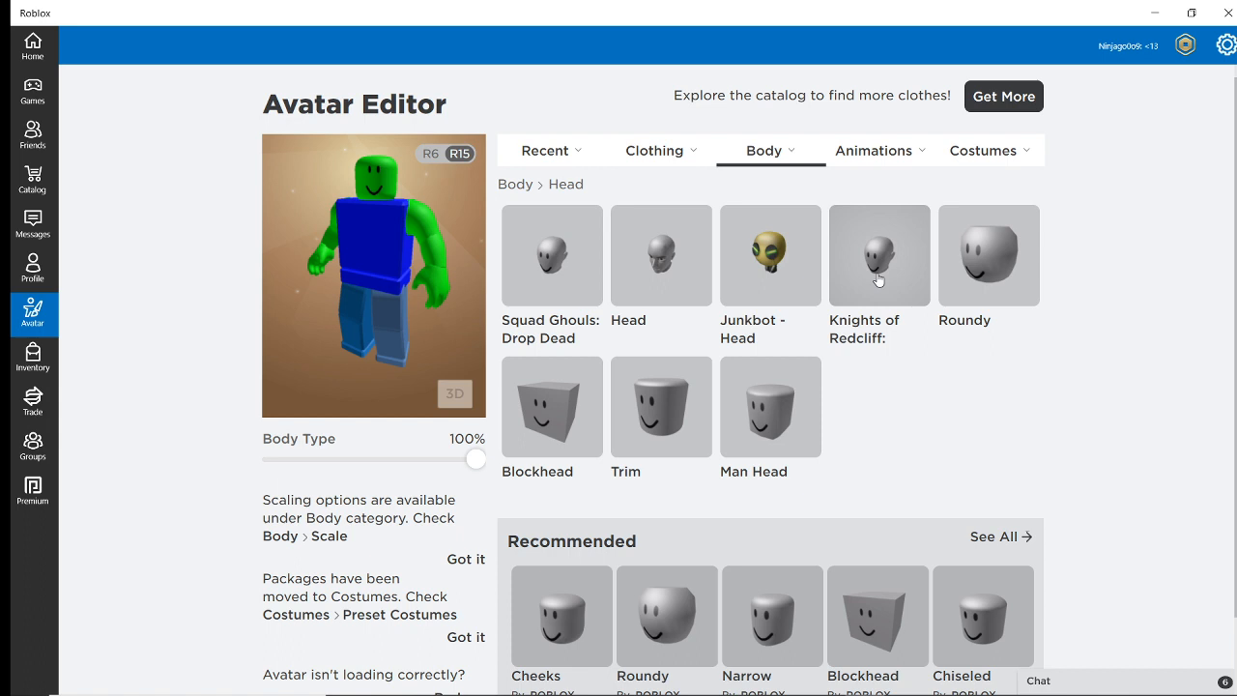
Step: Equip the Knights of Redcliff head and set body type to 90%
left_click(879, 255)
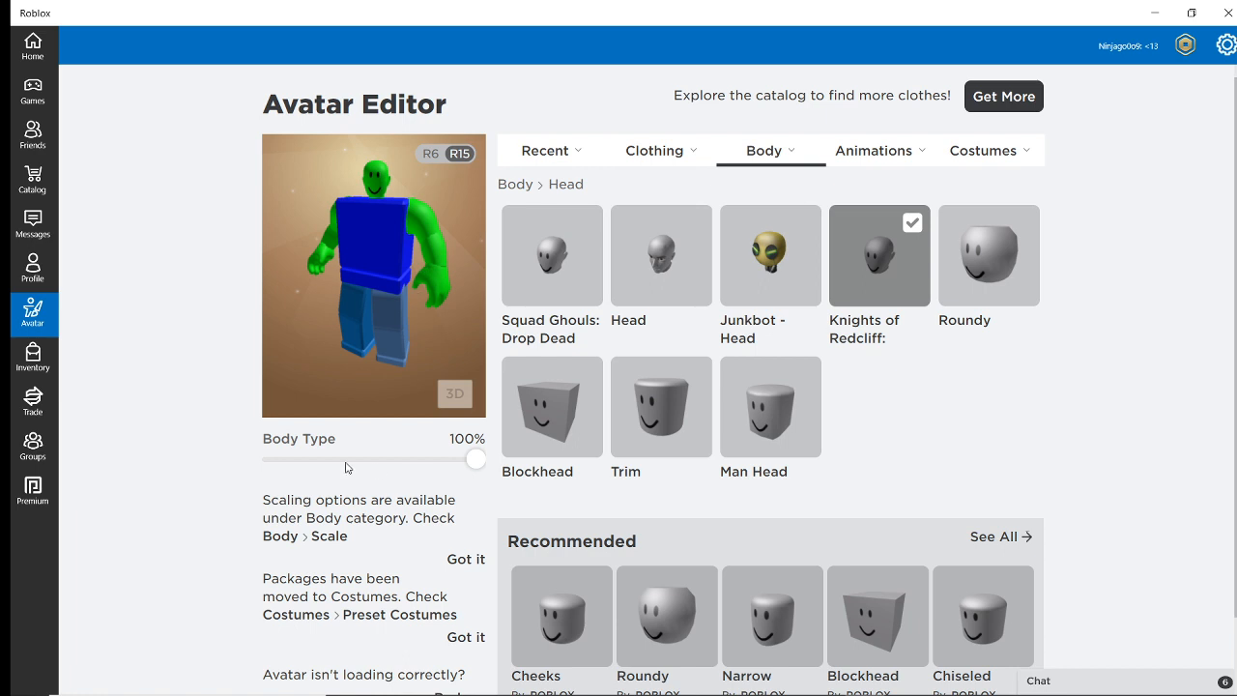
mouse_move(378, 182)
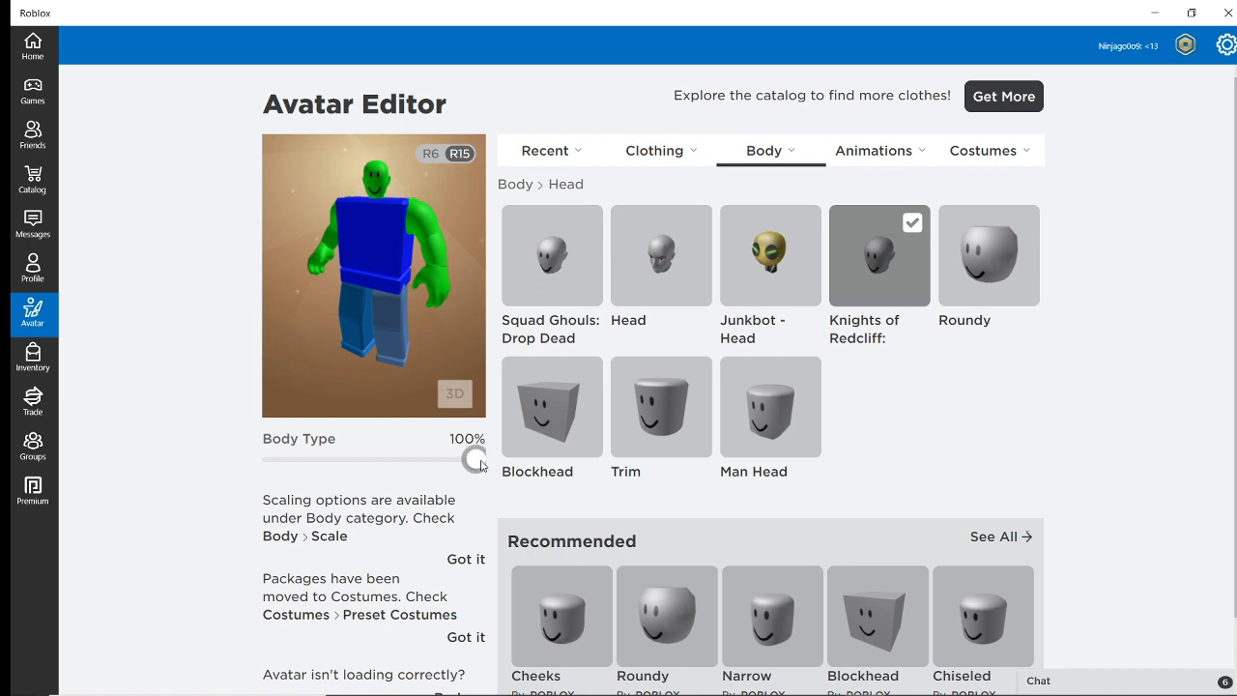
left_click_drag(478, 459, 454, 459)
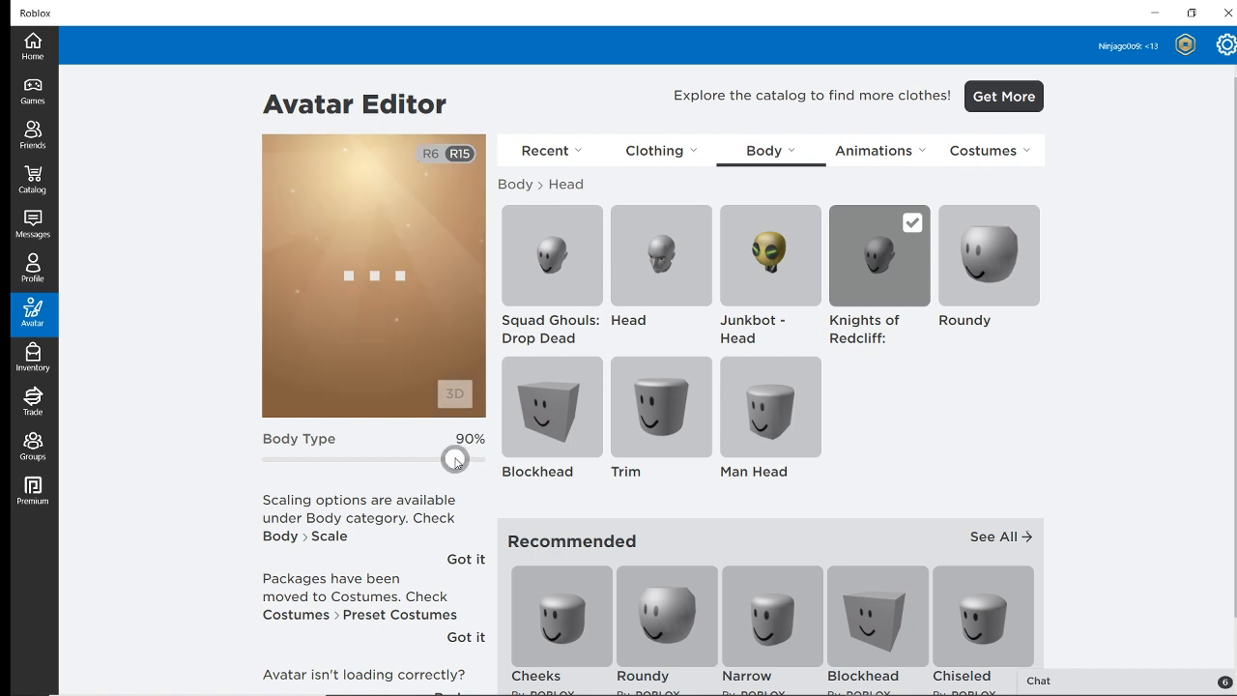
mouse_move(1032, 362)
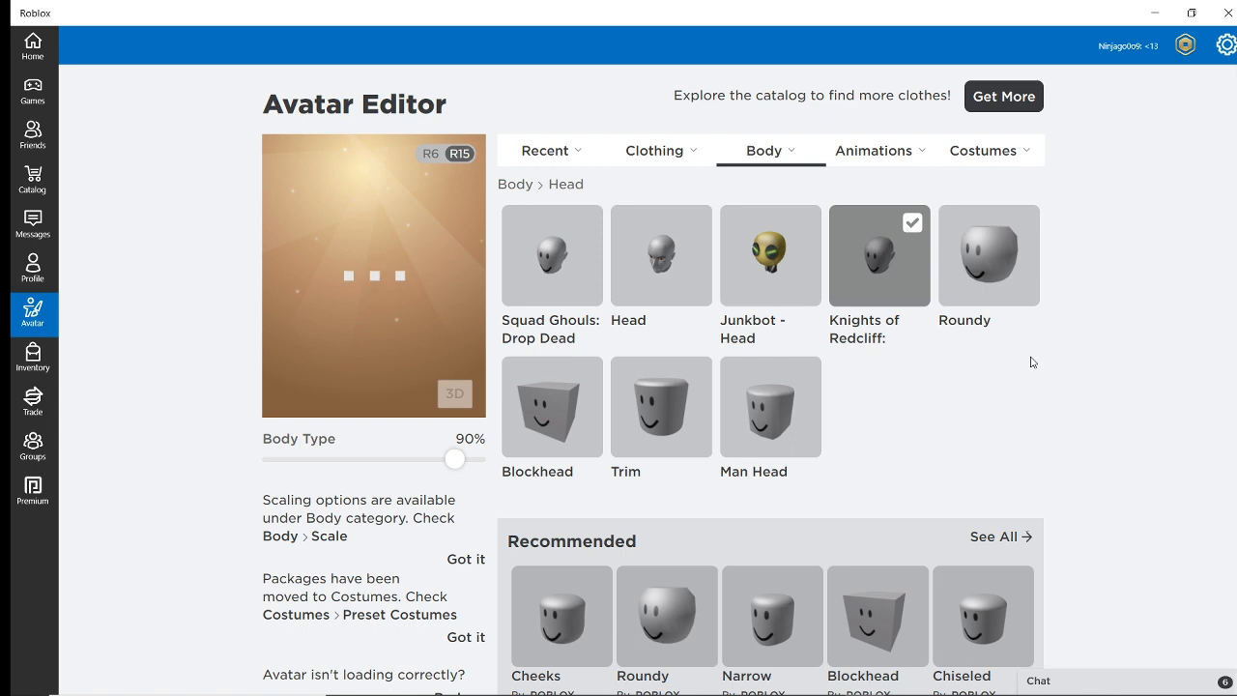
left_click(763, 150)
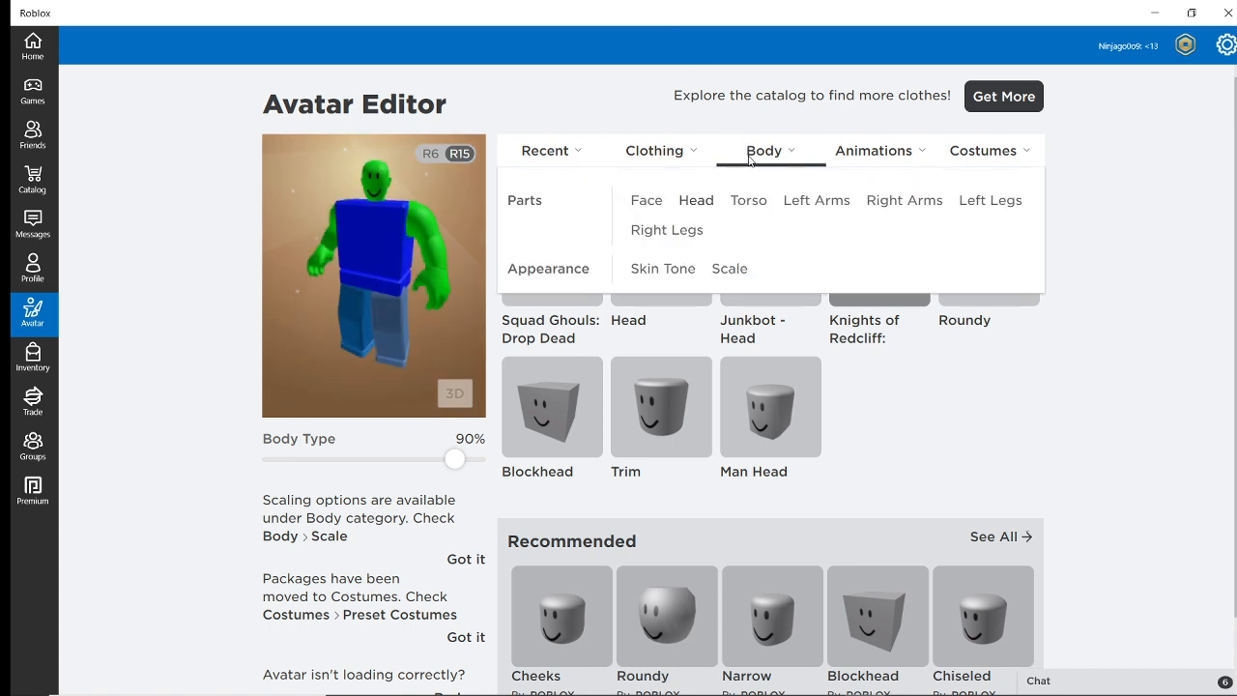
mouse_move(663, 207)
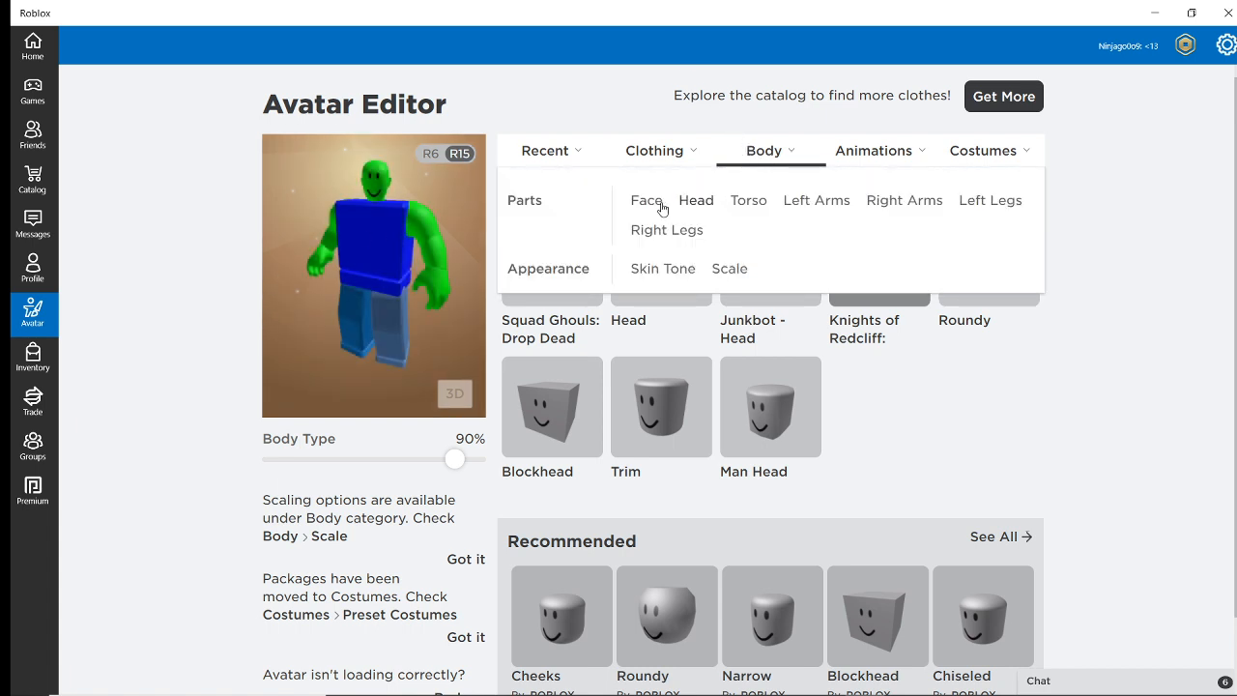
Step: Equip the Sneaky Steve face from Body > Face
left_click(646, 200)
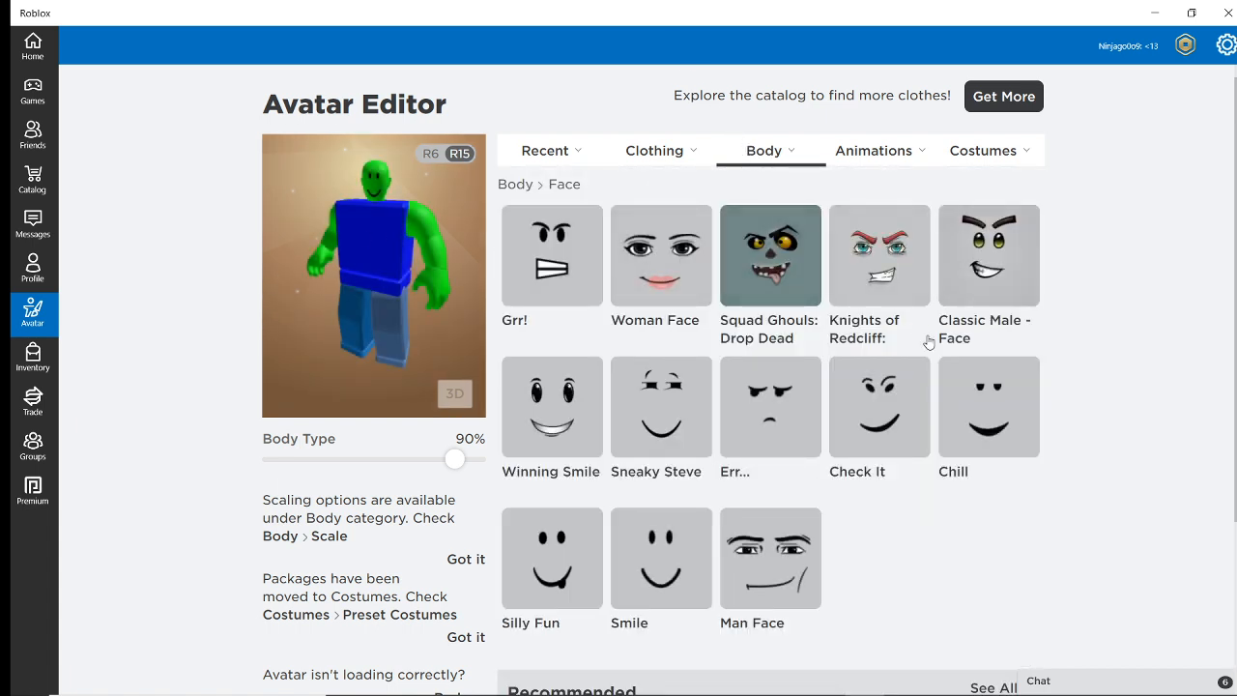
left_click(661, 408)
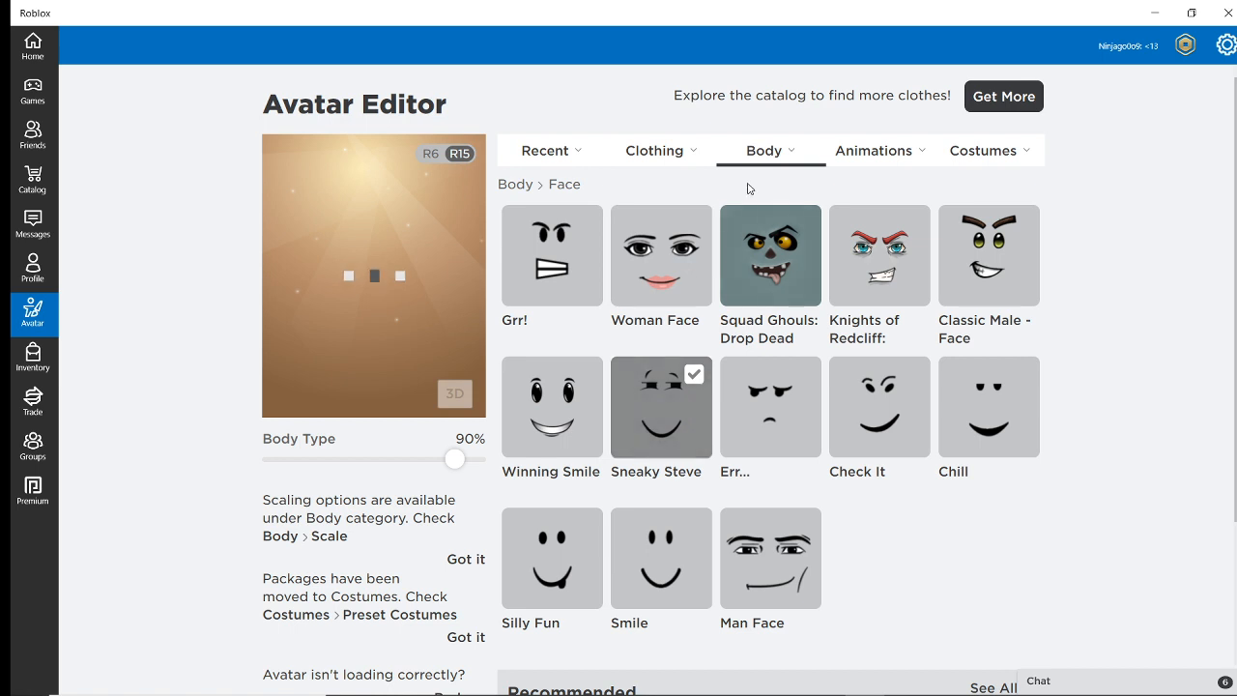
left_click(763, 150)
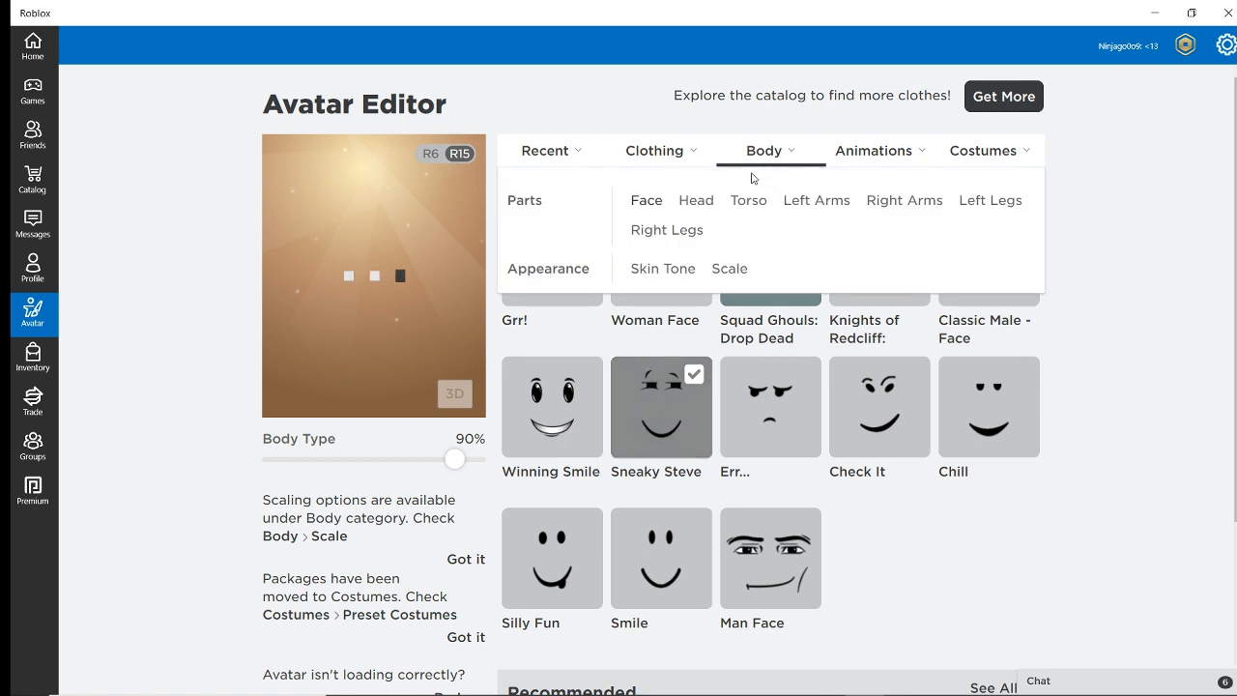
left_click(646, 200)
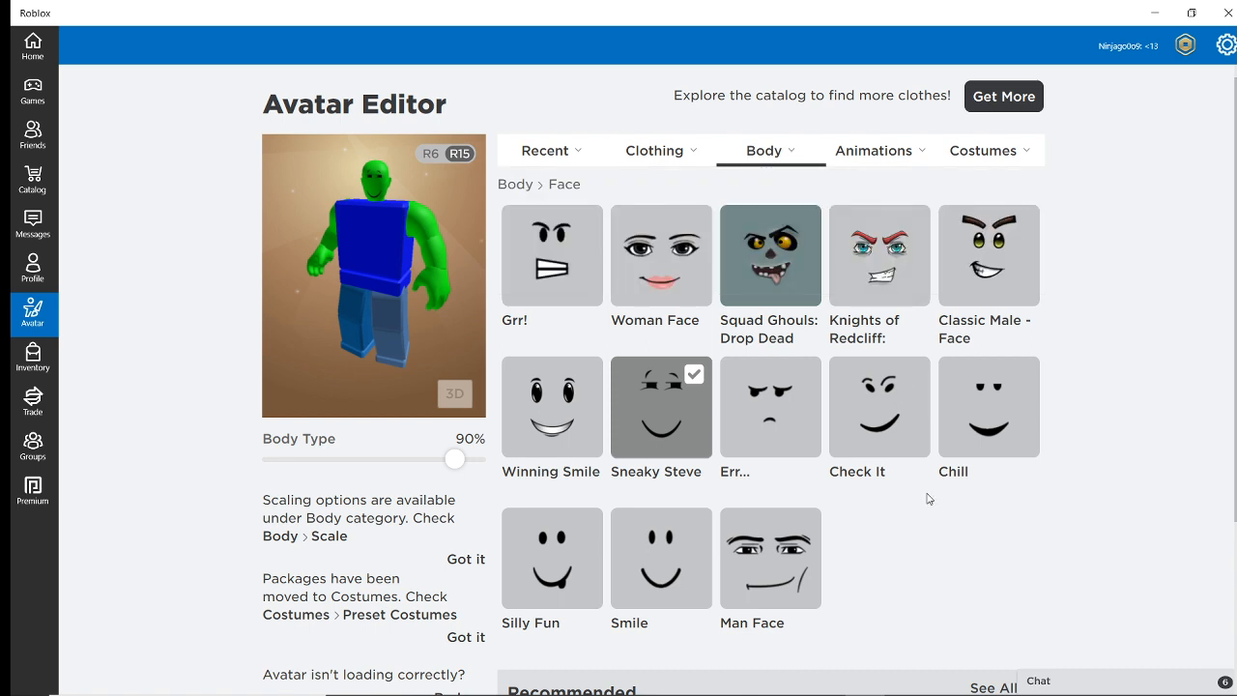
mouse_move(666, 432)
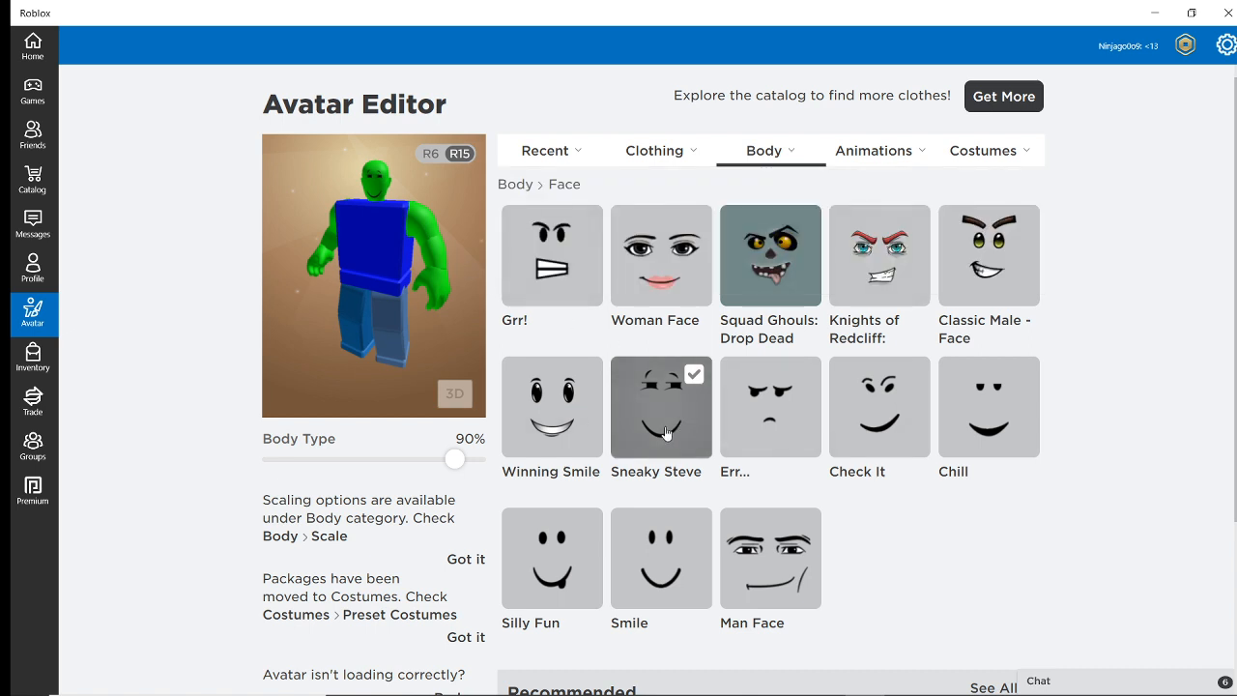
mouse_move(822, 440)
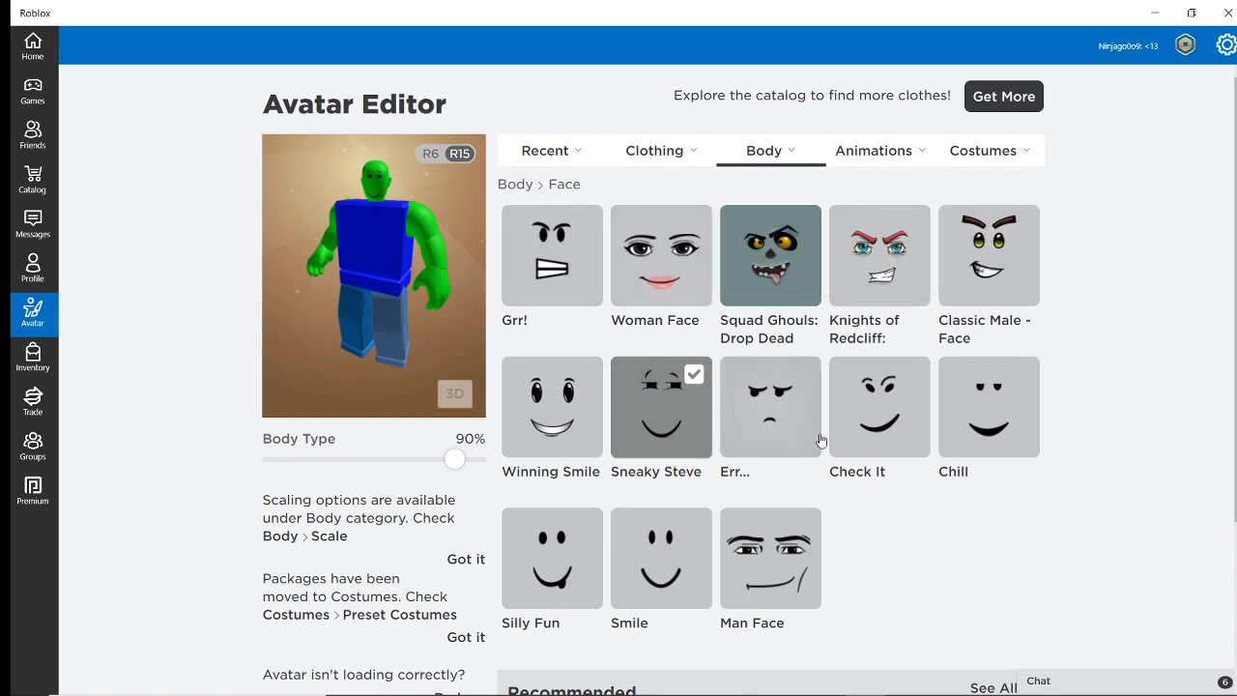
left_click(763, 150)
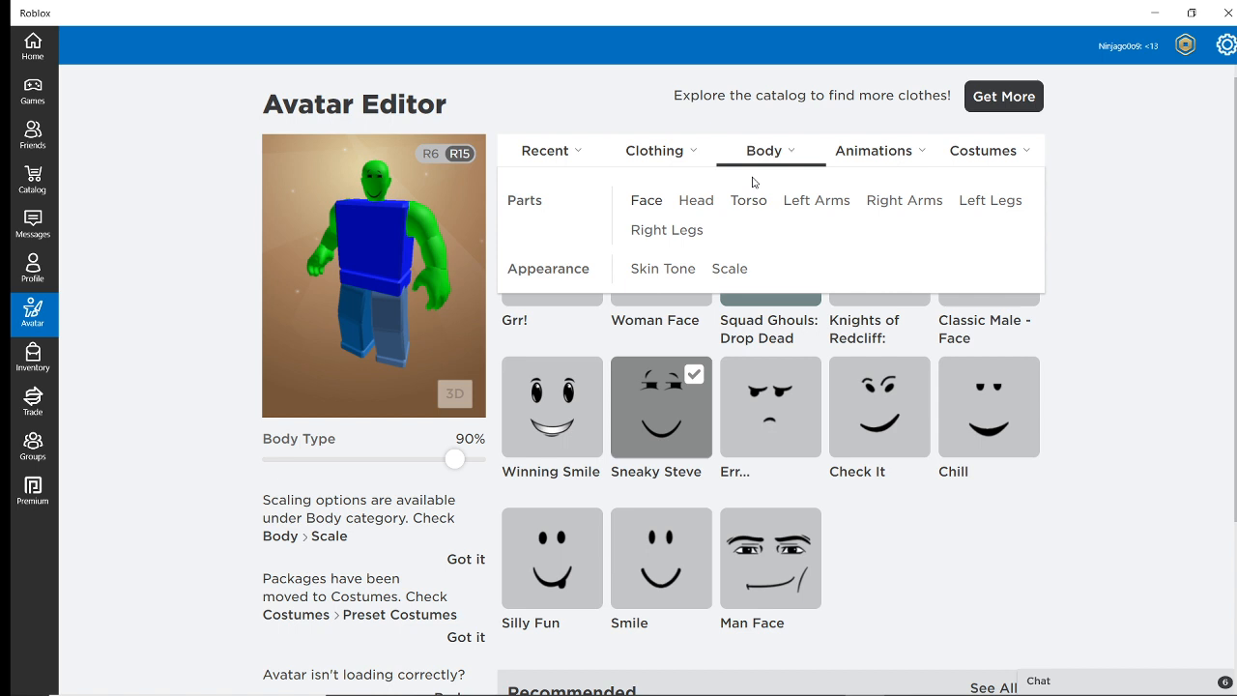
left_click(654, 150)
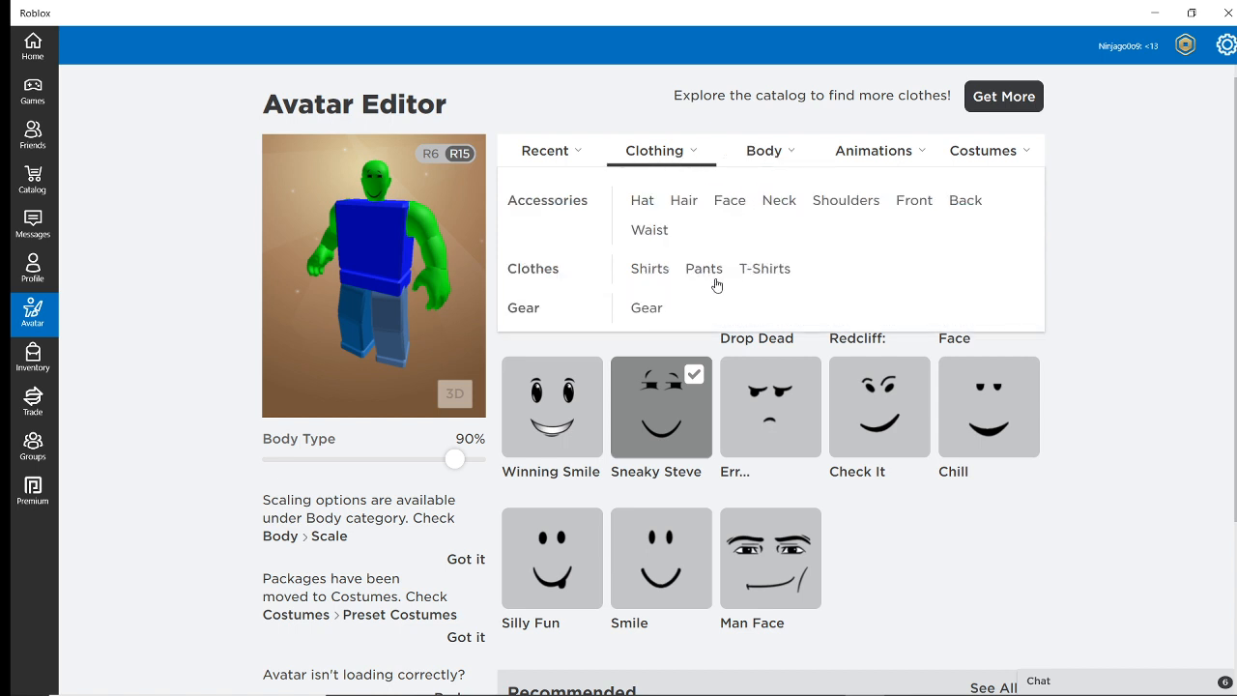
Step: Put the sprite T-shirt from Clothing > T-Shirts on the avatar
left_click(764, 268)
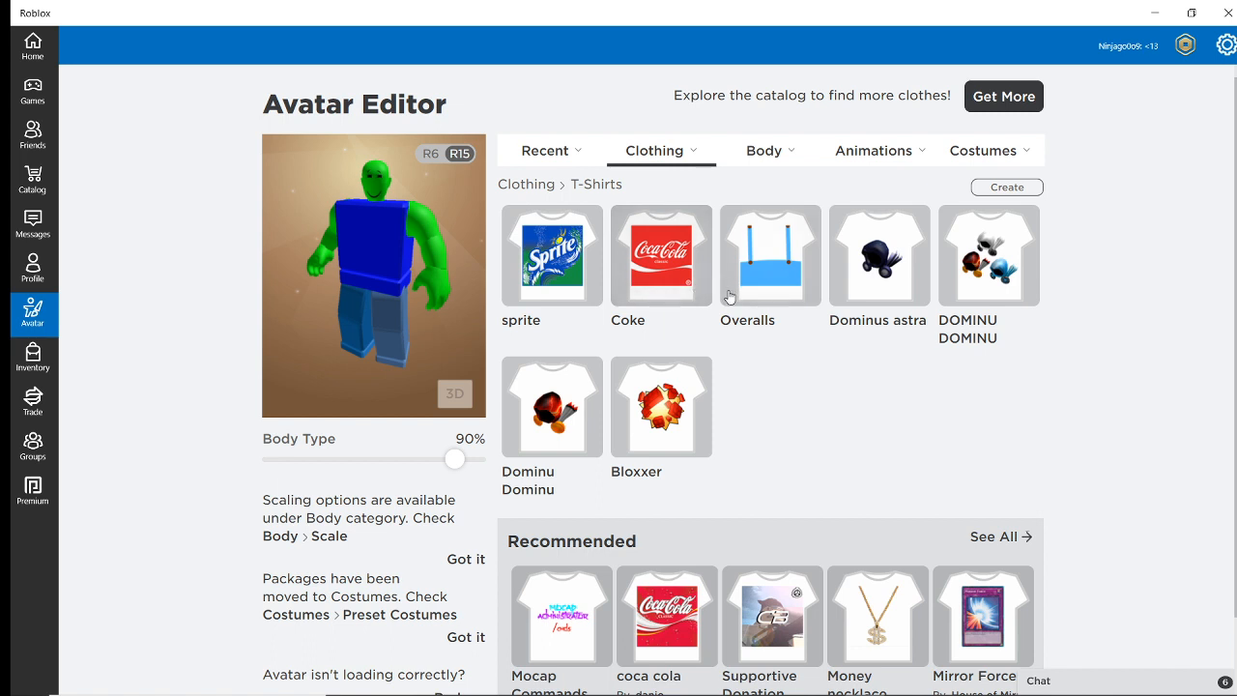
mouse_move(544, 261)
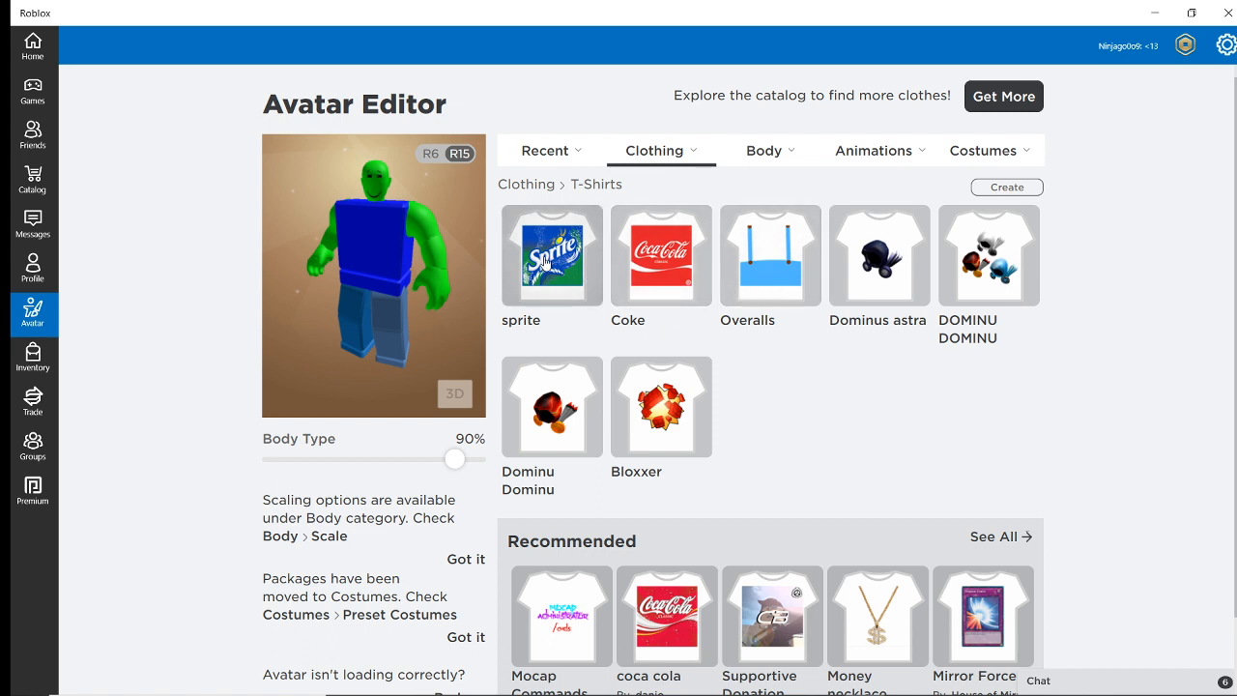
left_click(552, 256)
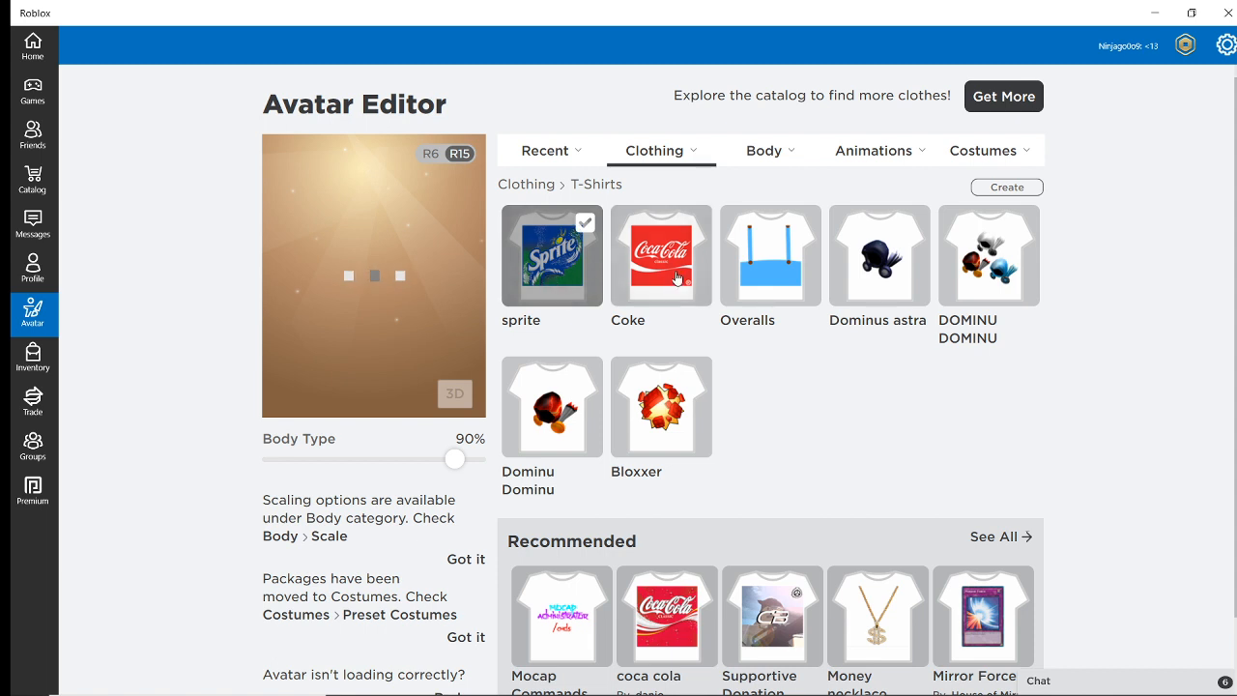
left_click(983, 150)
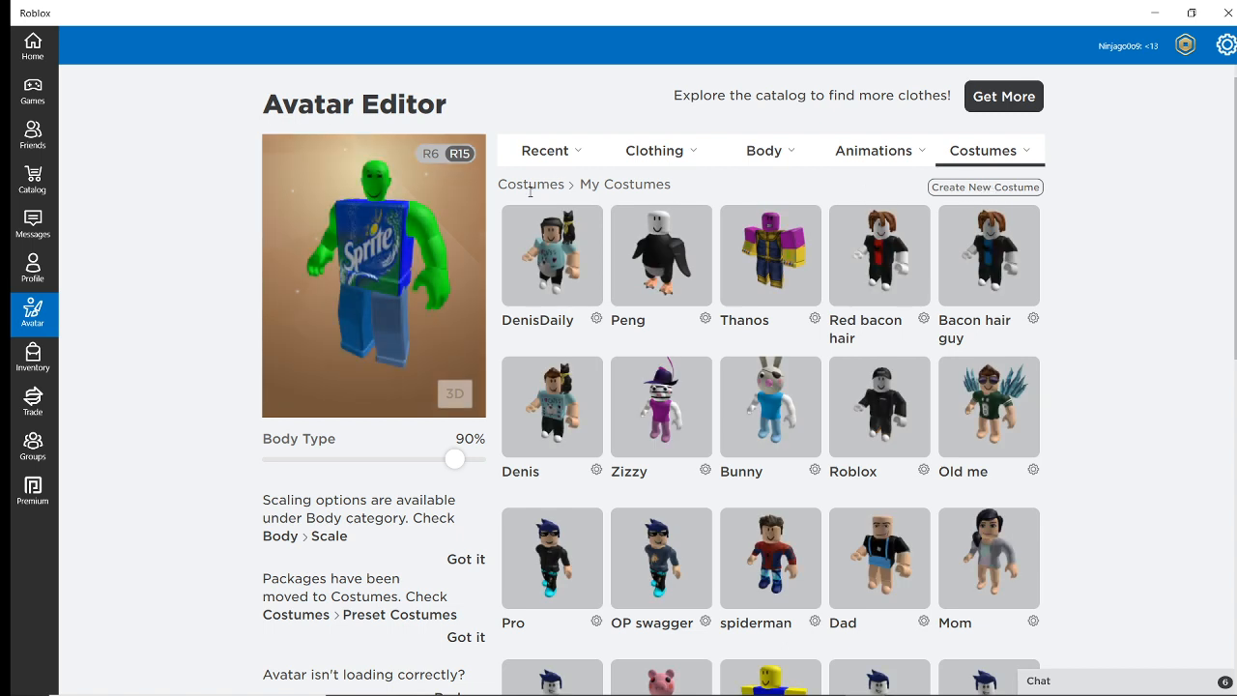
Step: Adjust the Body Type slider until it sits at 50%
left_click_drag(454, 459, 270, 459)
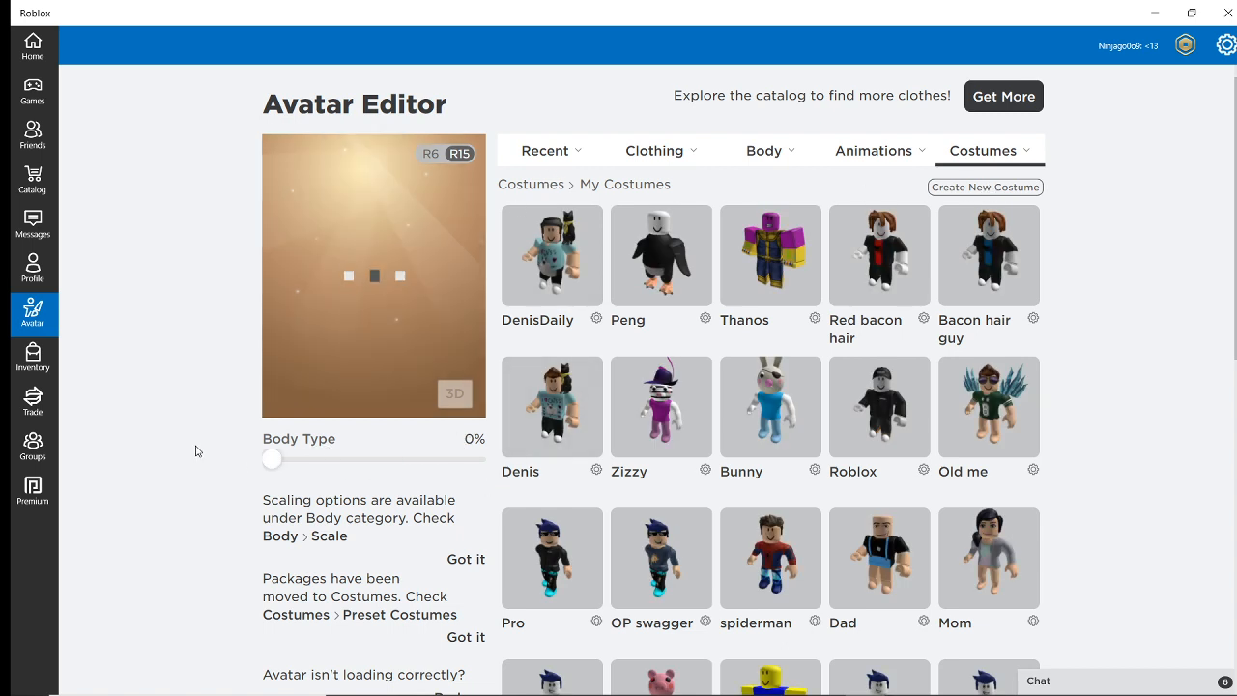
left_click_drag(272, 459, 312, 459)
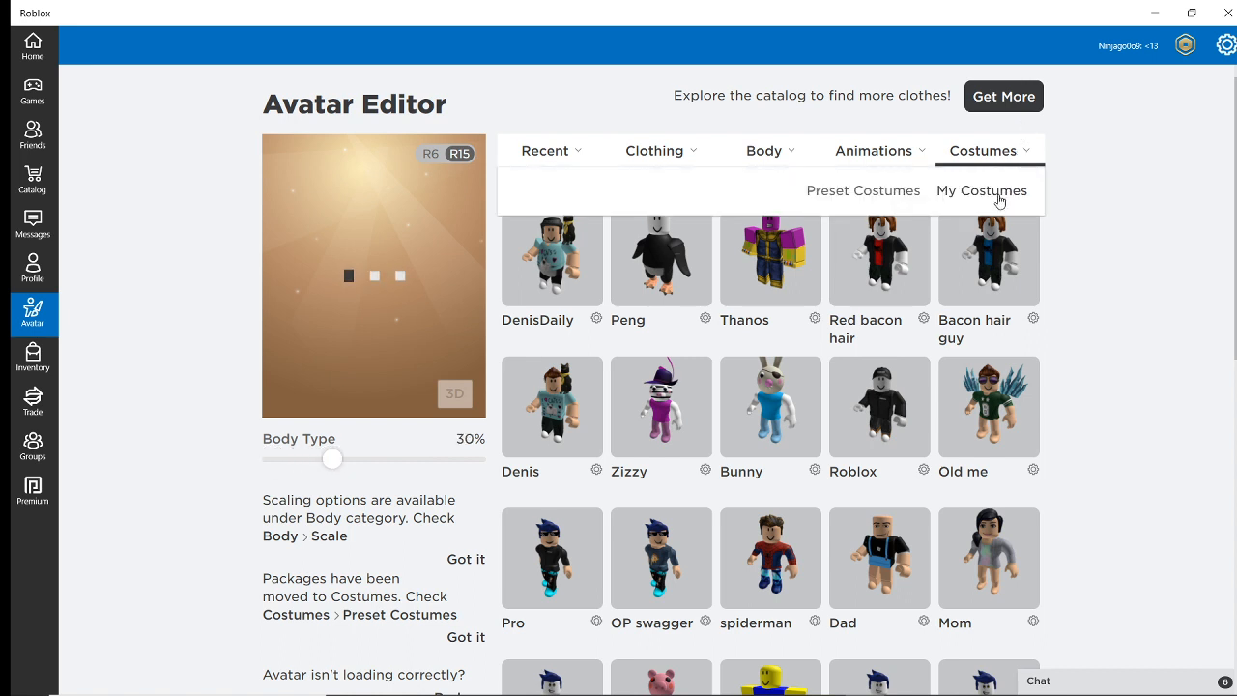
left_click(981, 190)
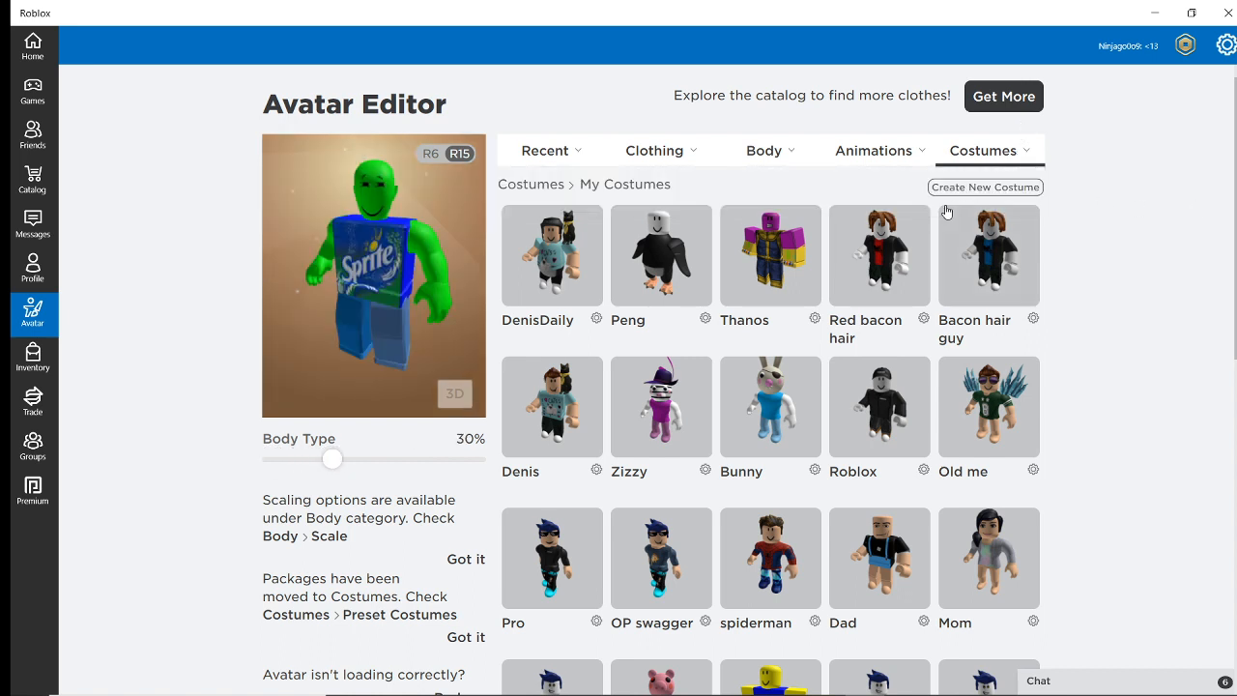
left_click_drag(332, 458, 351, 458)
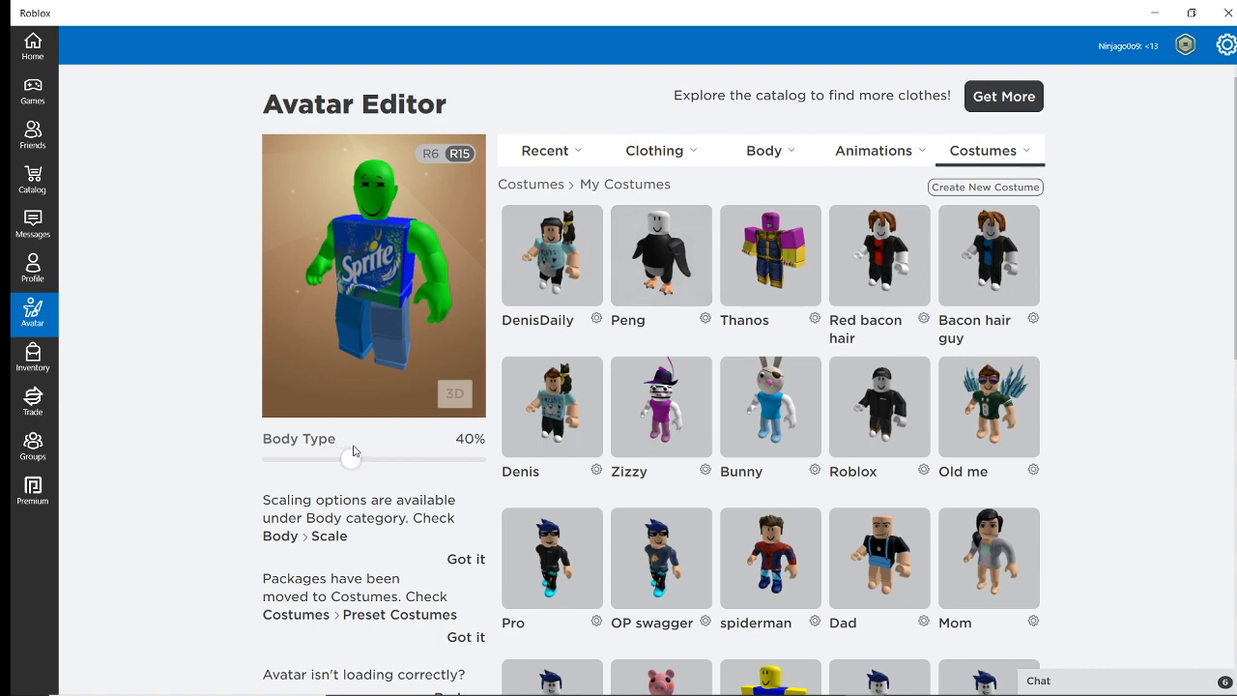
left_click_drag(351, 459, 374, 459)
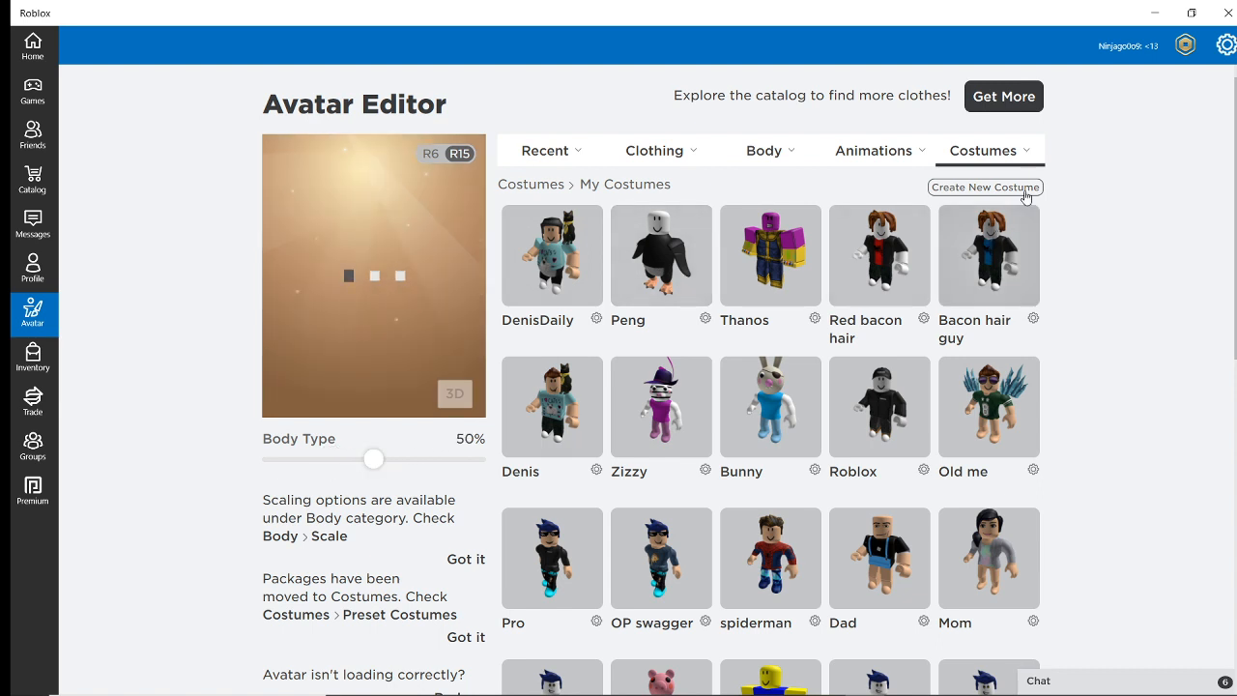
Step: Save the current look as a new costume named 'Sprite'
left_click(985, 186)
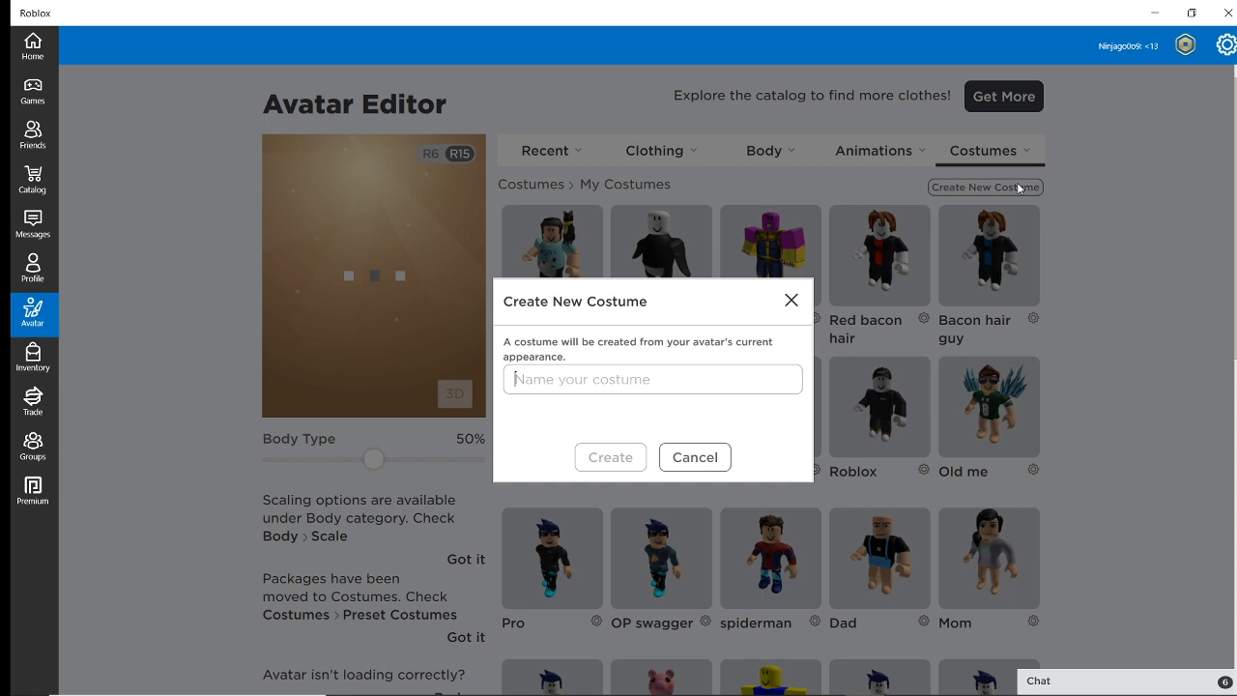
type("Sprite")
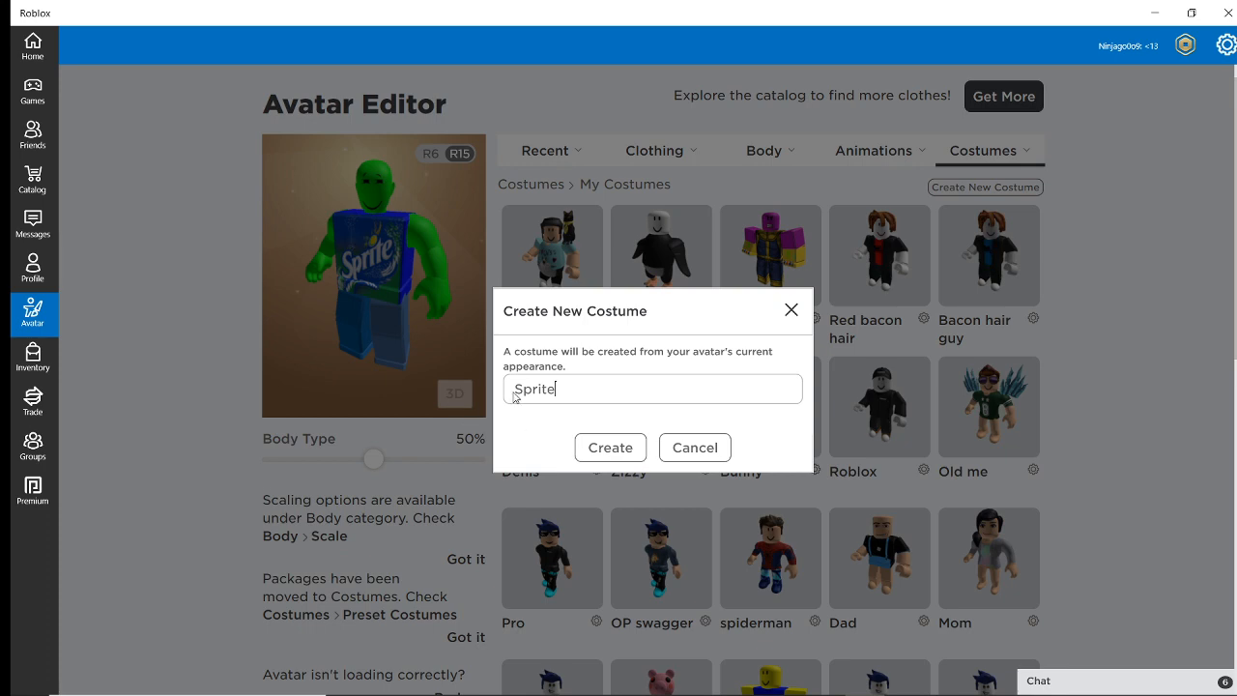
left_click(610, 447)
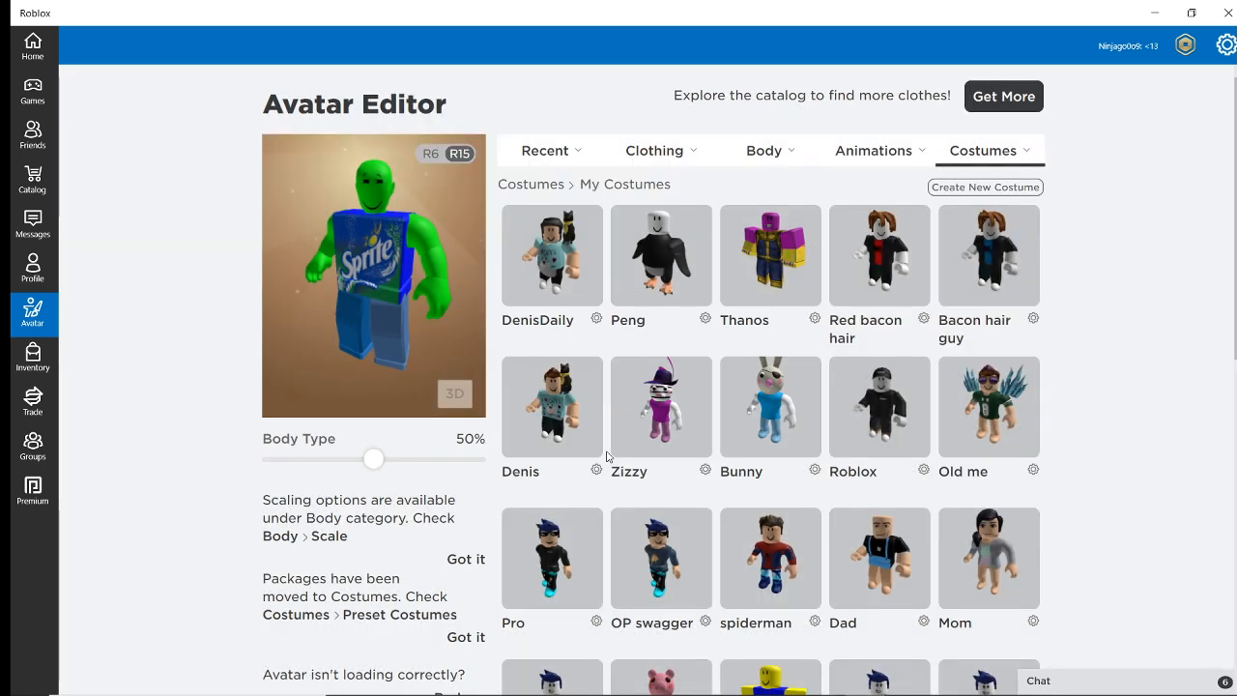
left_click(985, 187)
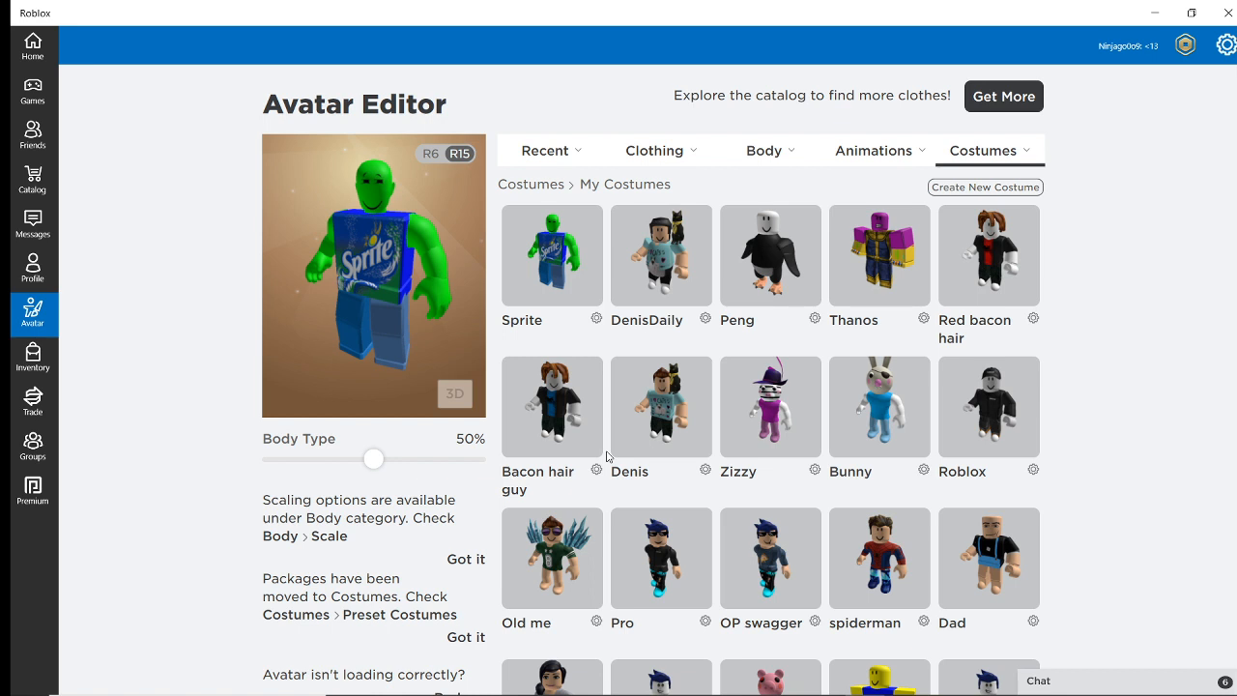
Step: Swap the Sprite shirt for the Coke T-shirt from the T-Shirts list
left_click(654, 150)
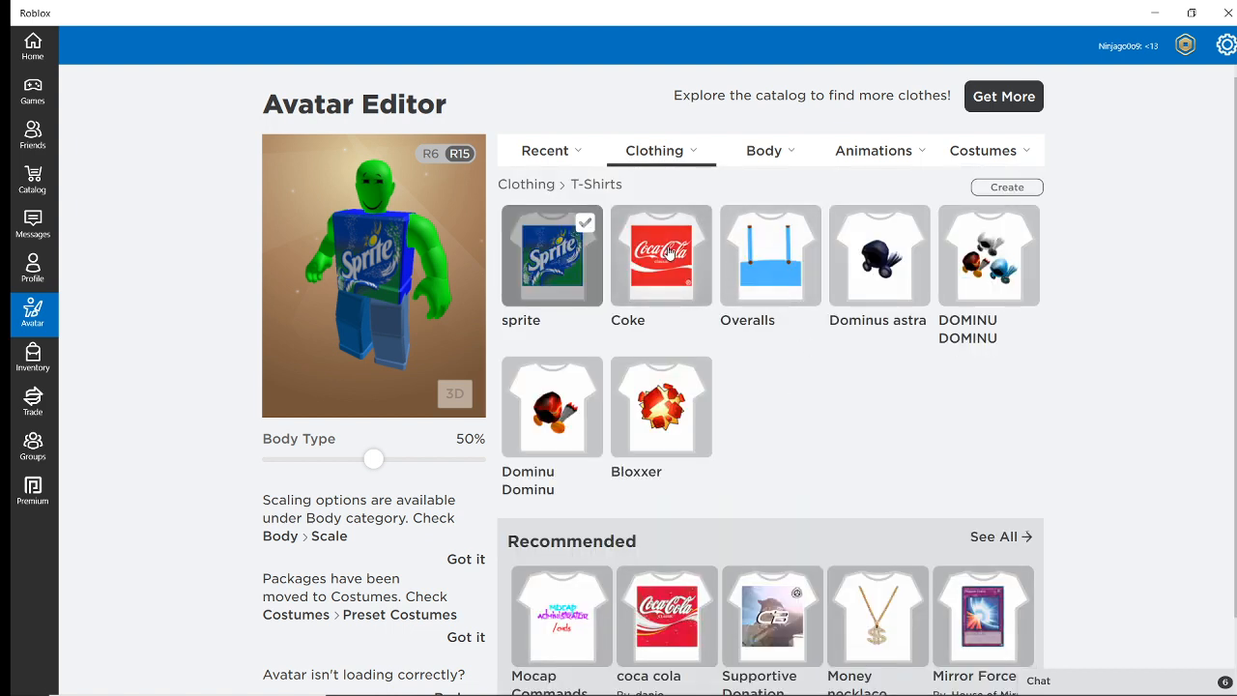
scroll("down", 3)
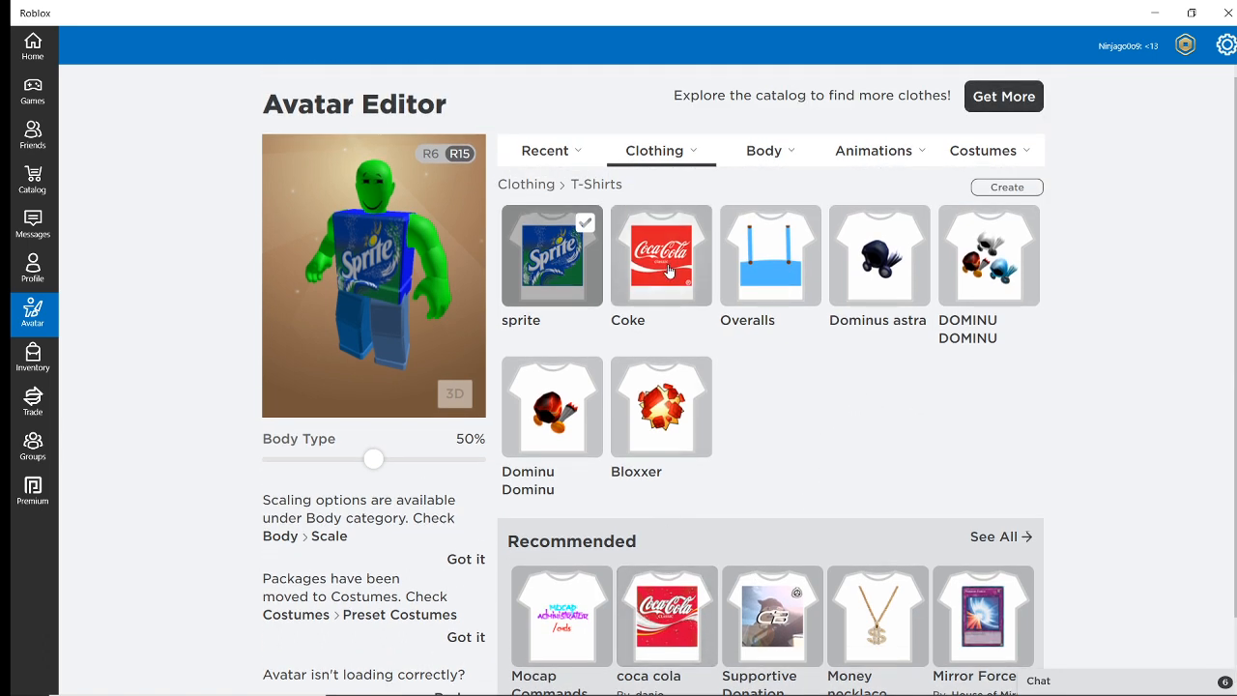
left_click(661, 255)
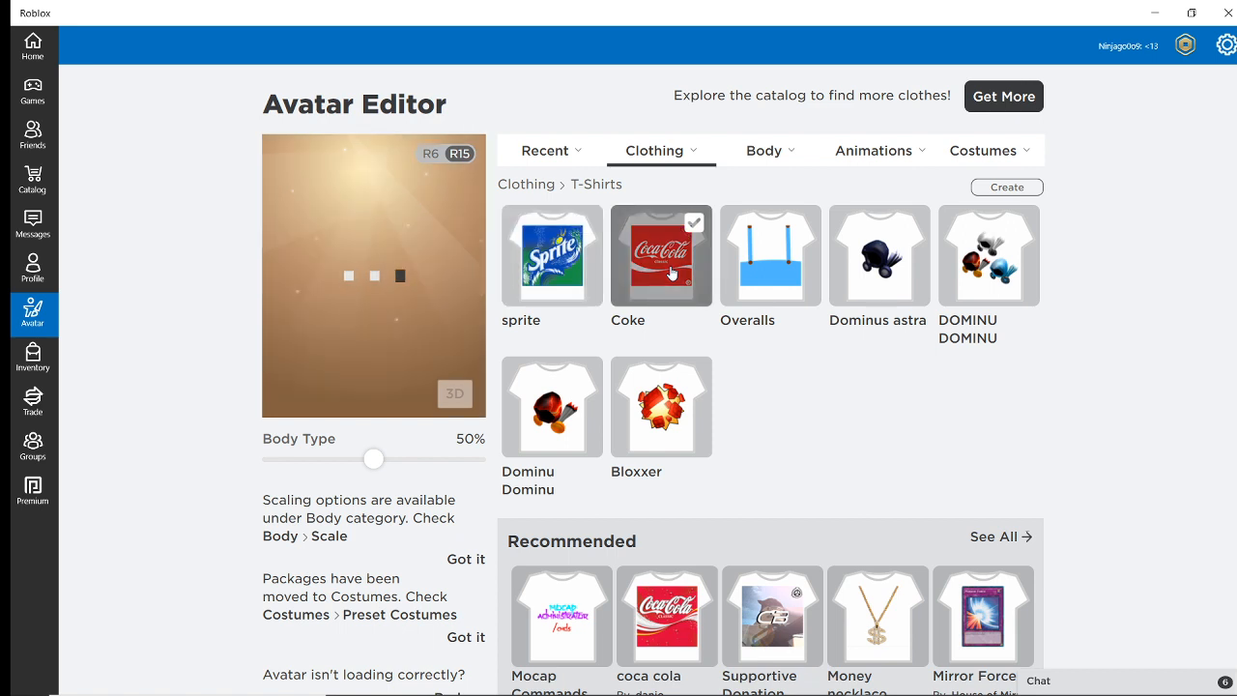
left_click(660, 256)
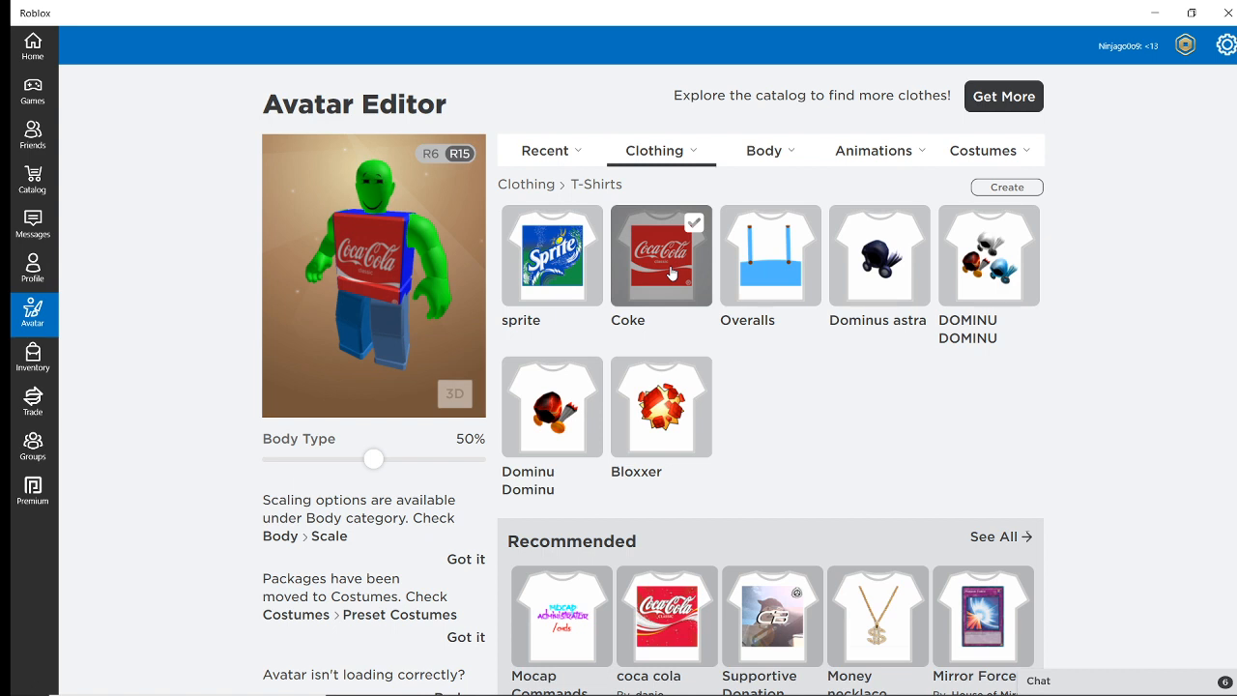
mouse_move(666, 275)
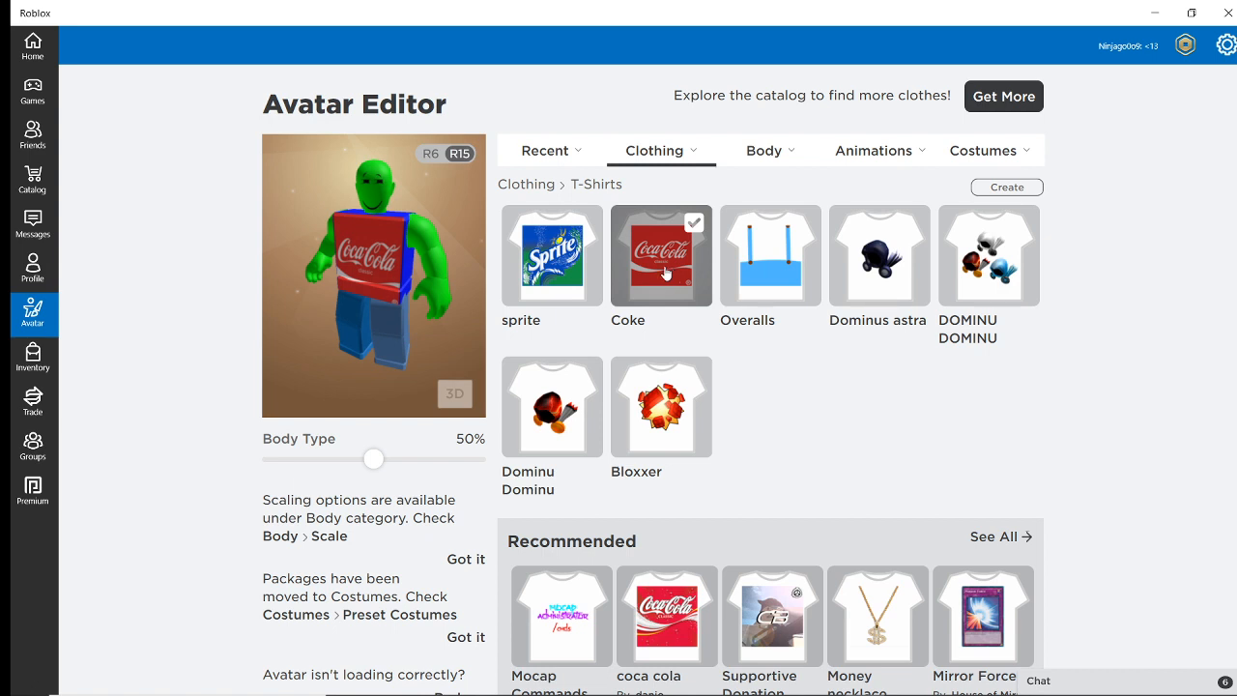
left_click(763, 150)
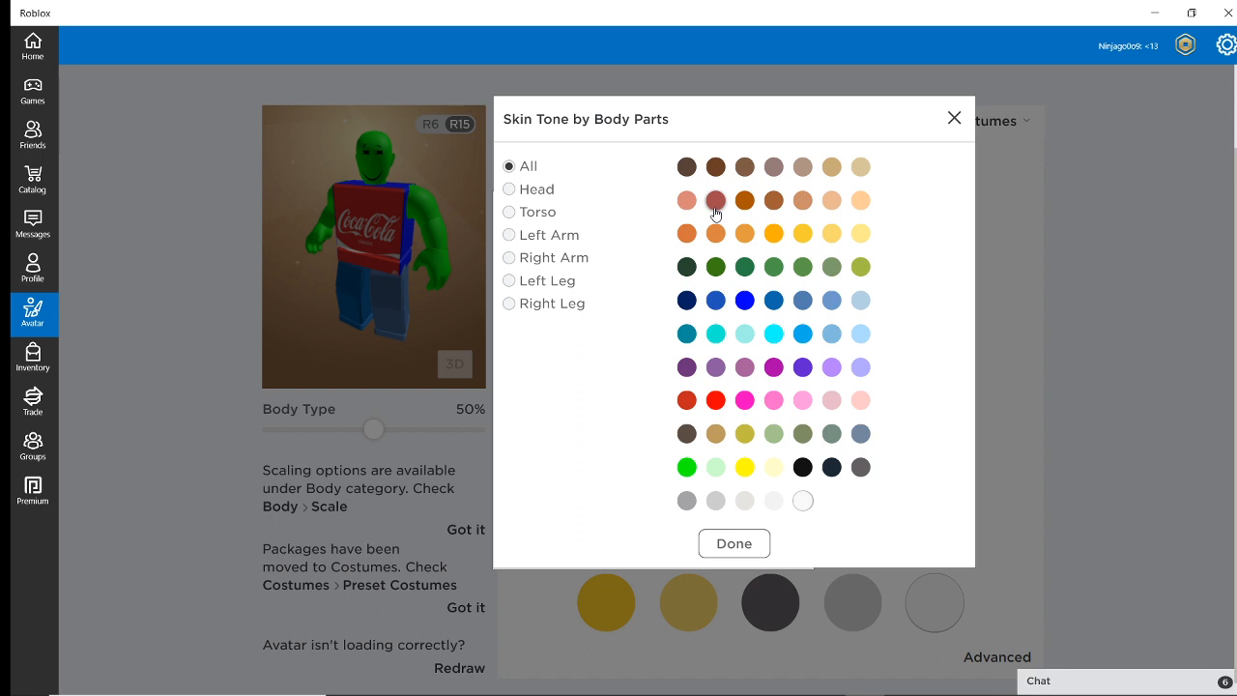
mouse_move(745, 200)
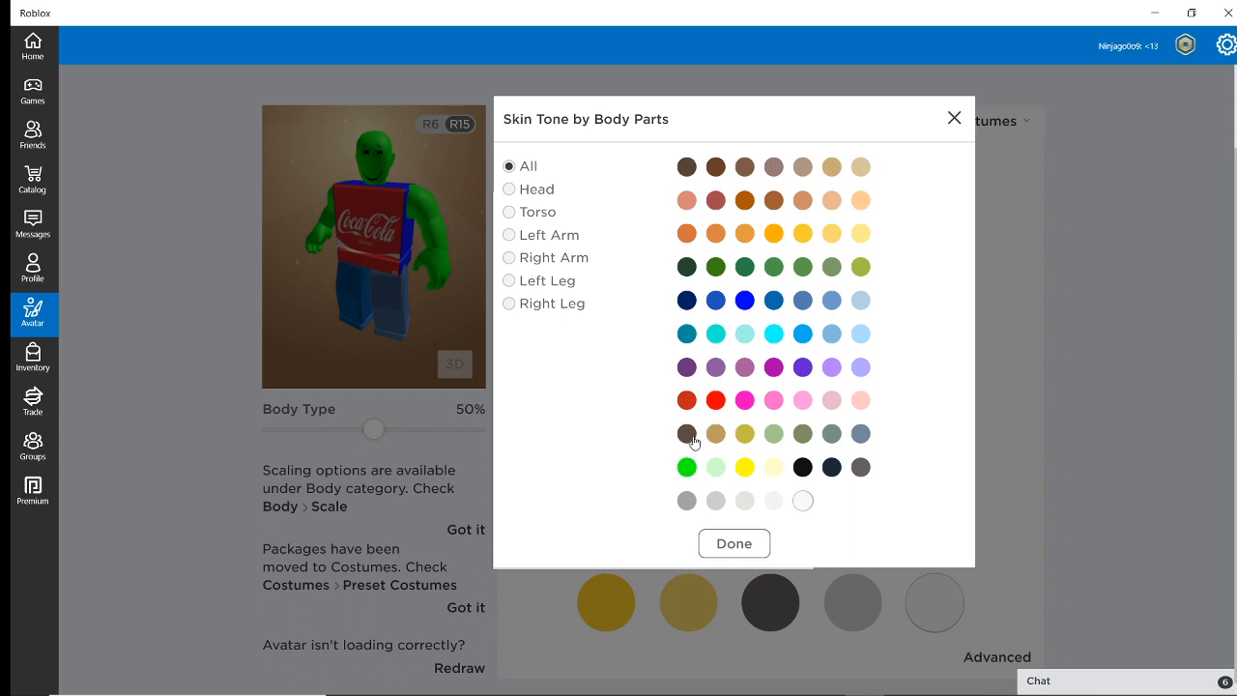
mouse_move(716, 400)
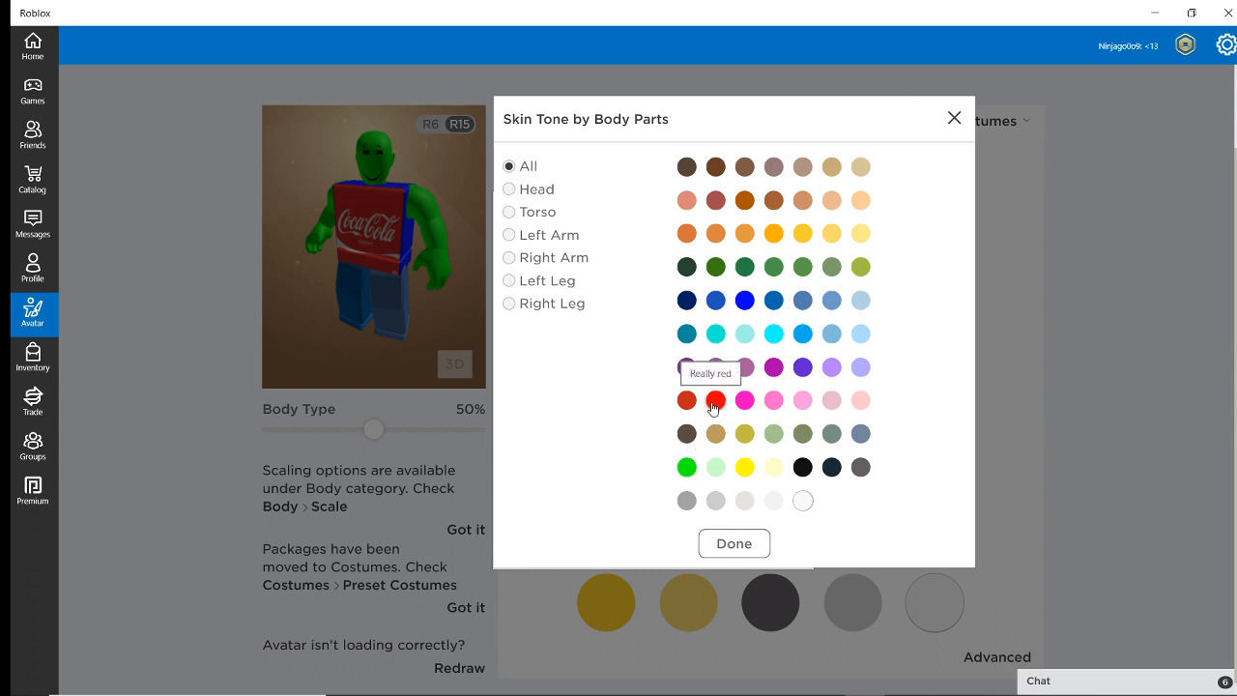
mouse_move(508, 207)
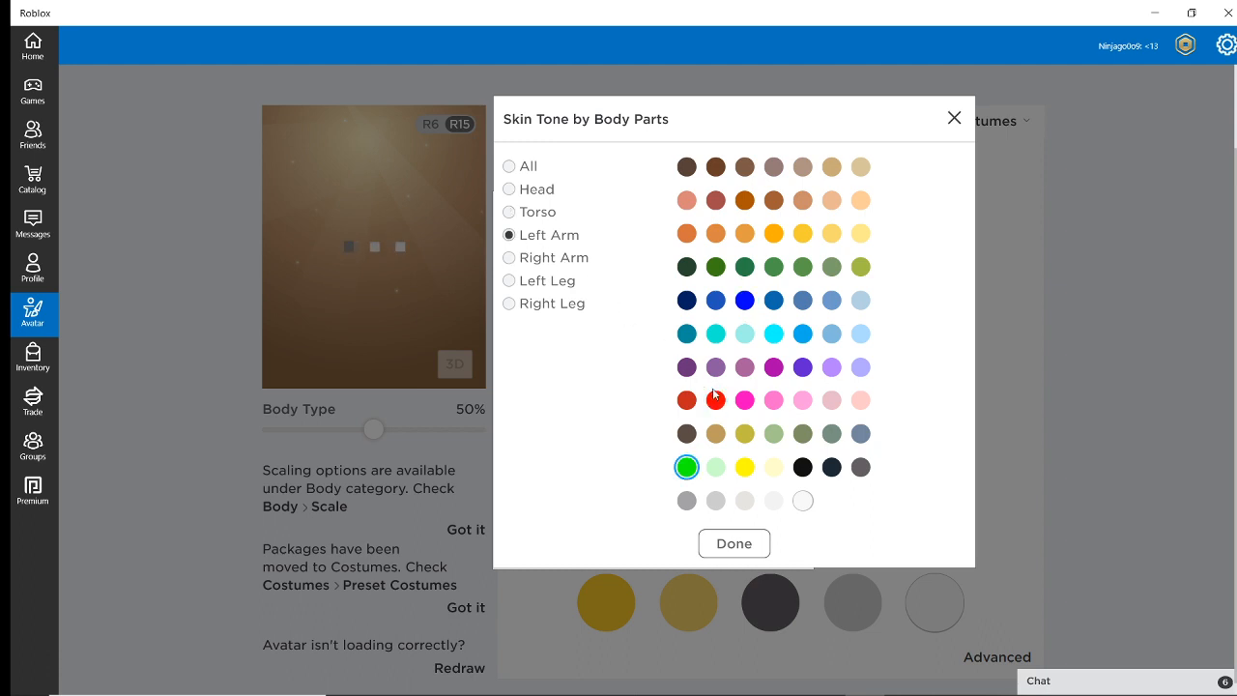
Step: Give the right arm, left leg and right leg a red skin tone and confirm
left_click(509, 257)
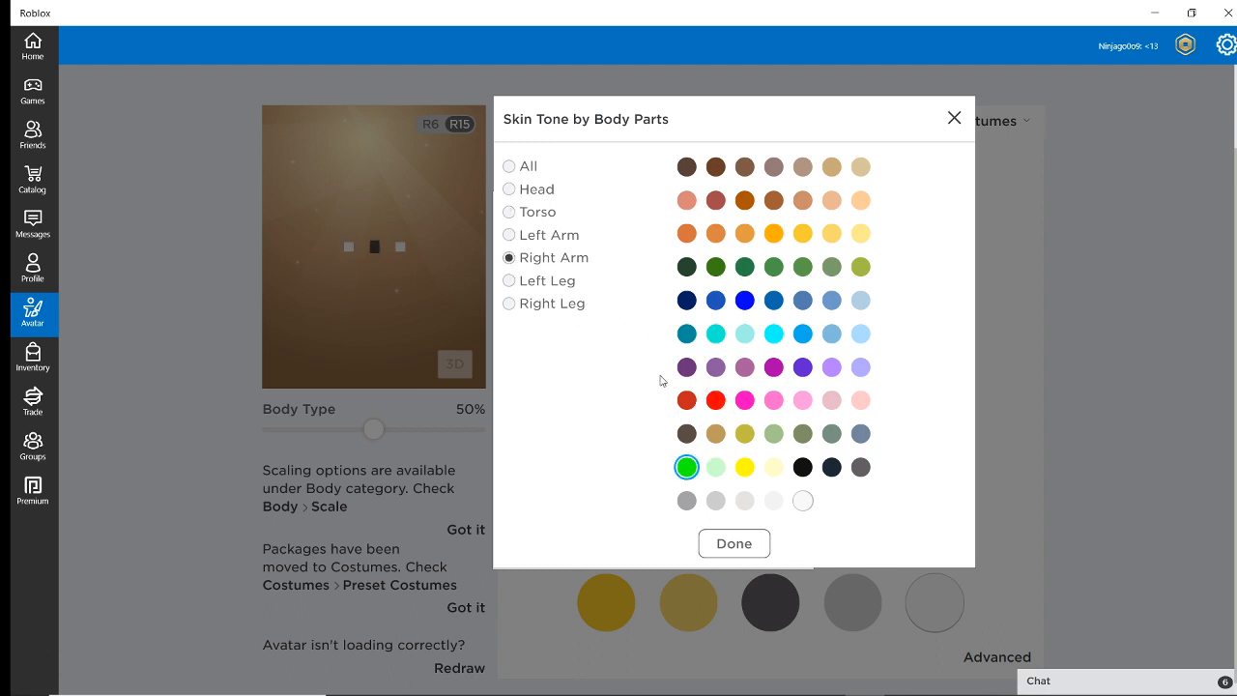
left_click(509, 280)
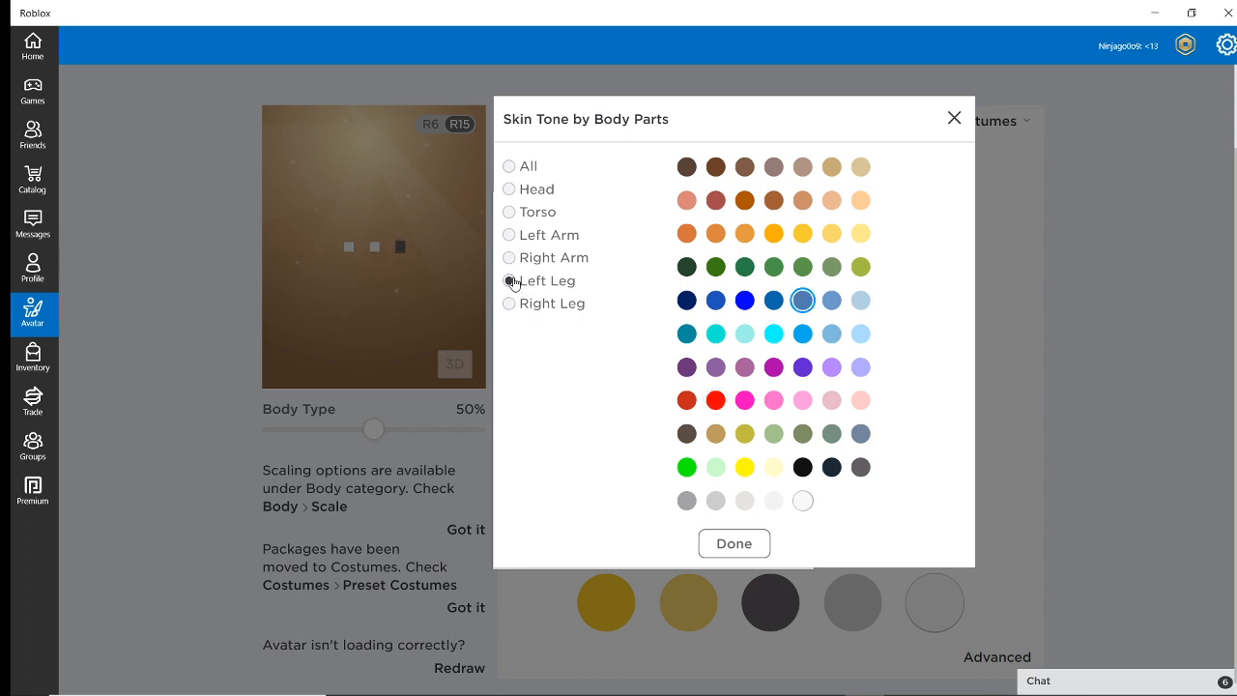
left_click(510, 303)
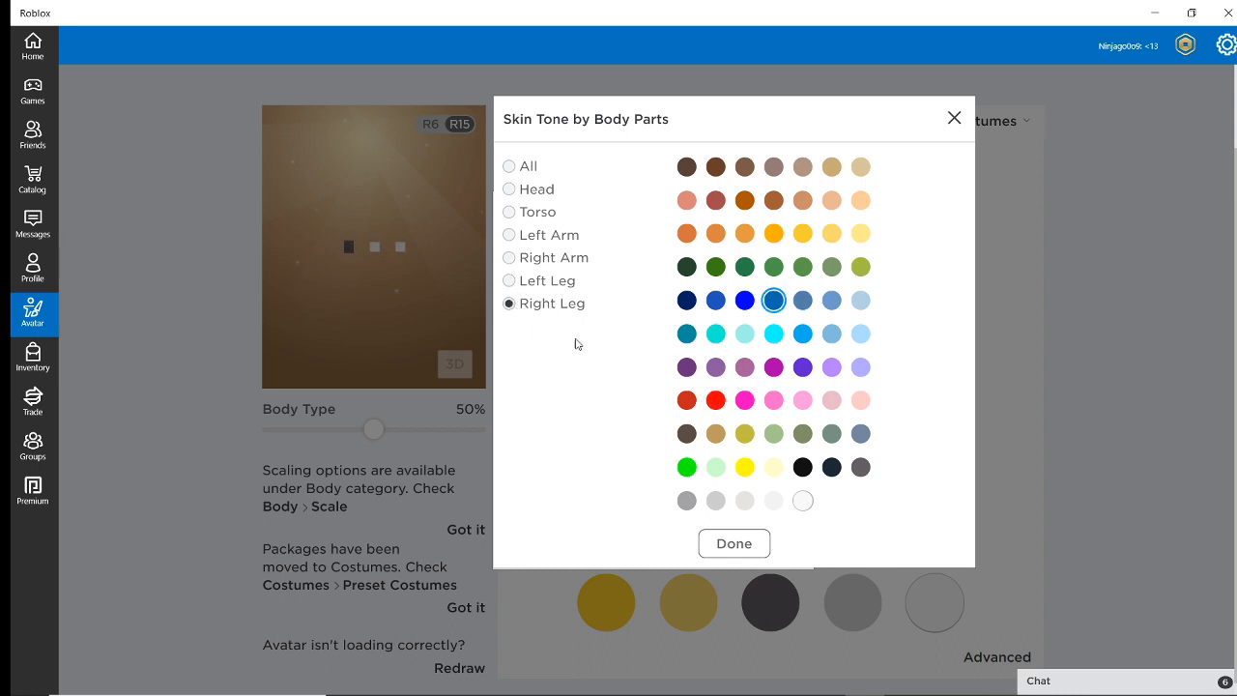
left_click(686, 400)
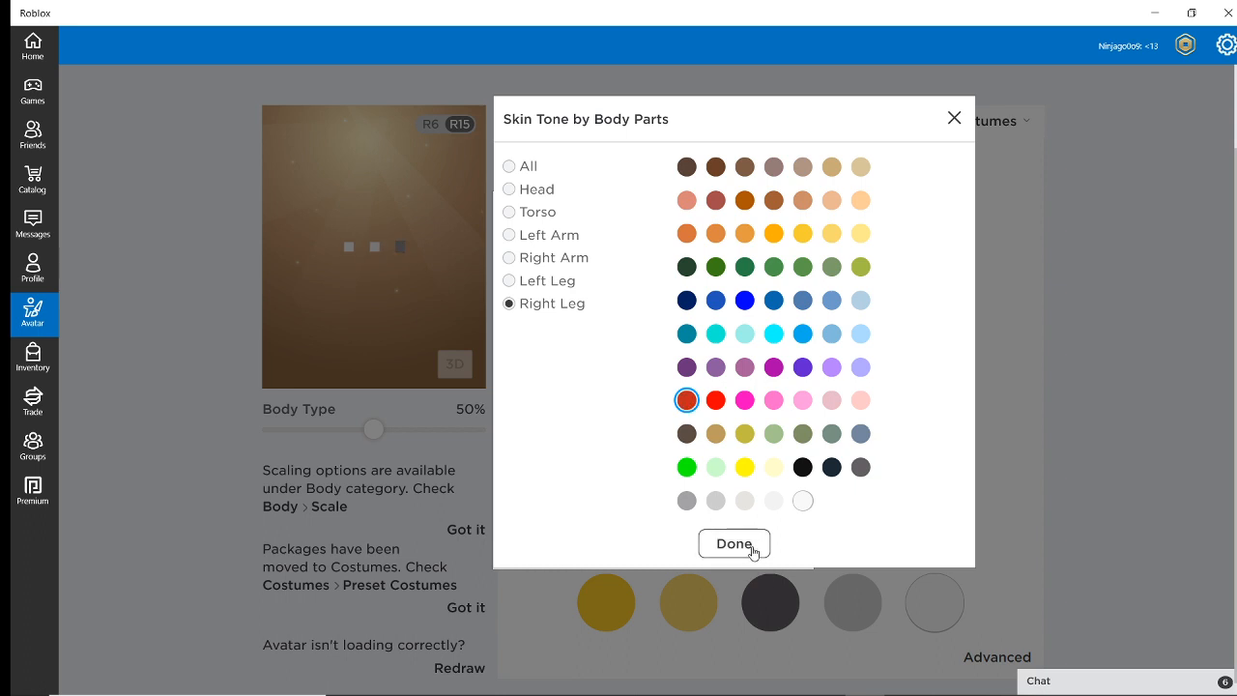
left_click(733, 543)
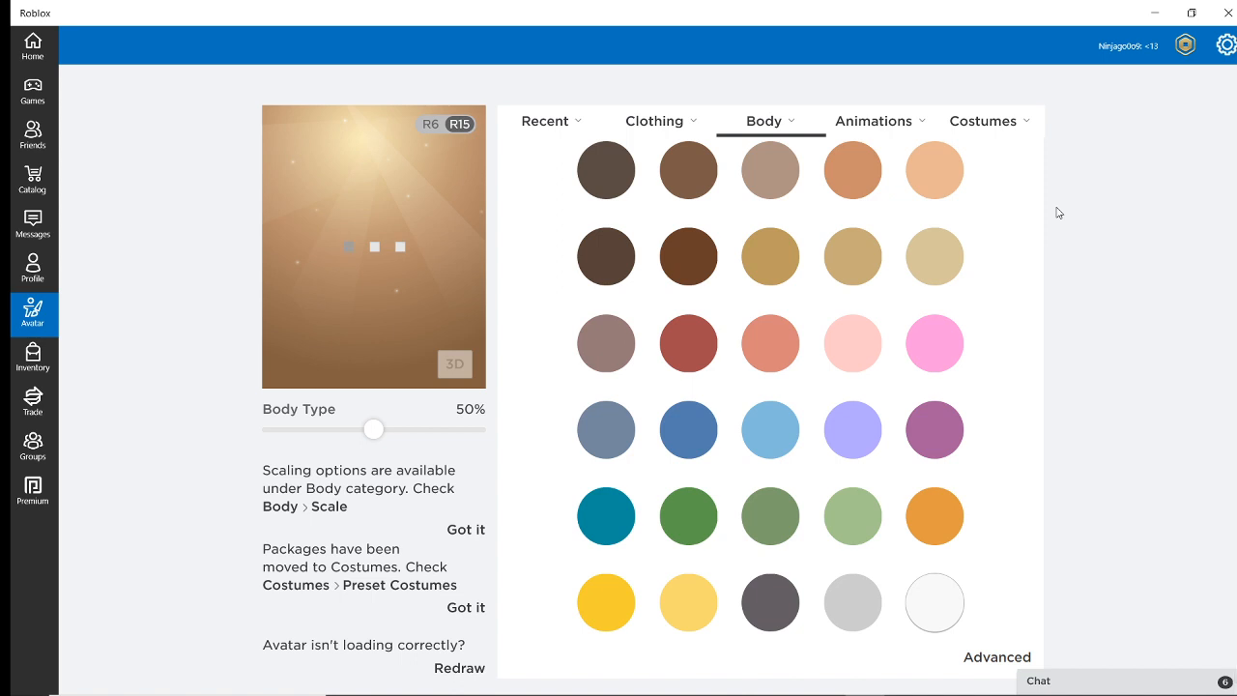
Step: Save the current red look as a new costume named 'Coke' and wear it
left_click(983, 121)
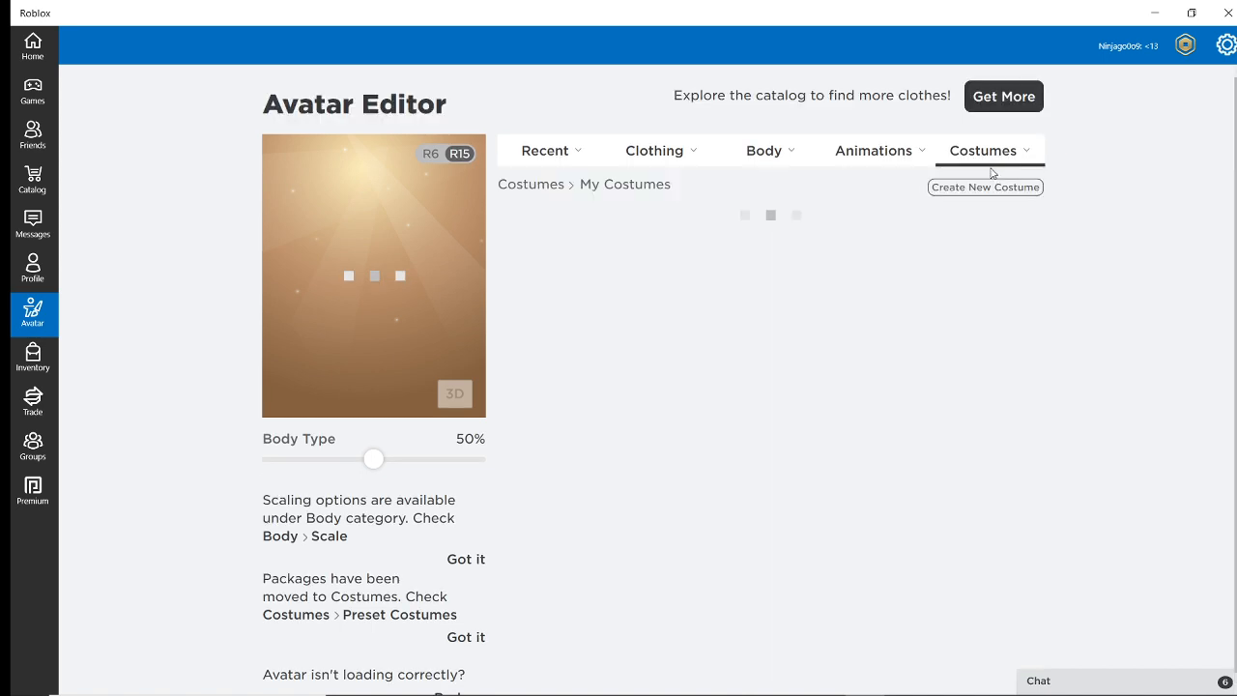
left_click(985, 186)
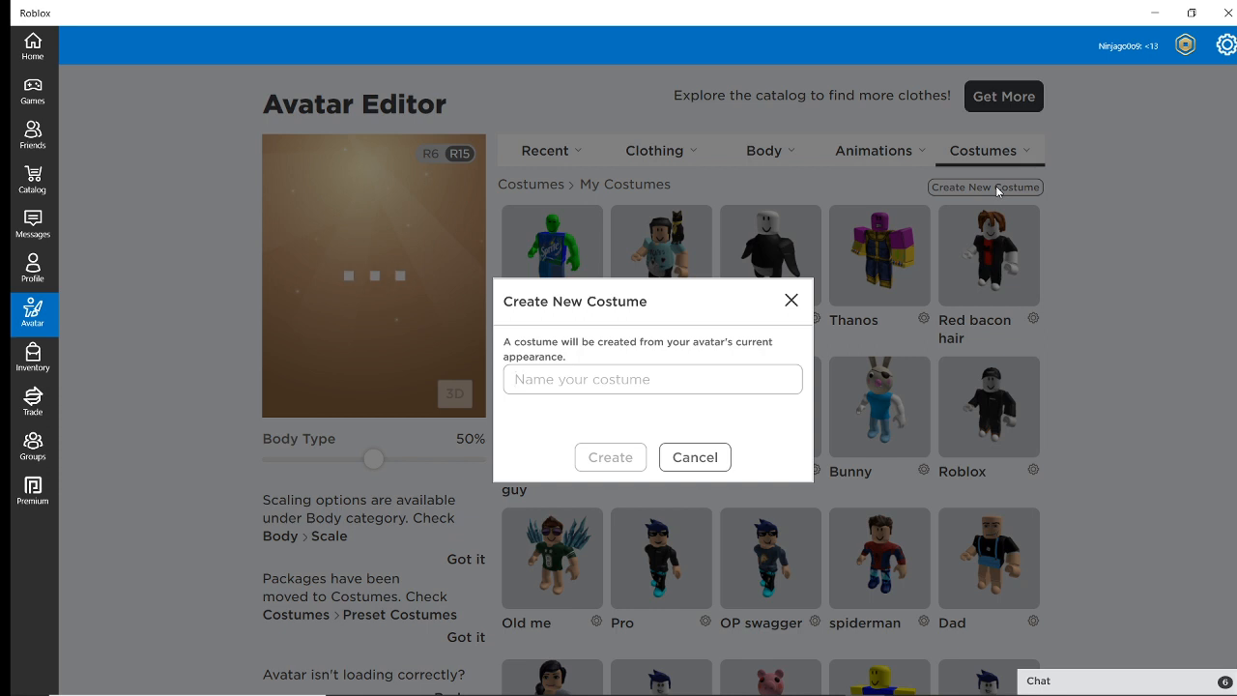
type("C")
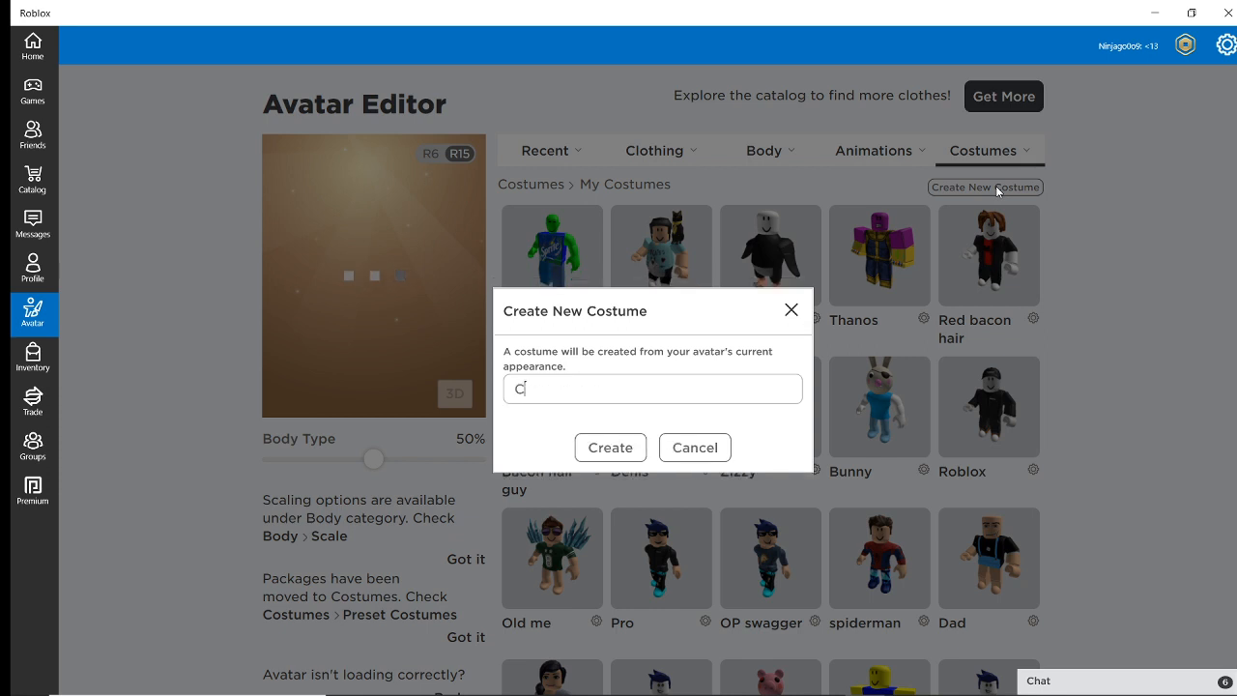
type("oke")
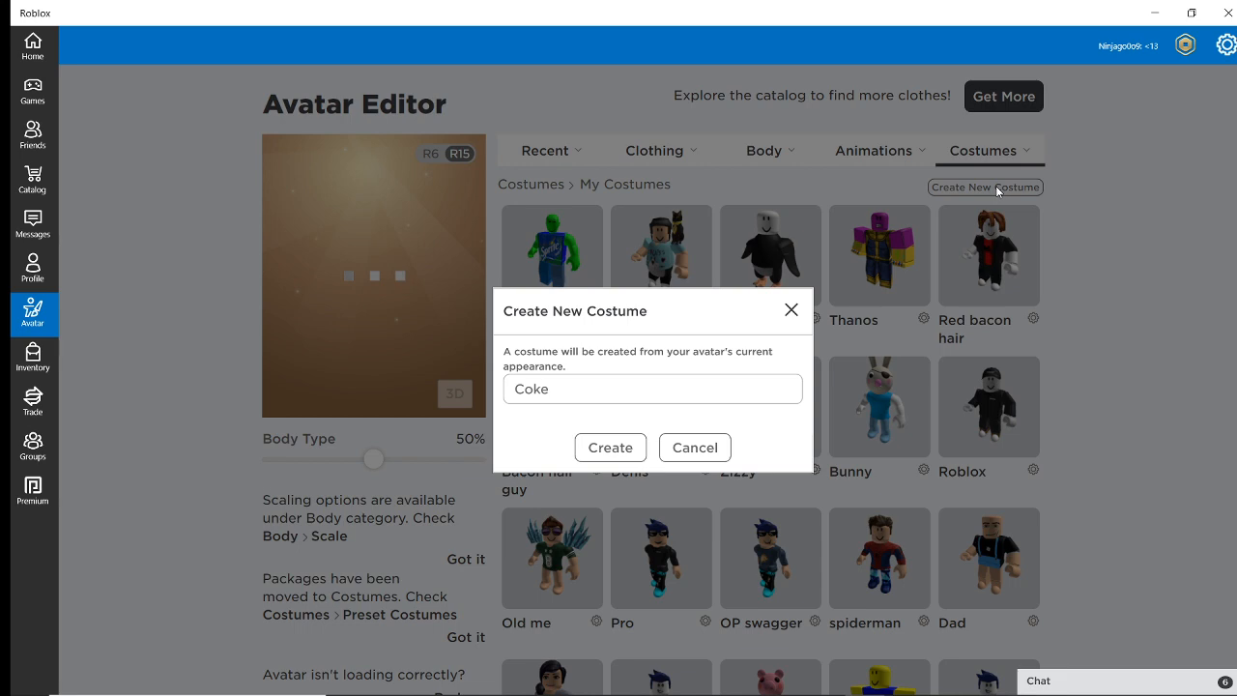
left_click(609, 448)
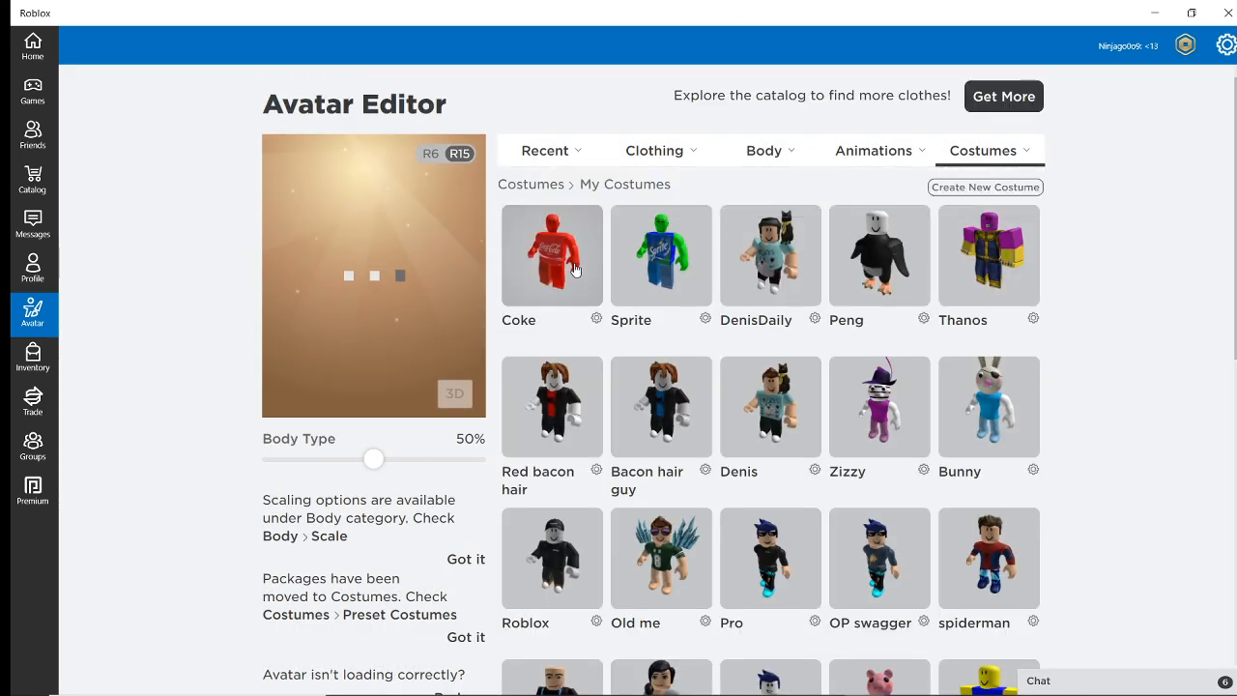
left_click(551, 254)
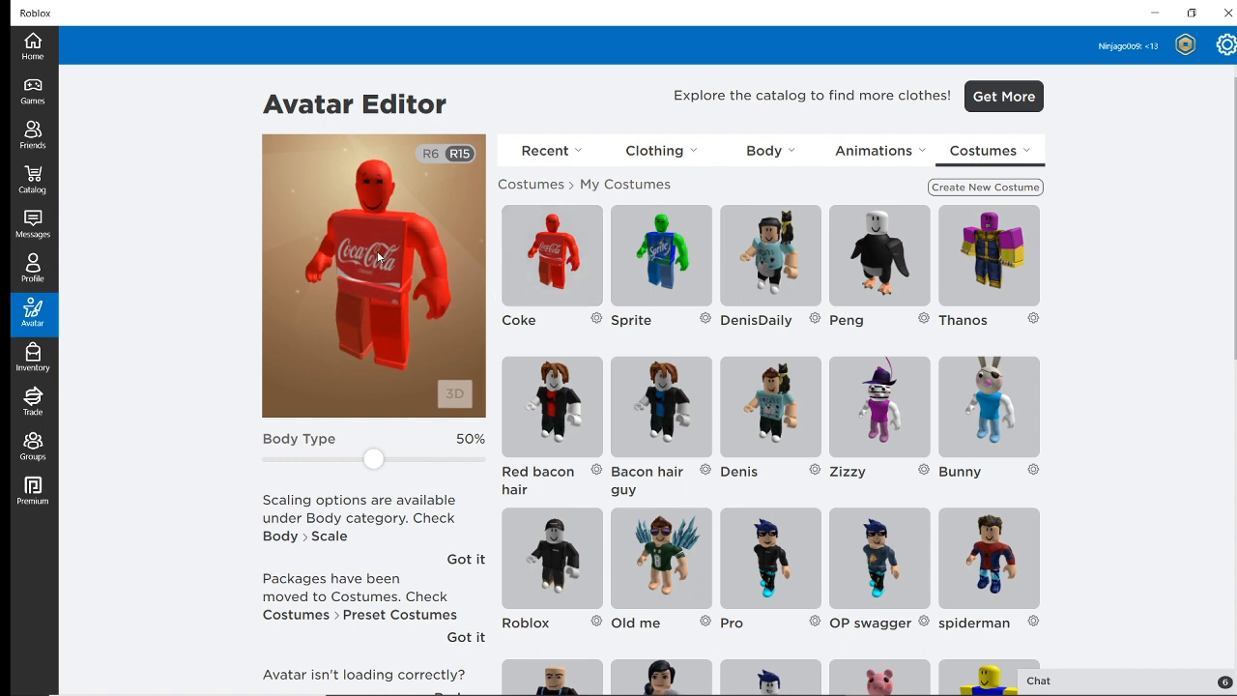
left_click(873, 150)
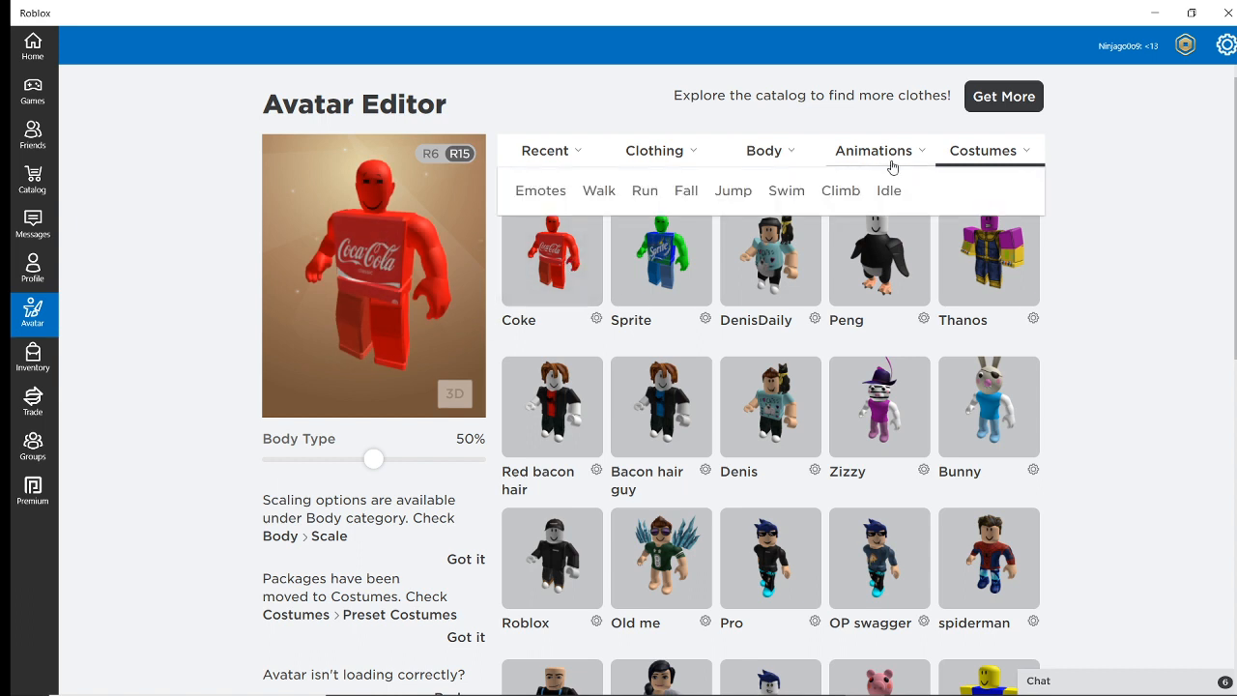
Step: Reapply the red skin tone to the torso, right arm, left arm and head
left_click(764, 150)
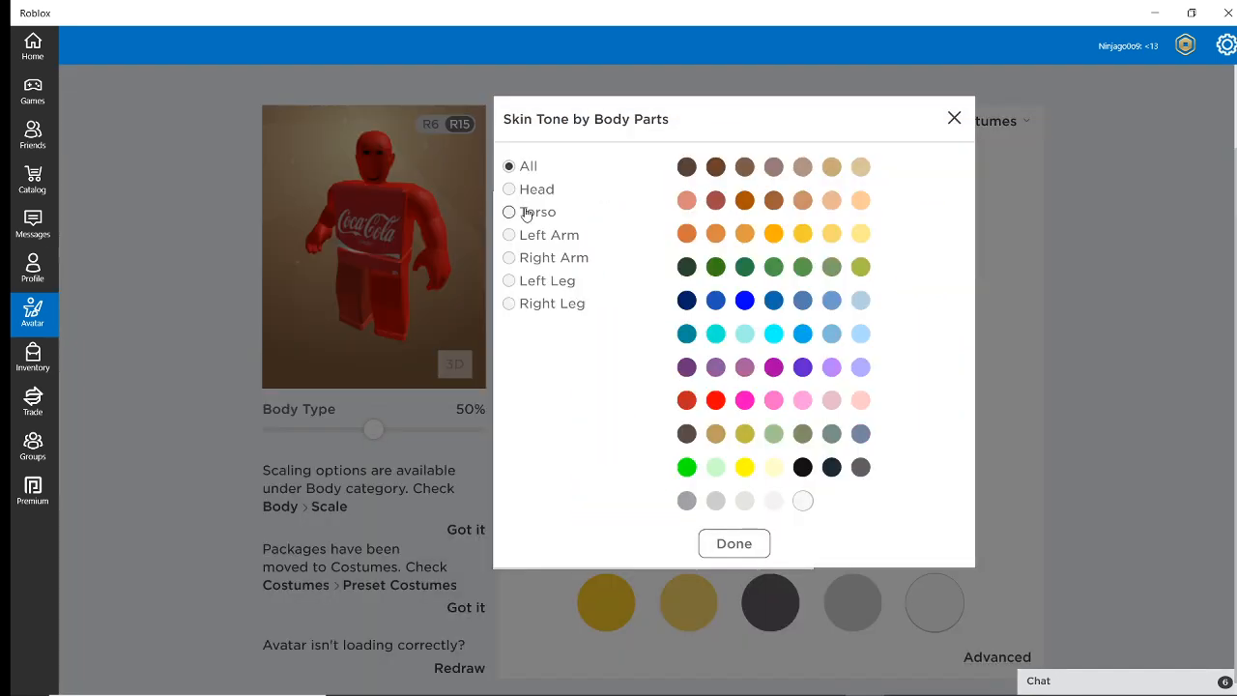
left_click(715, 400)
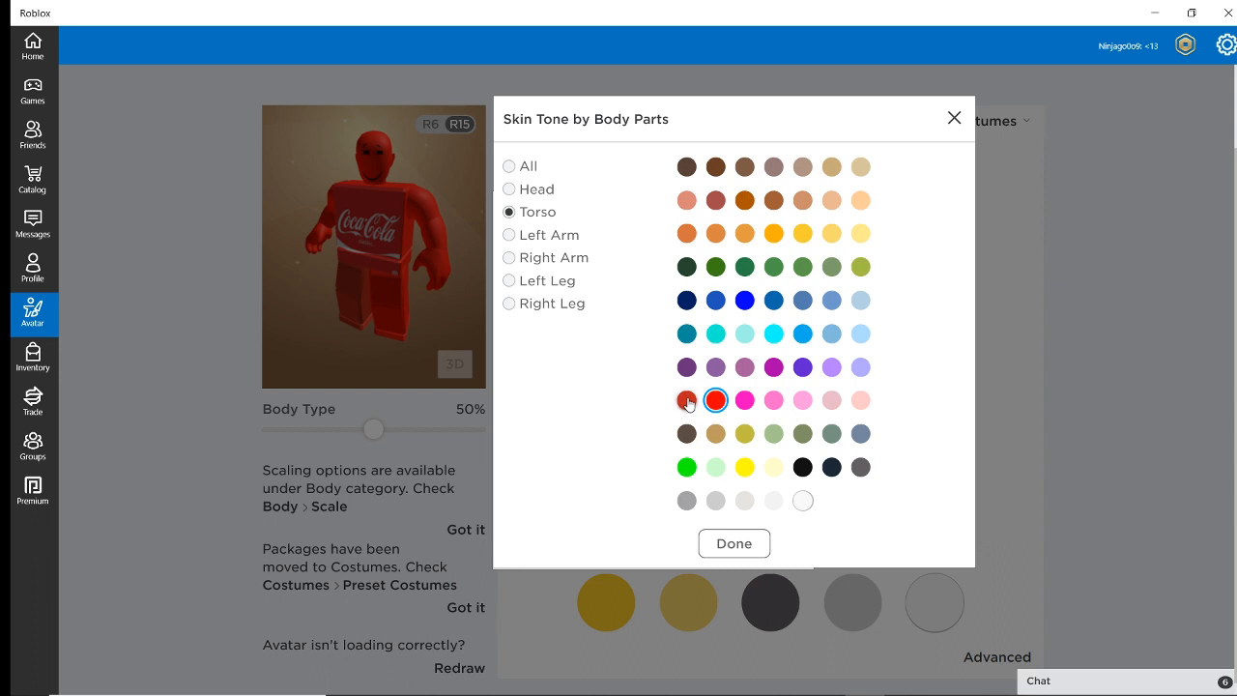
left_click(686, 399)
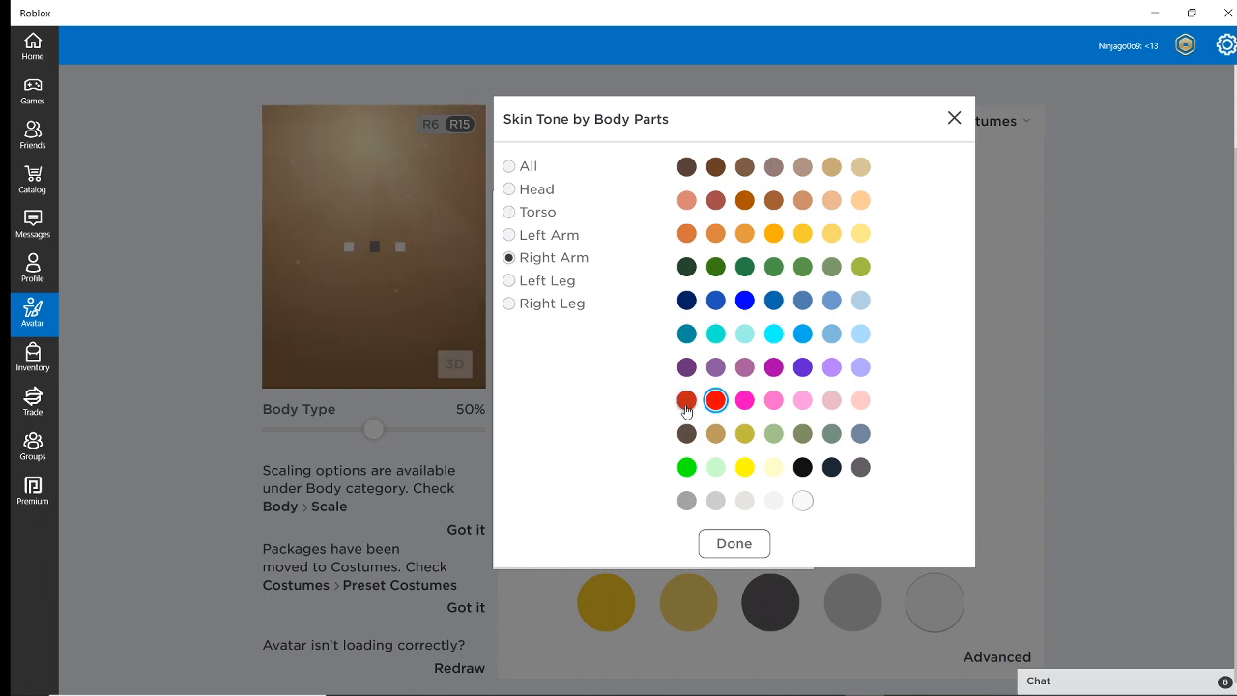
left_click(509, 233)
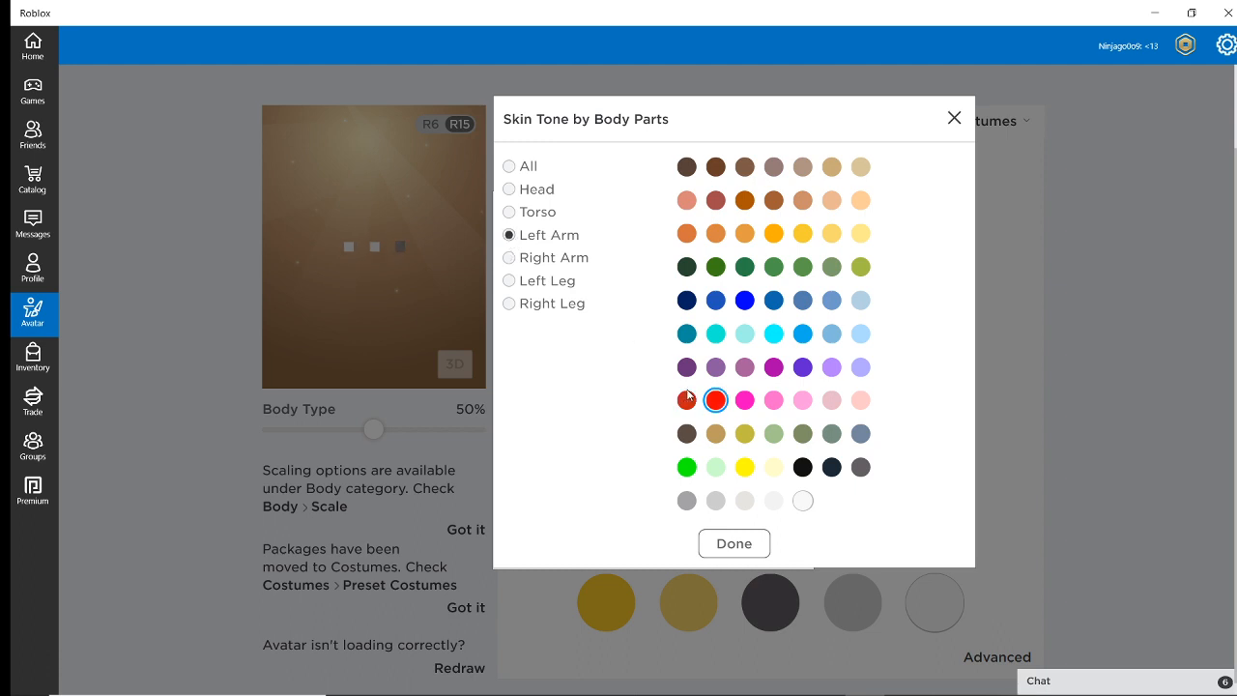
left_click(510, 188)
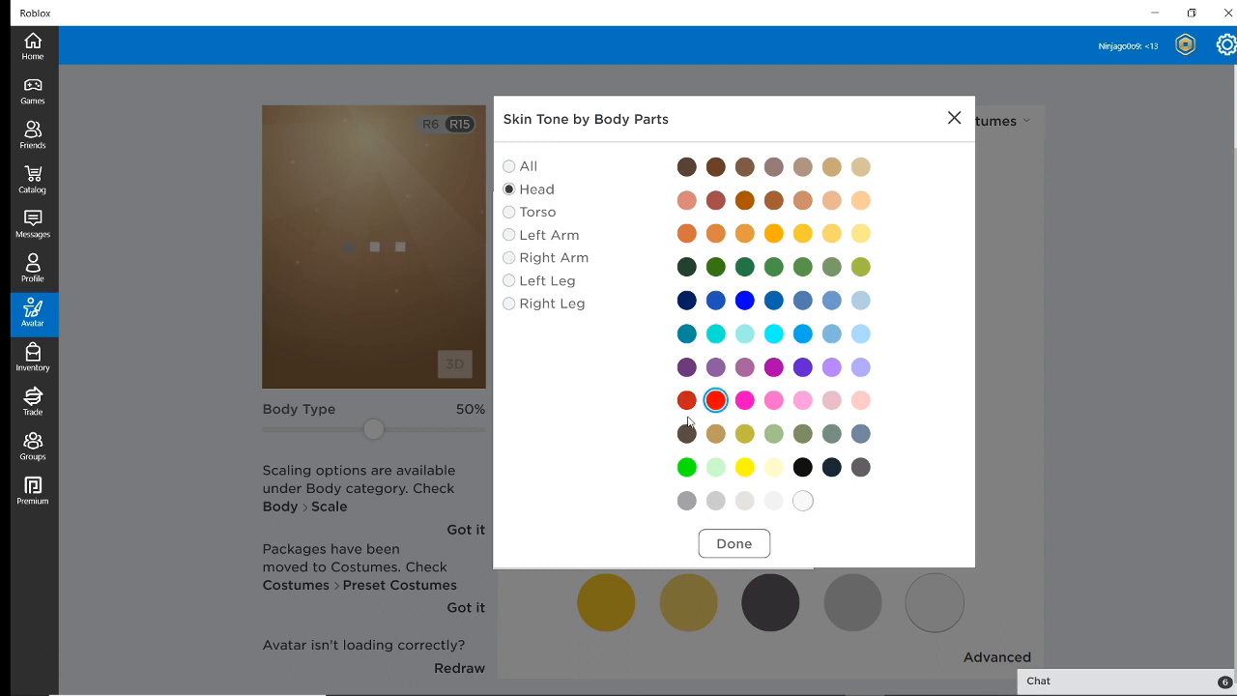
left_click(734, 543)
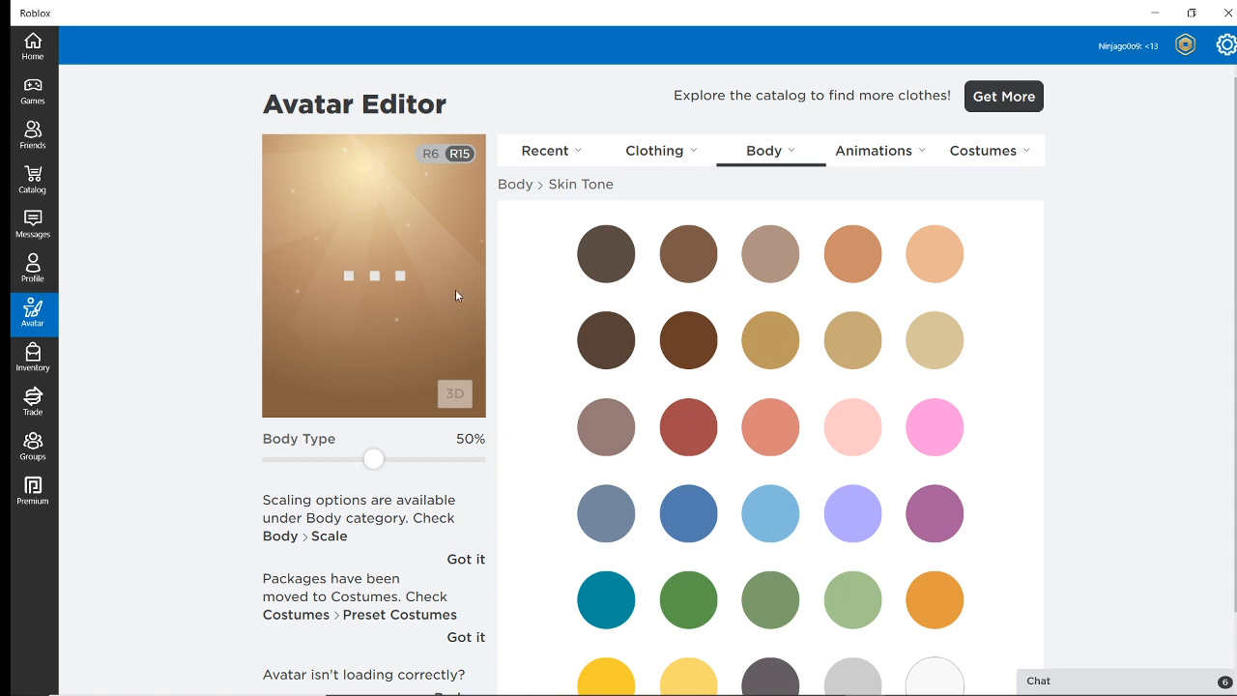
Step: Delete the old 'Coke' costume and re-save the red avatar as 'Coke'
left_click(983, 150)
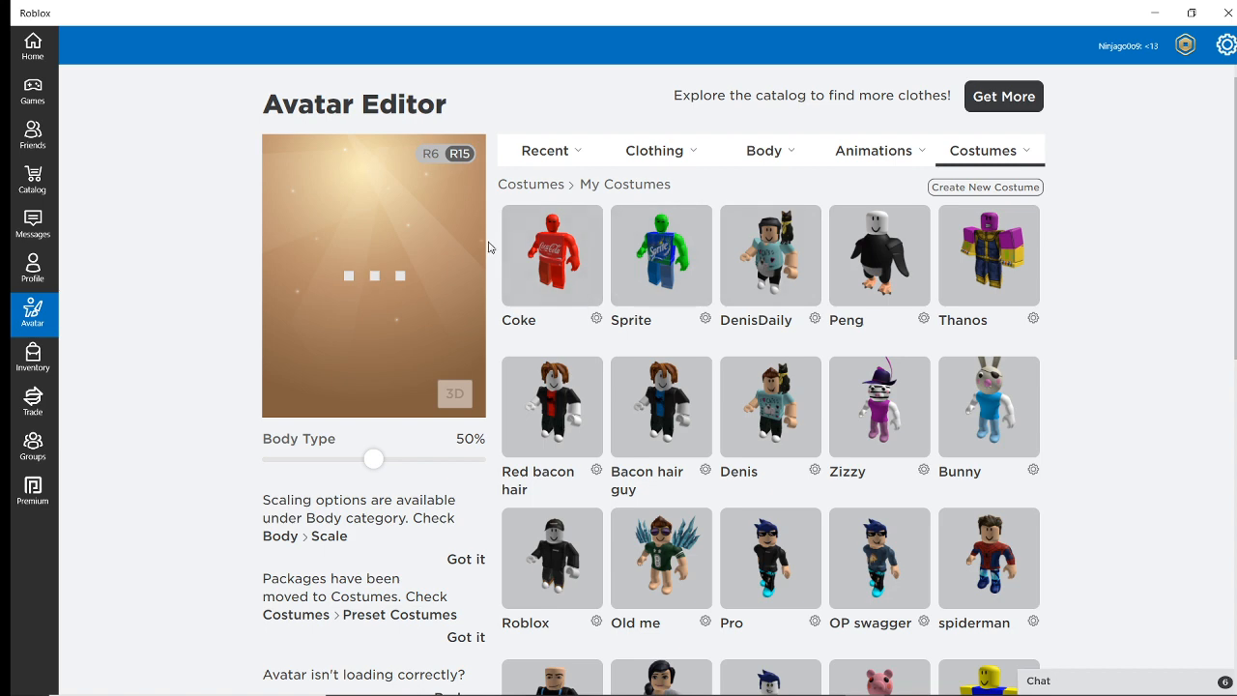
mouse_move(597, 322)
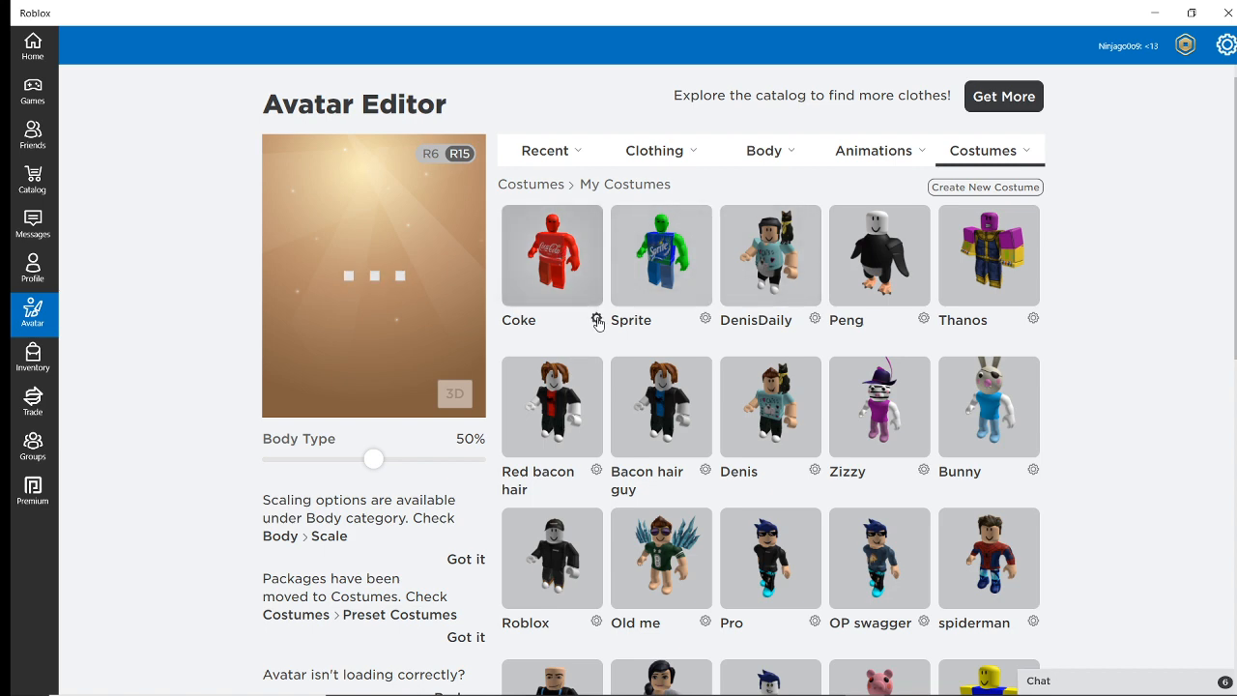
left_click(597, 320)
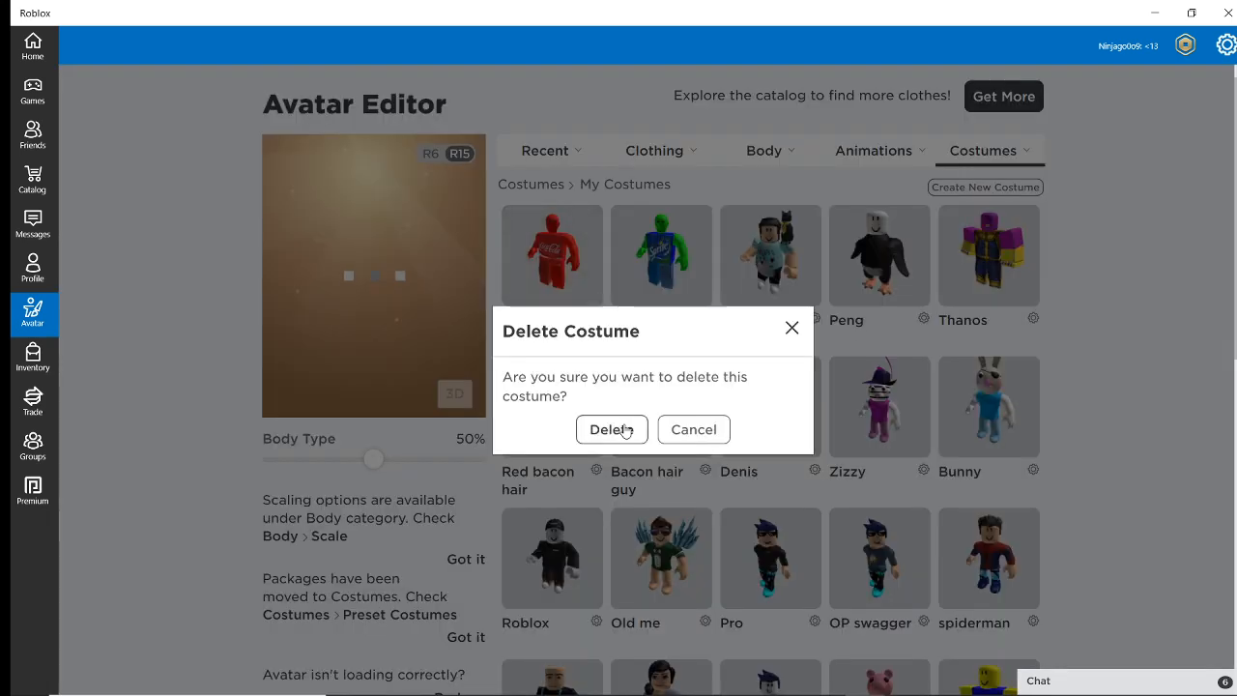
left_click(611, 429)
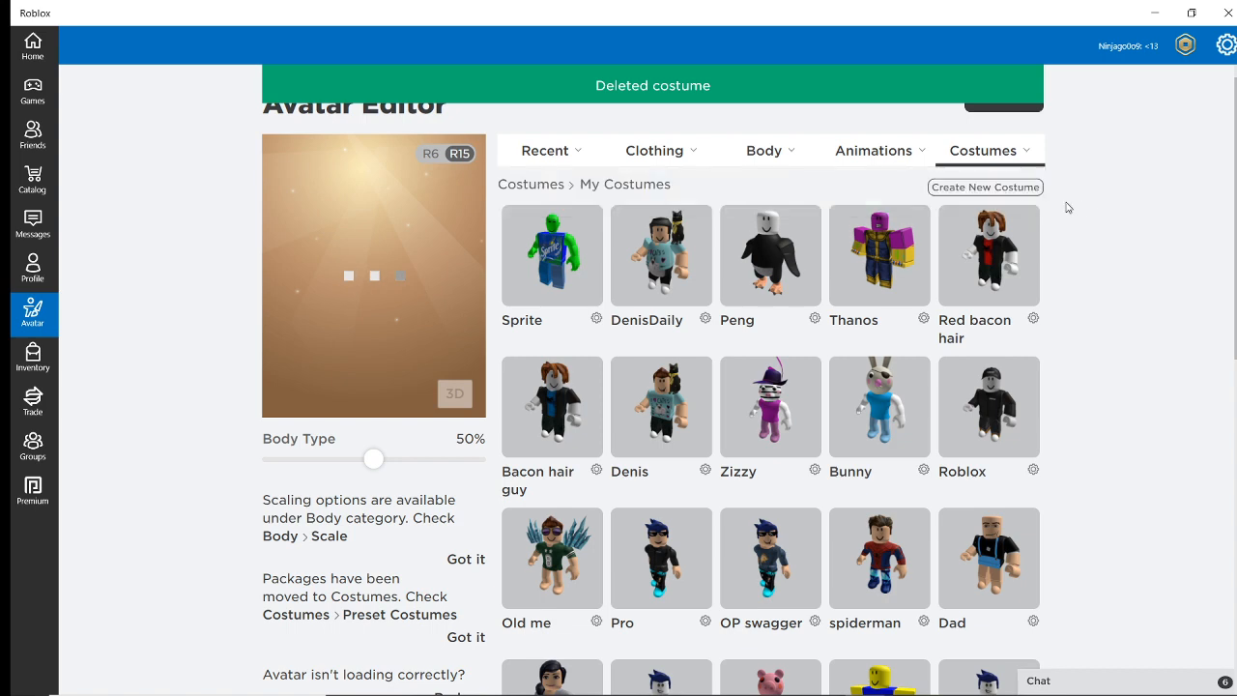
left_click(984, 187)
type("Coke")
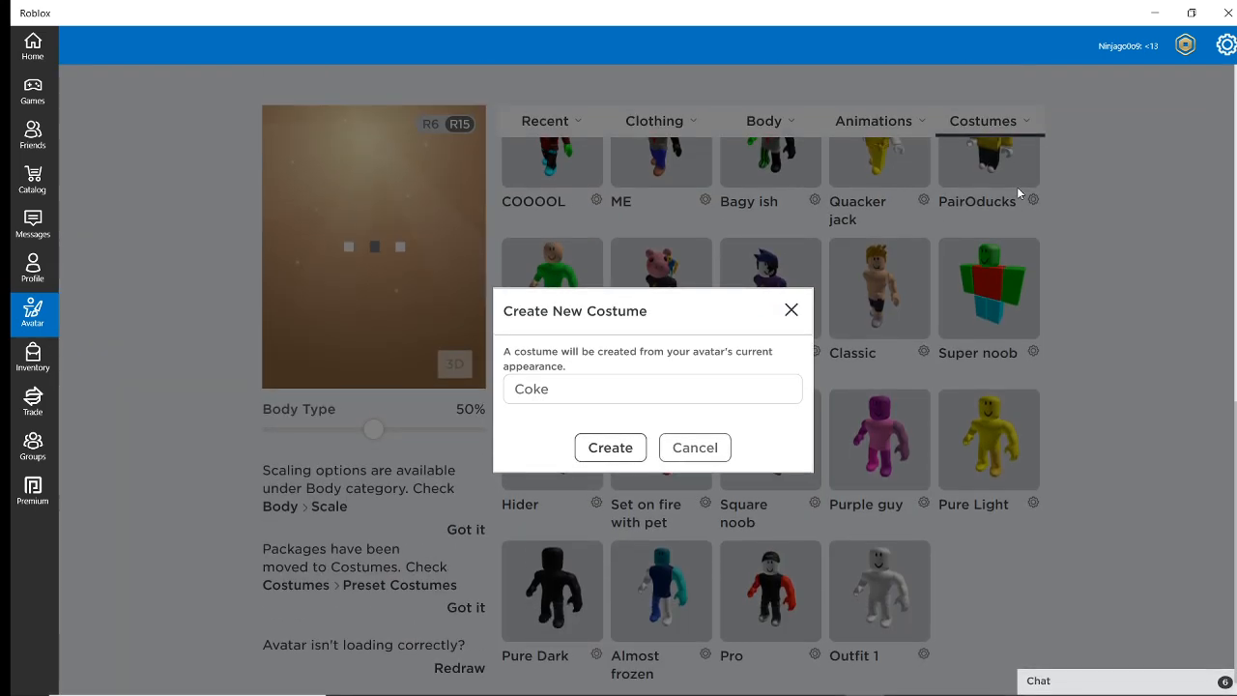
left_click(609, 448)
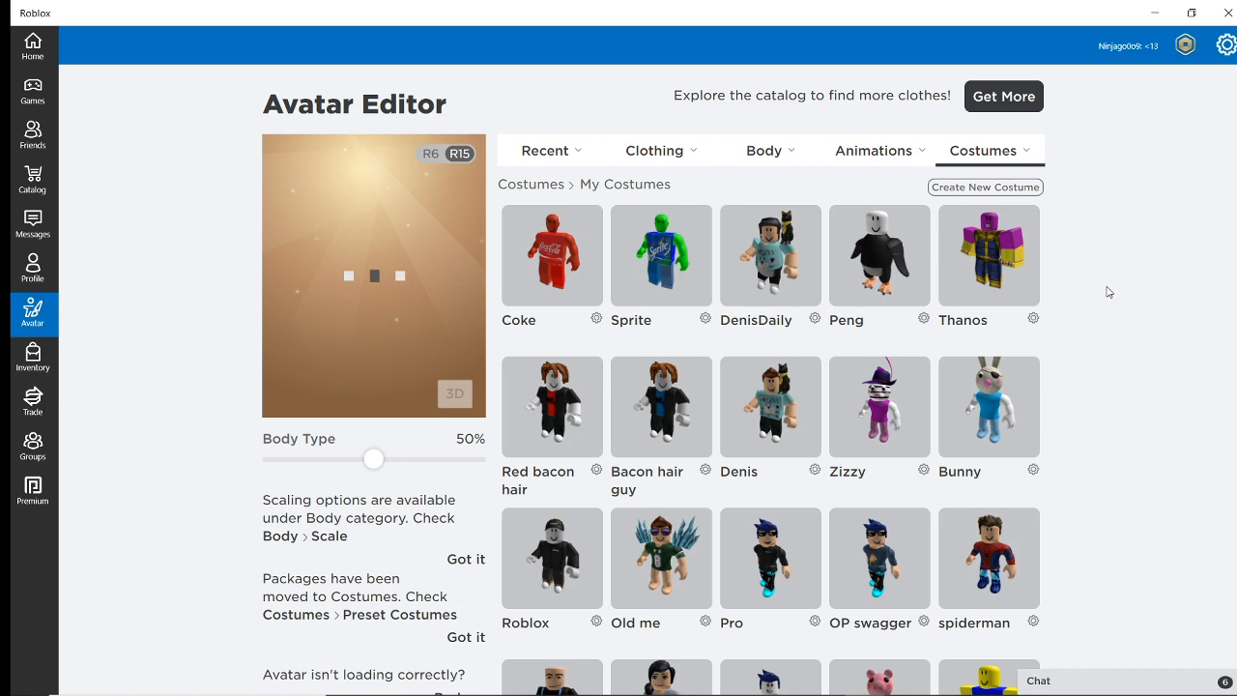
left_click(552, 254)
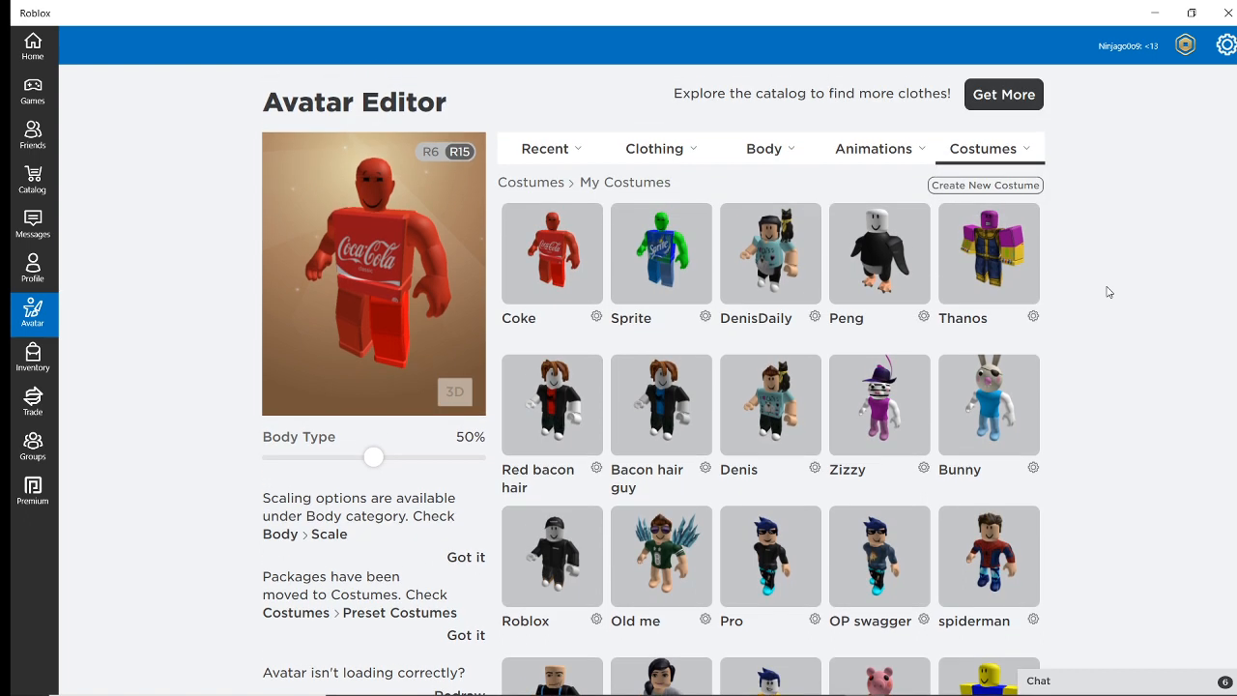
mouse_move(416, 282)
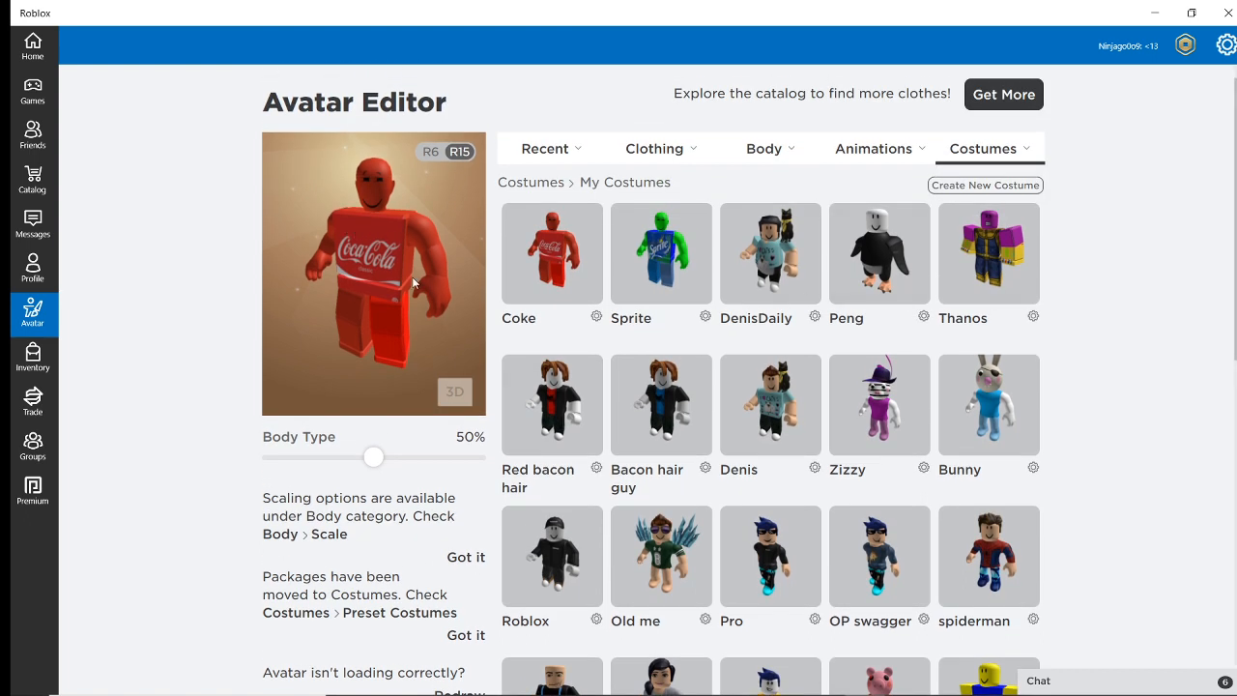
mouse_move(631, 285)
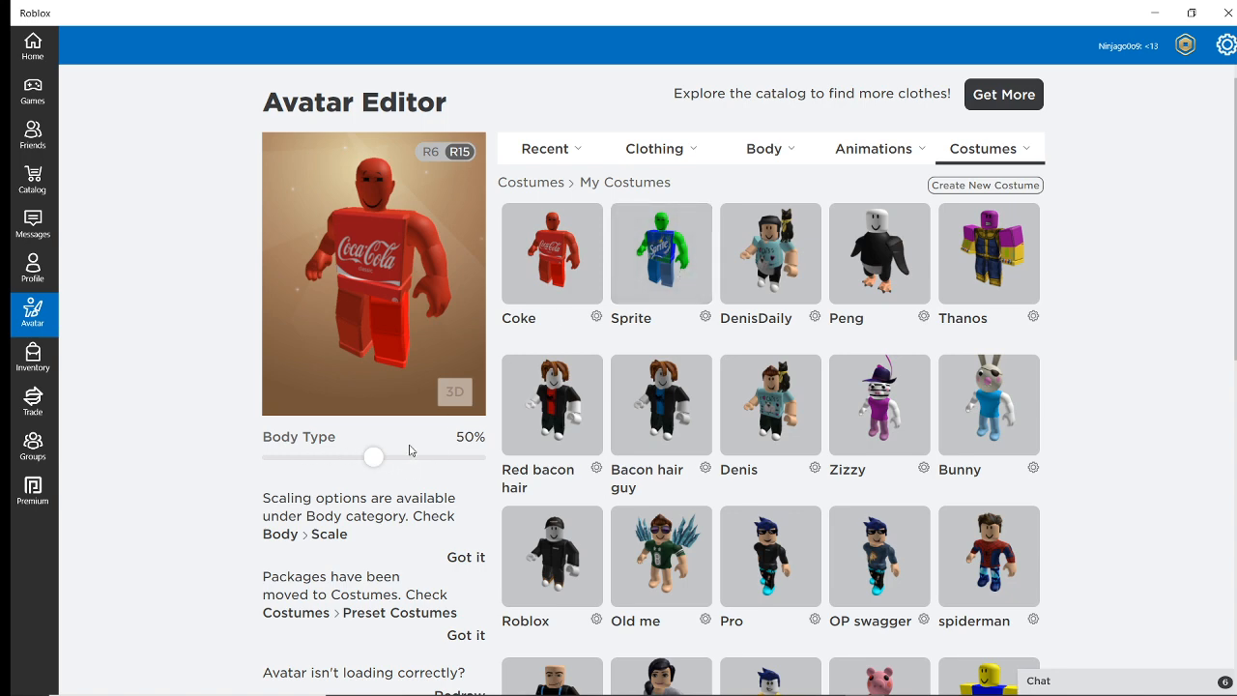
Step: Scroll through My Costumes and put on the Classic costume
scroll("down", 3)
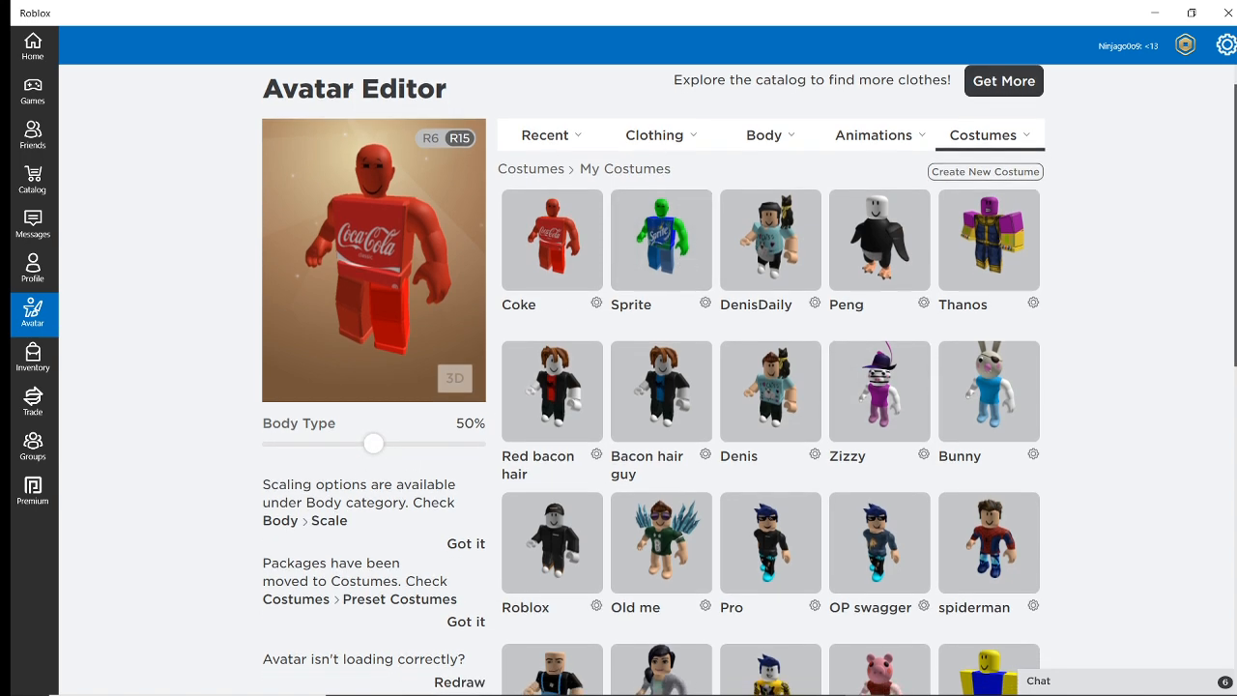
scroll("down", 3)
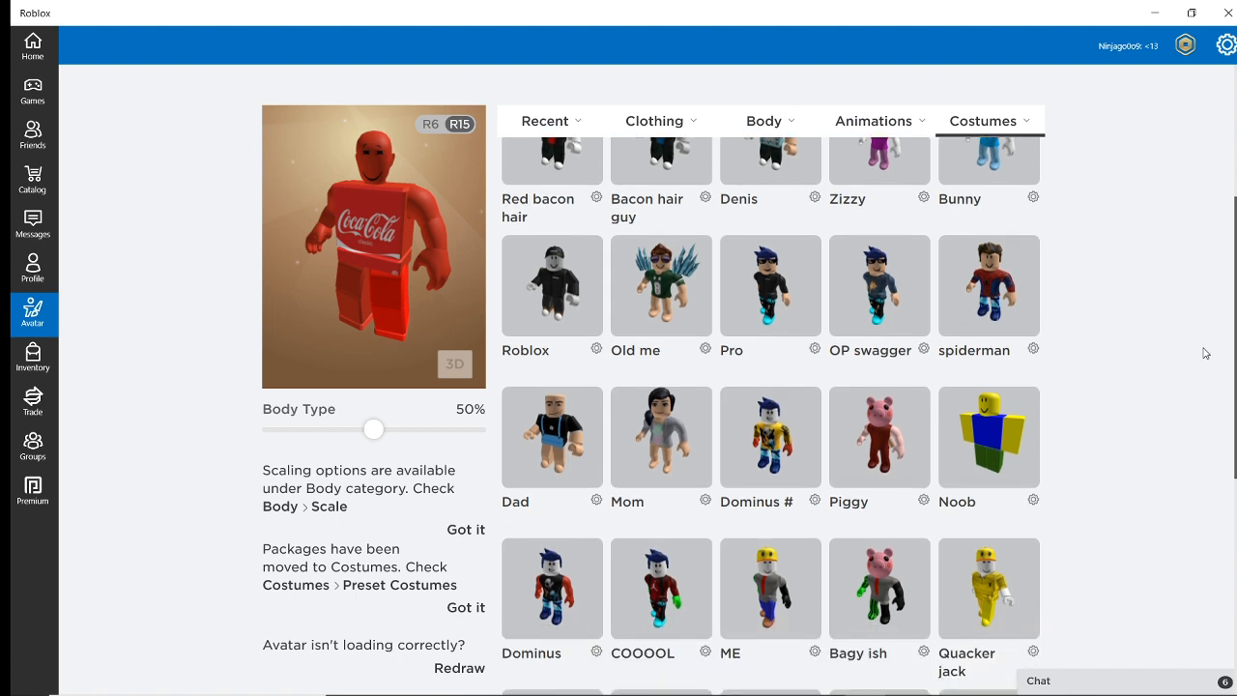
scroll("down", 3)
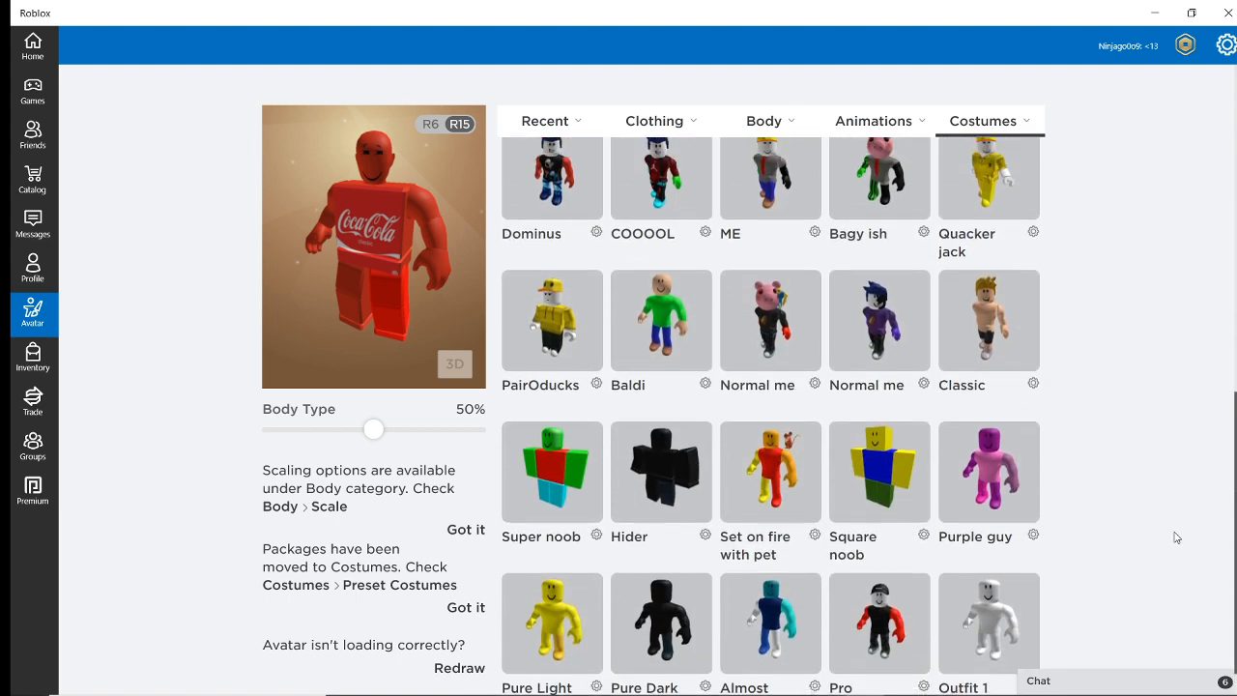
left_click(989, 320)
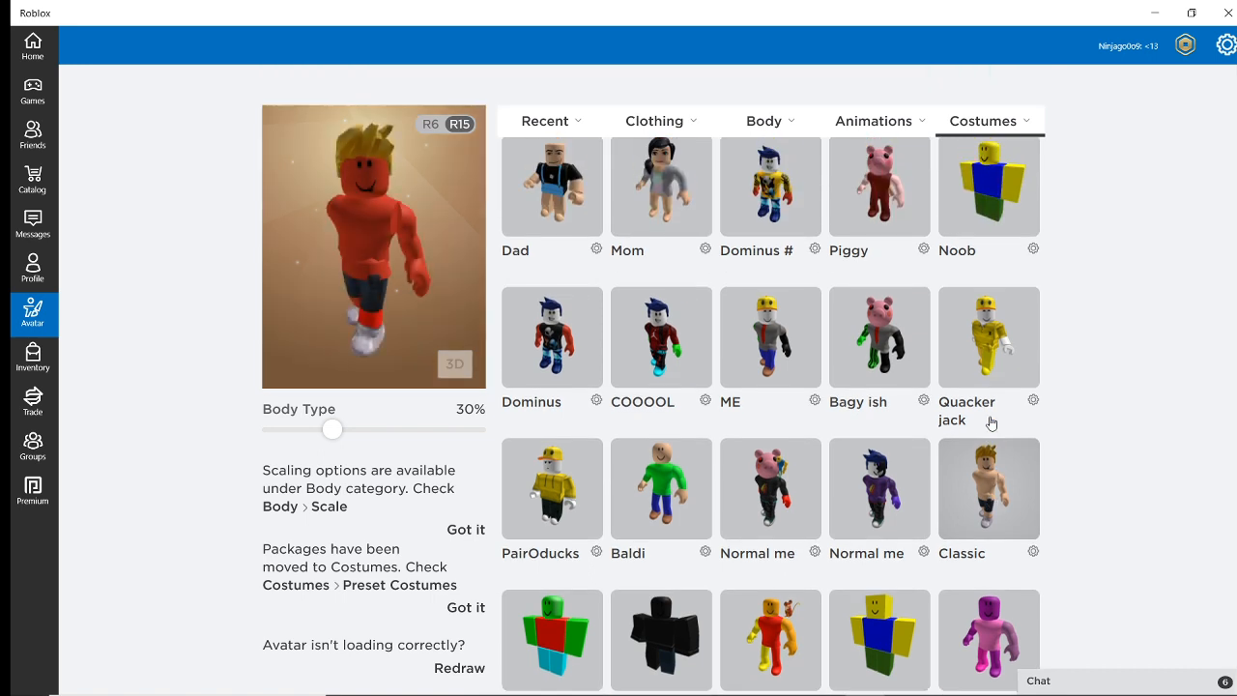
left_click(987, 489)
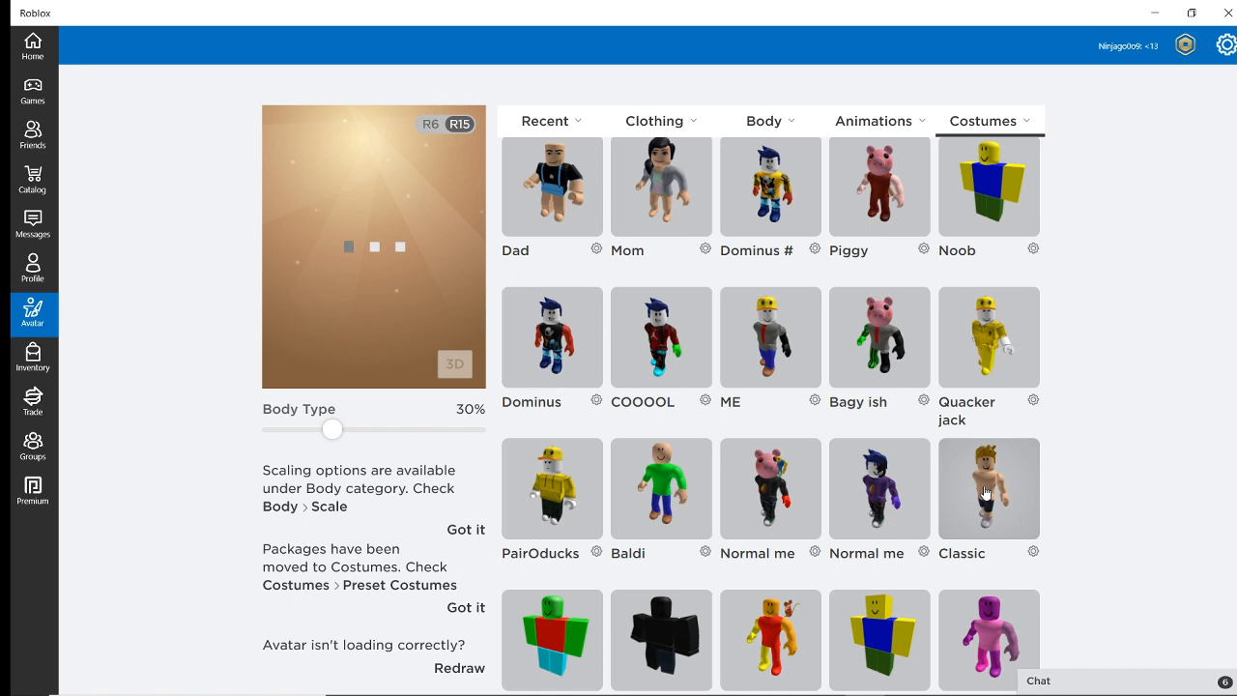
left_click(989, 488)
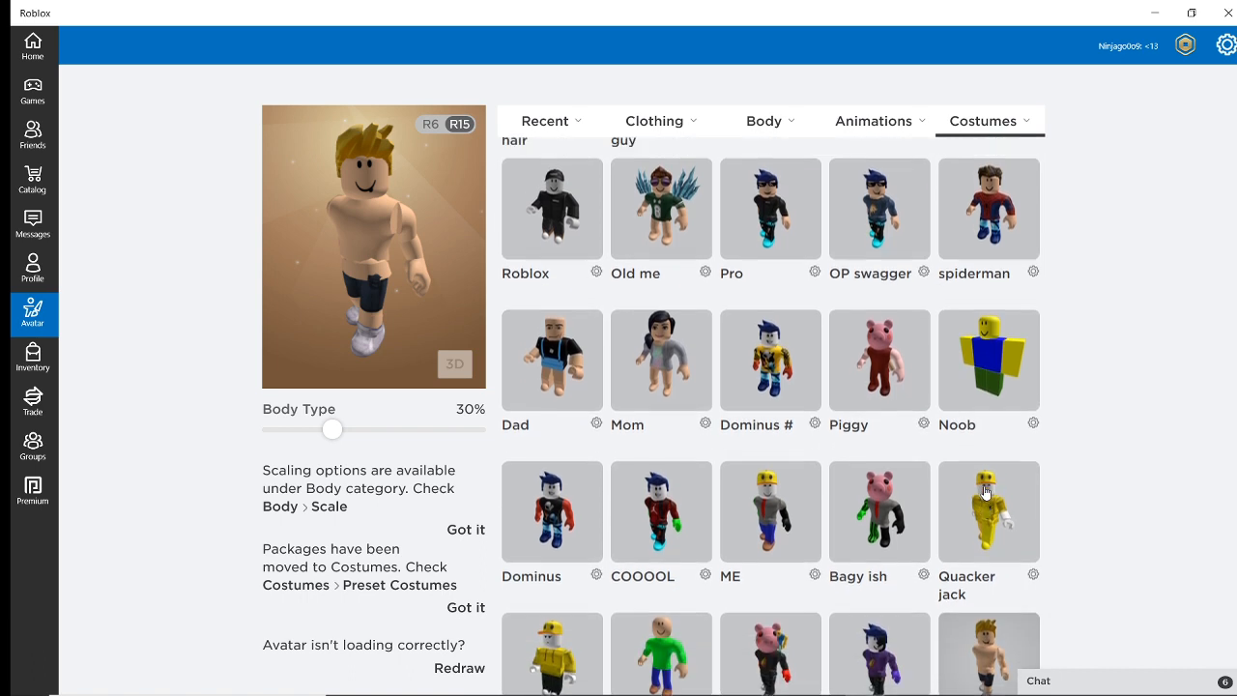
scroll("up", 3)
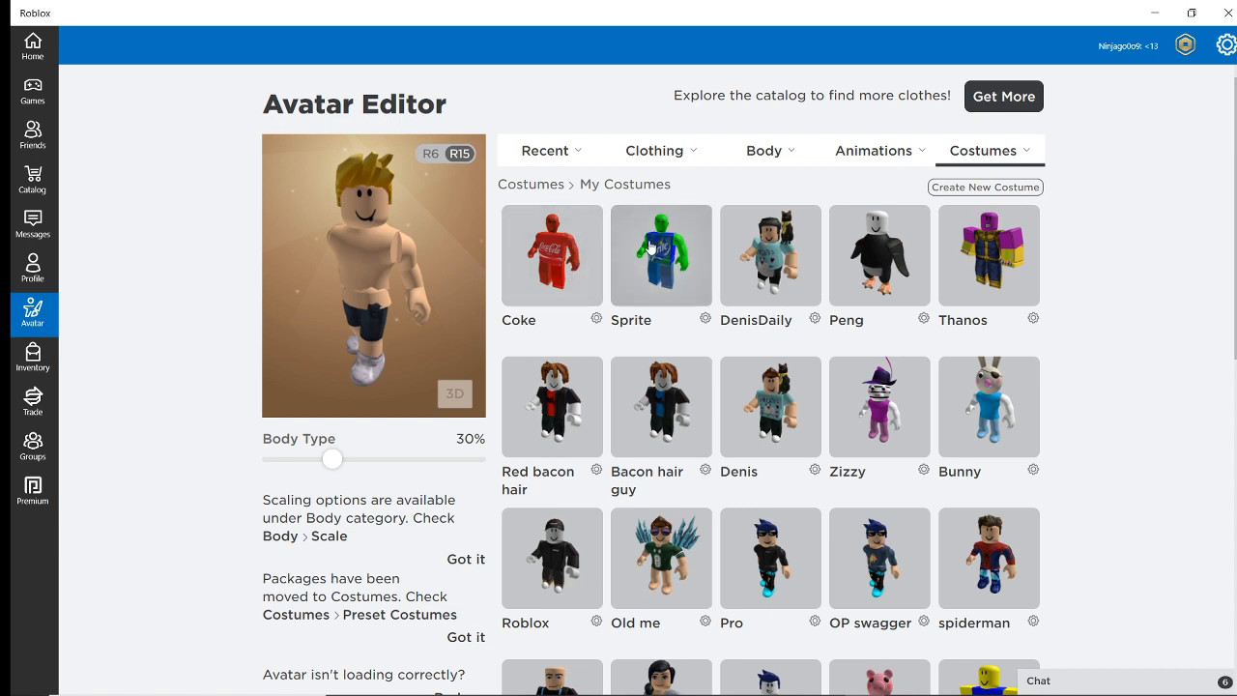
mouse_move(652, 250)
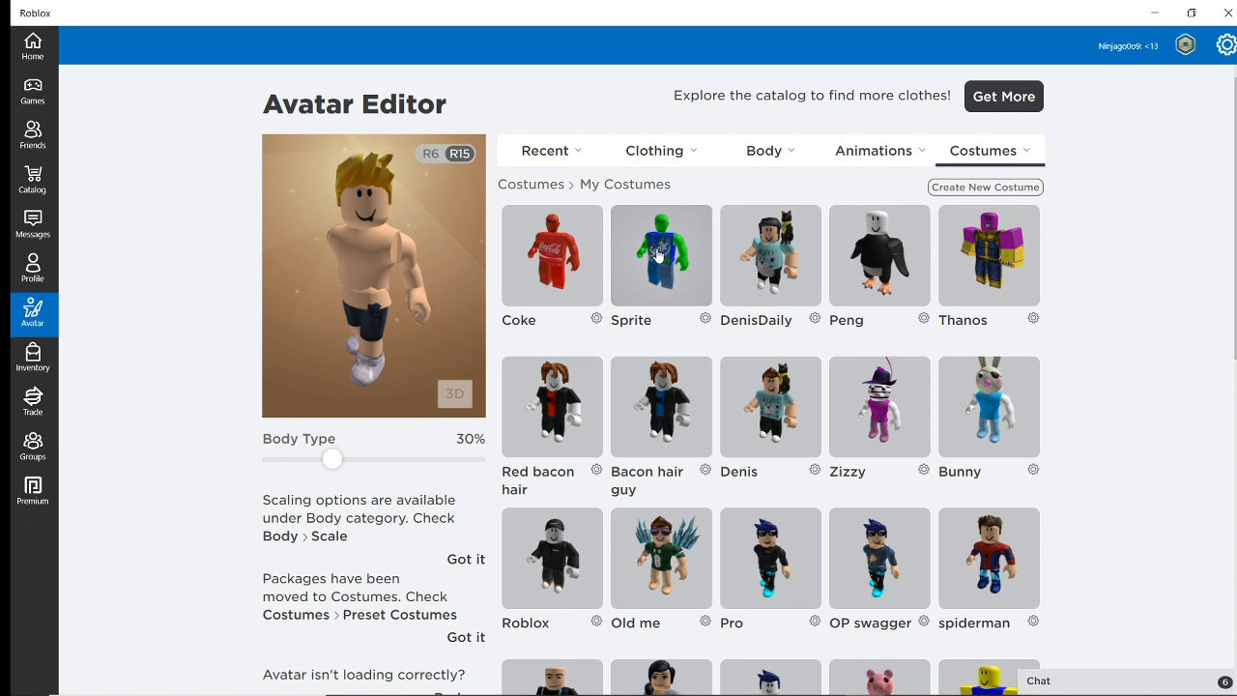
mouse_move(507, 290)
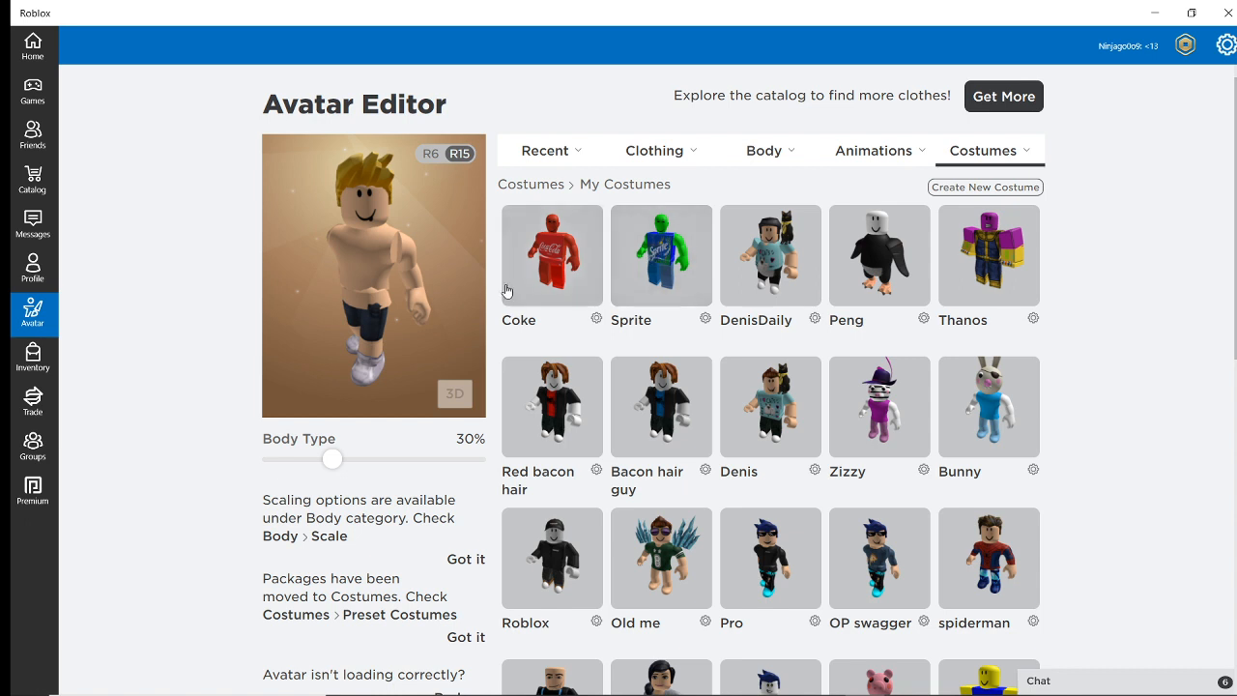
mouse_move(1041, 209)
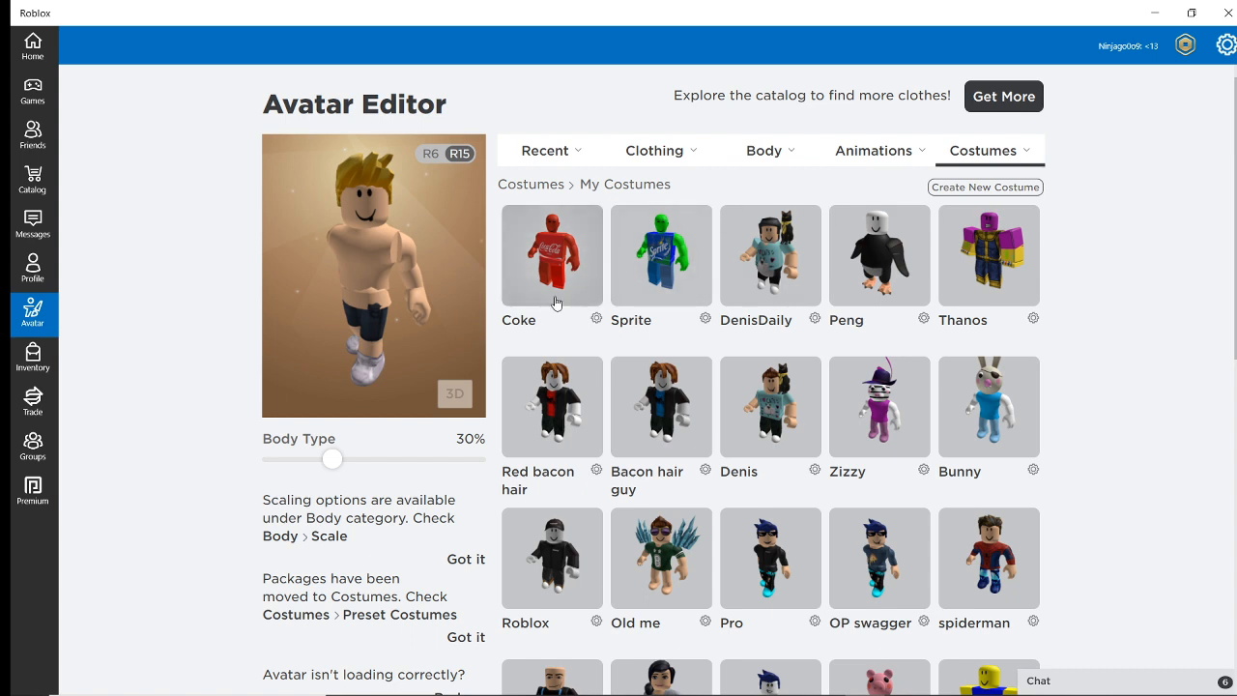
Step: Wear the Coke costume again, then go to the Groups page
left_click(552, 255)
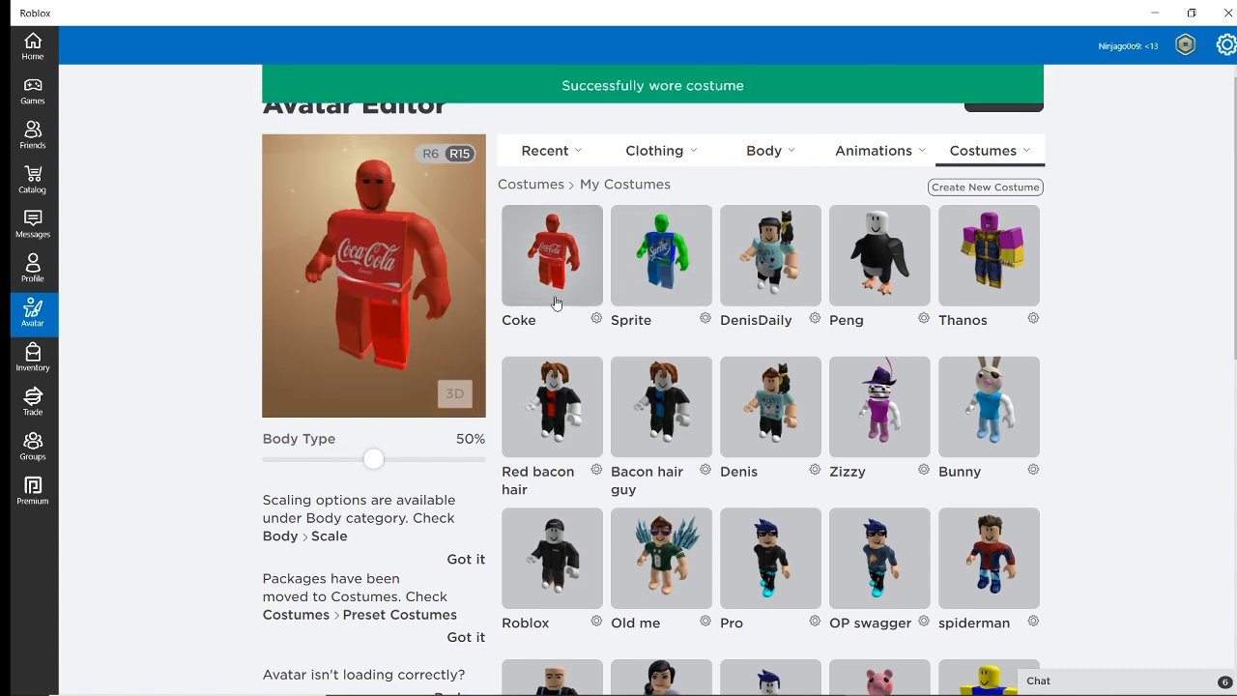
mouse_move(200, 530)
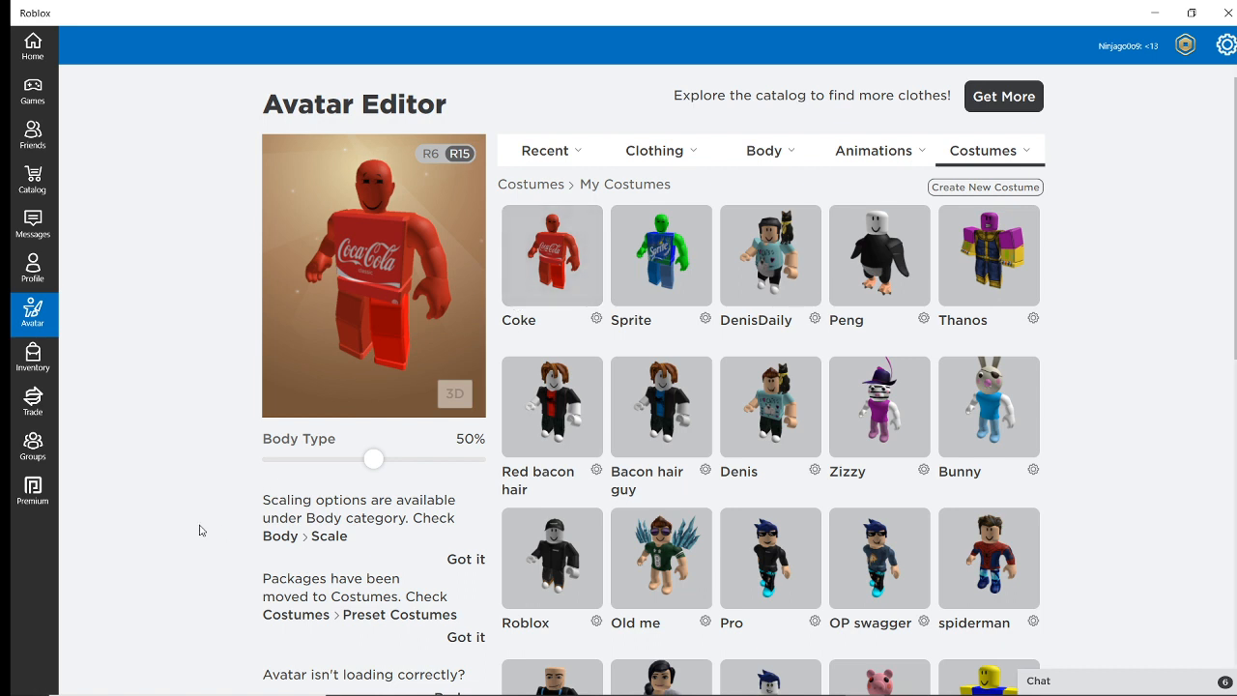
left_click(33, 446)
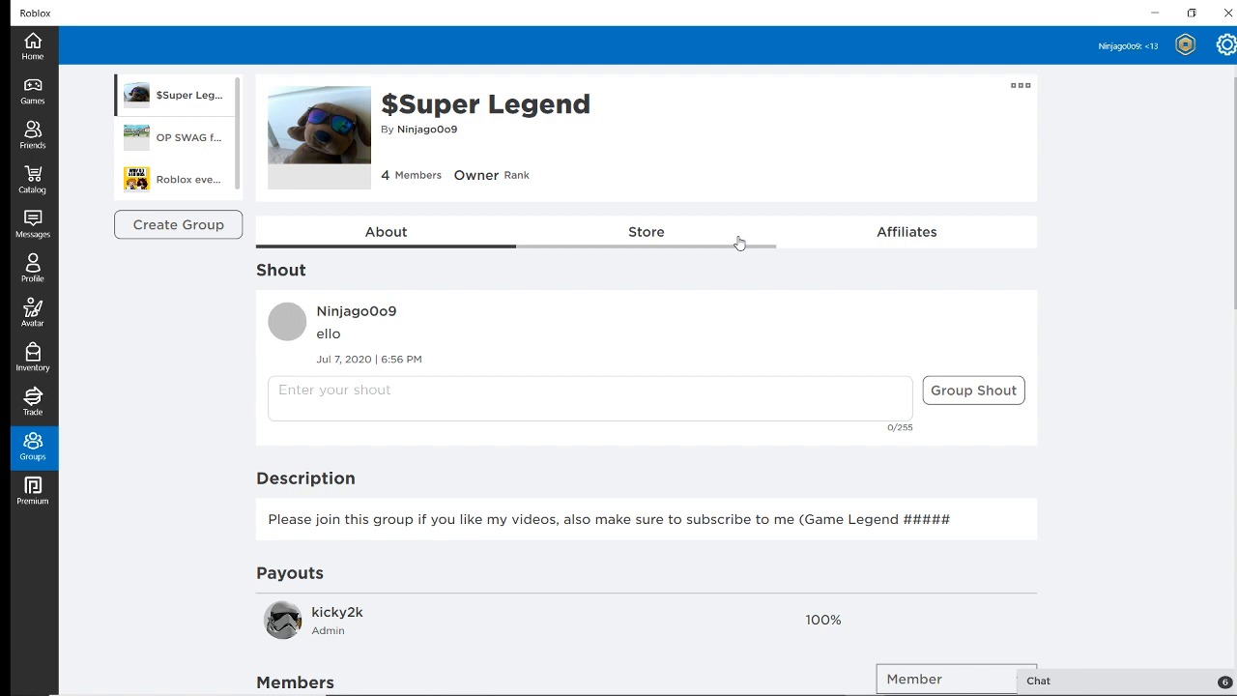
left_click(645, 232)
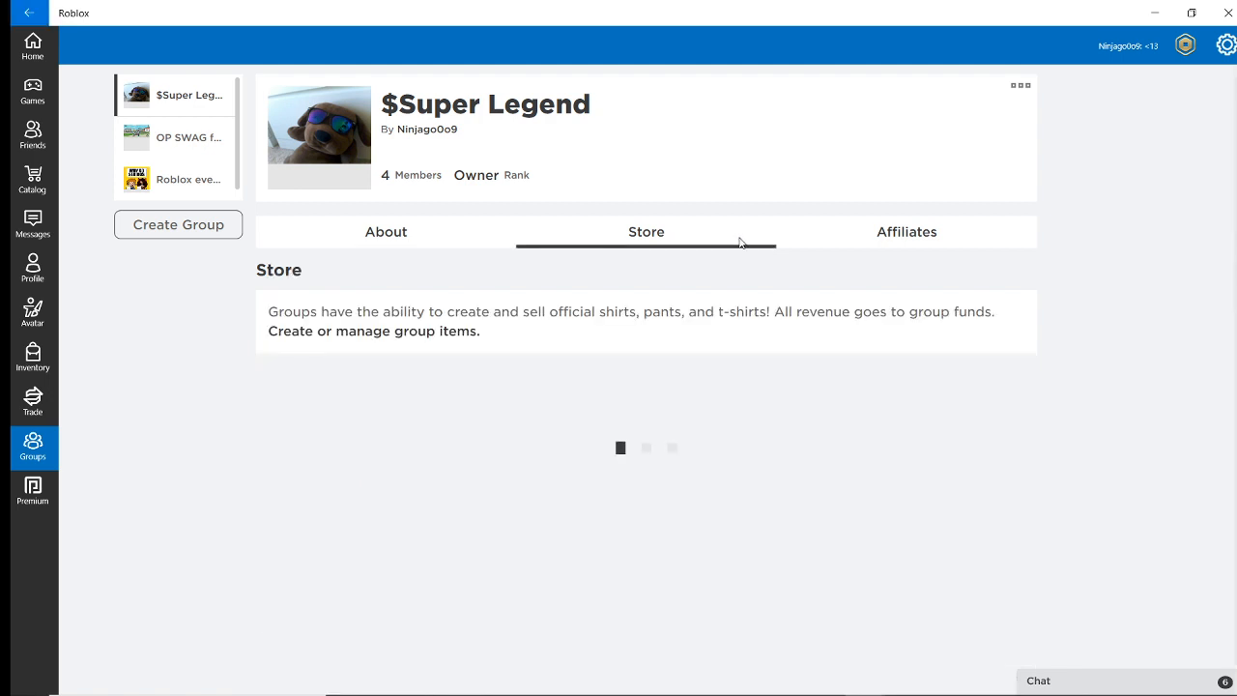
left_click(386, 232)
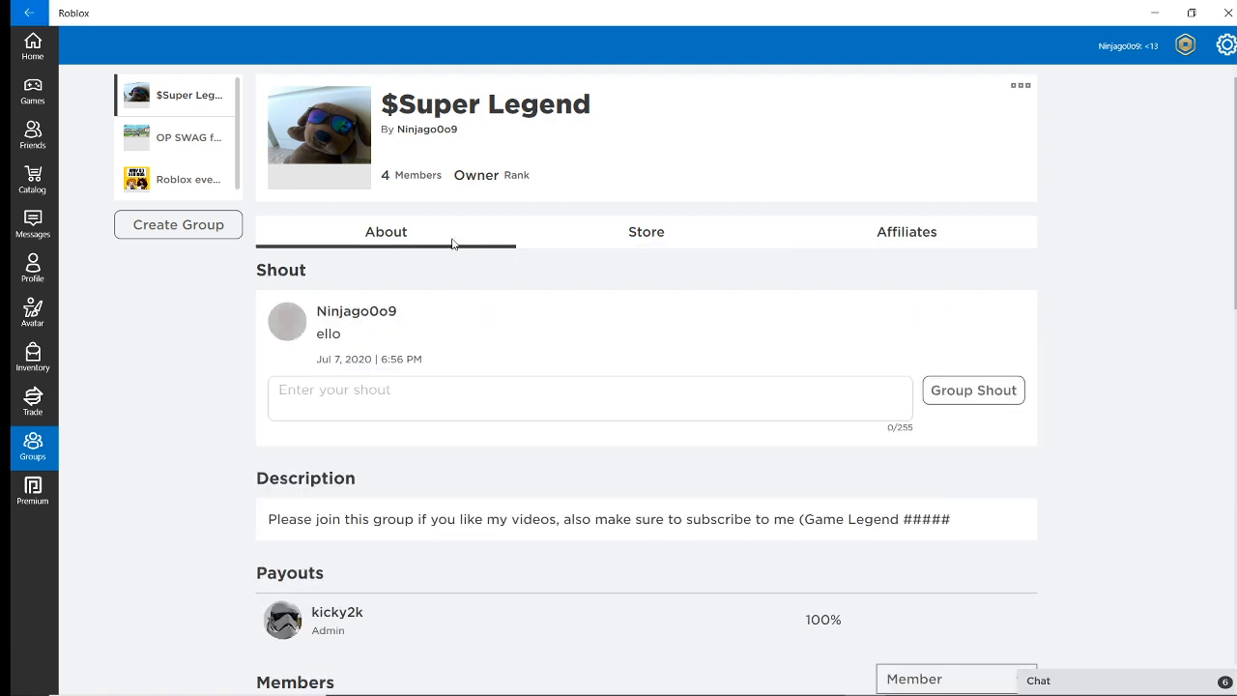
scroll("down", 3)
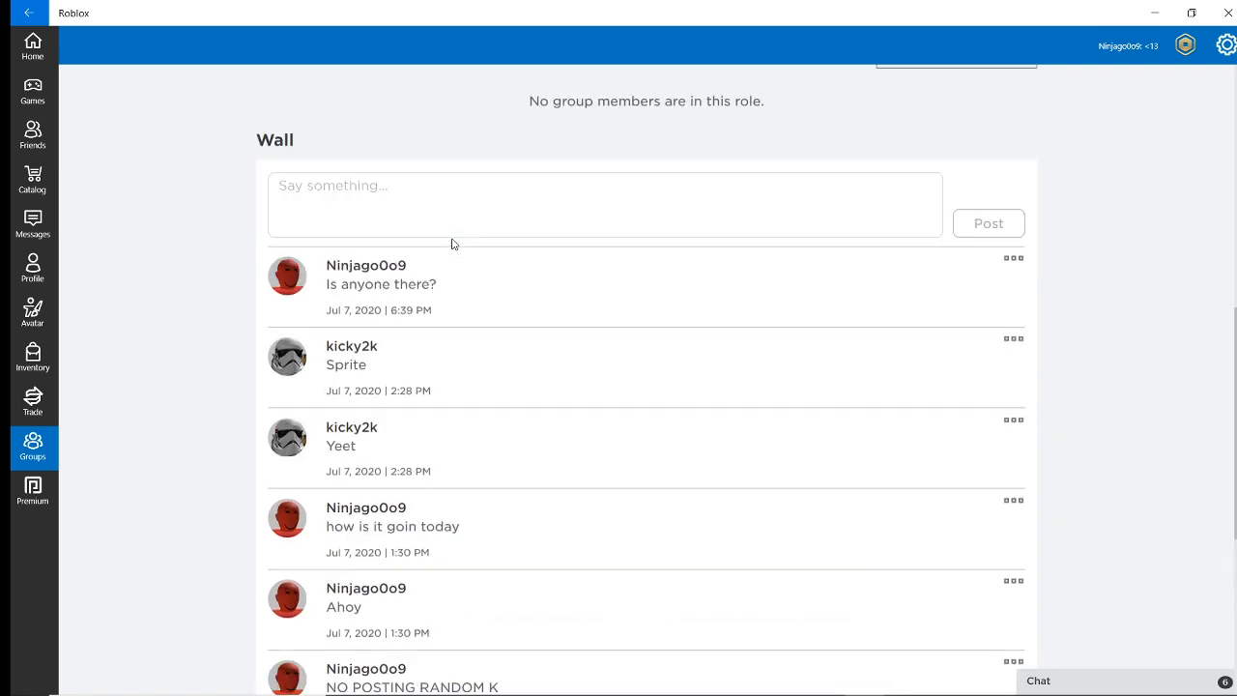